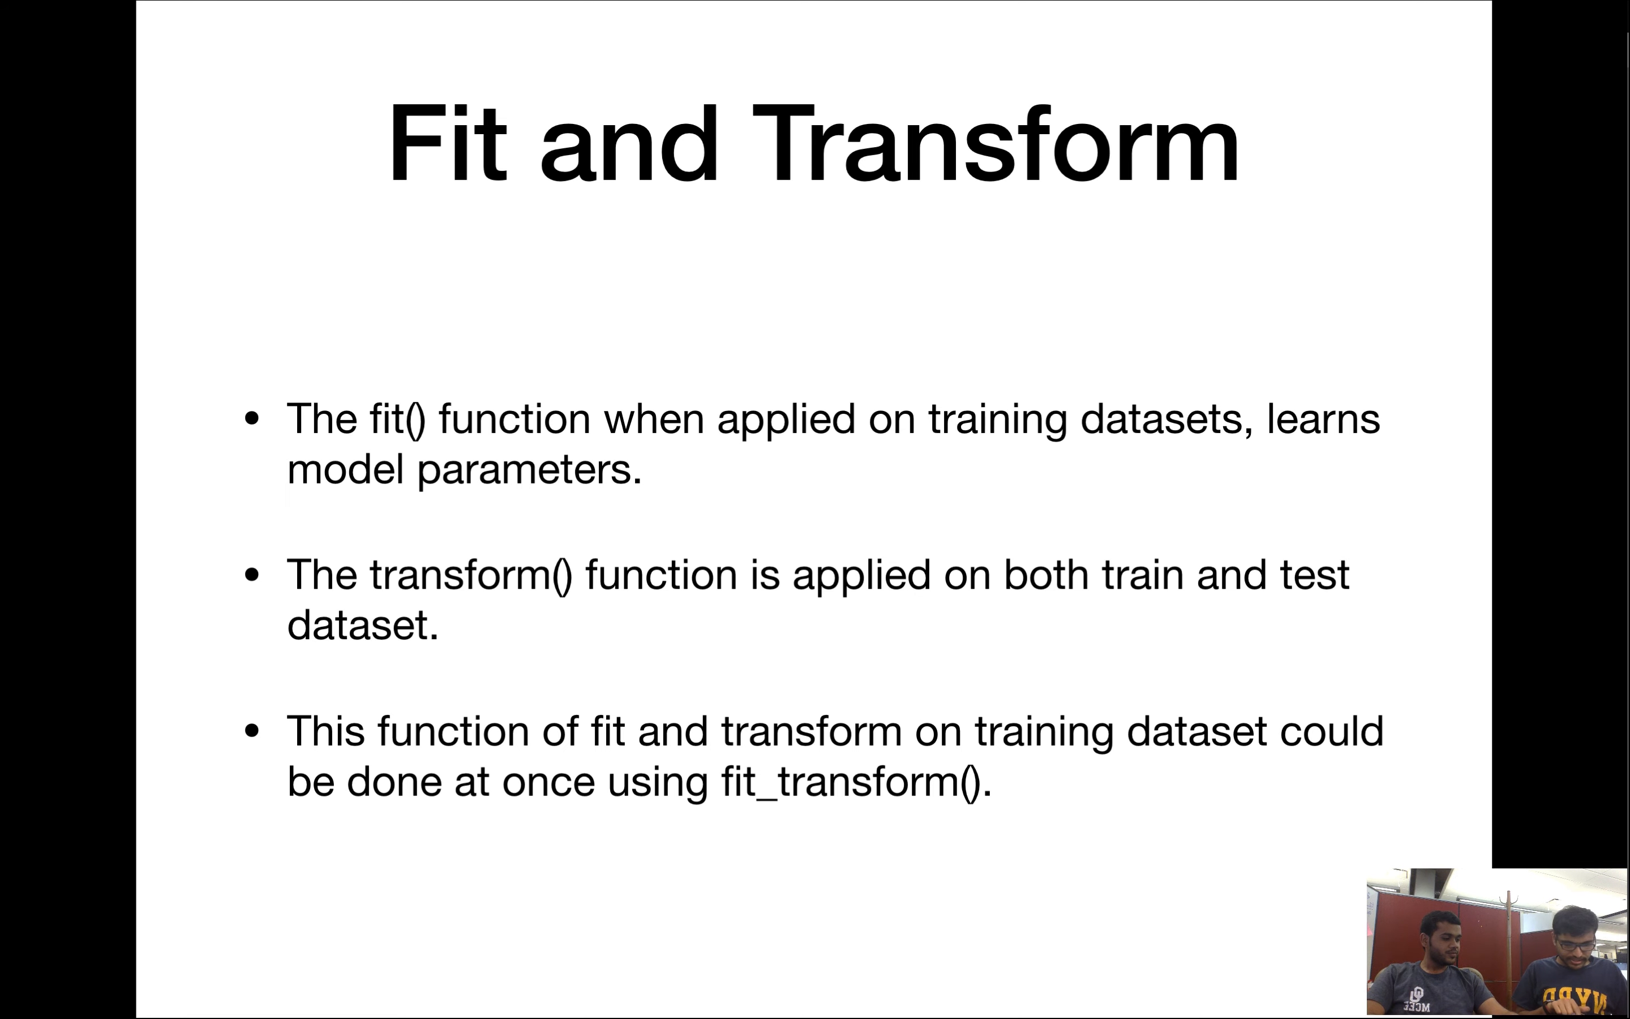
Advance the slideshow to the Naive Bayes Classifier slide with Bayes' theorem.
{"action": "key", "text": "Right"}
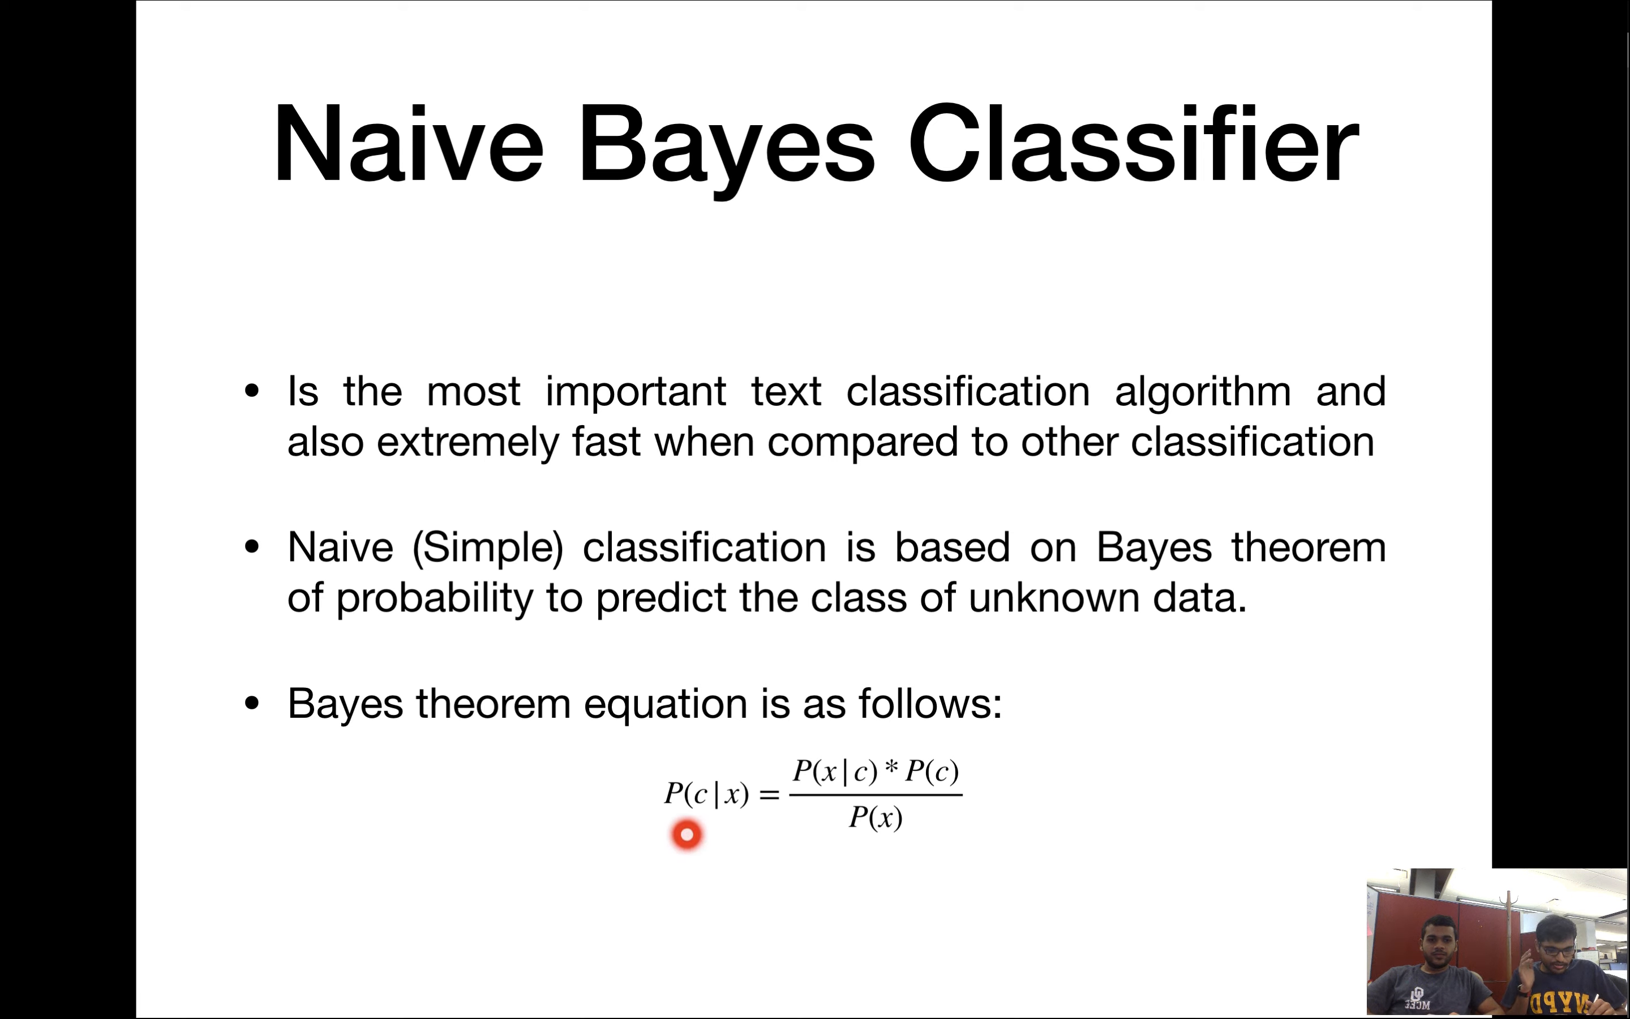
{"action": "mouse_move", "coordinate": [718, 878]}
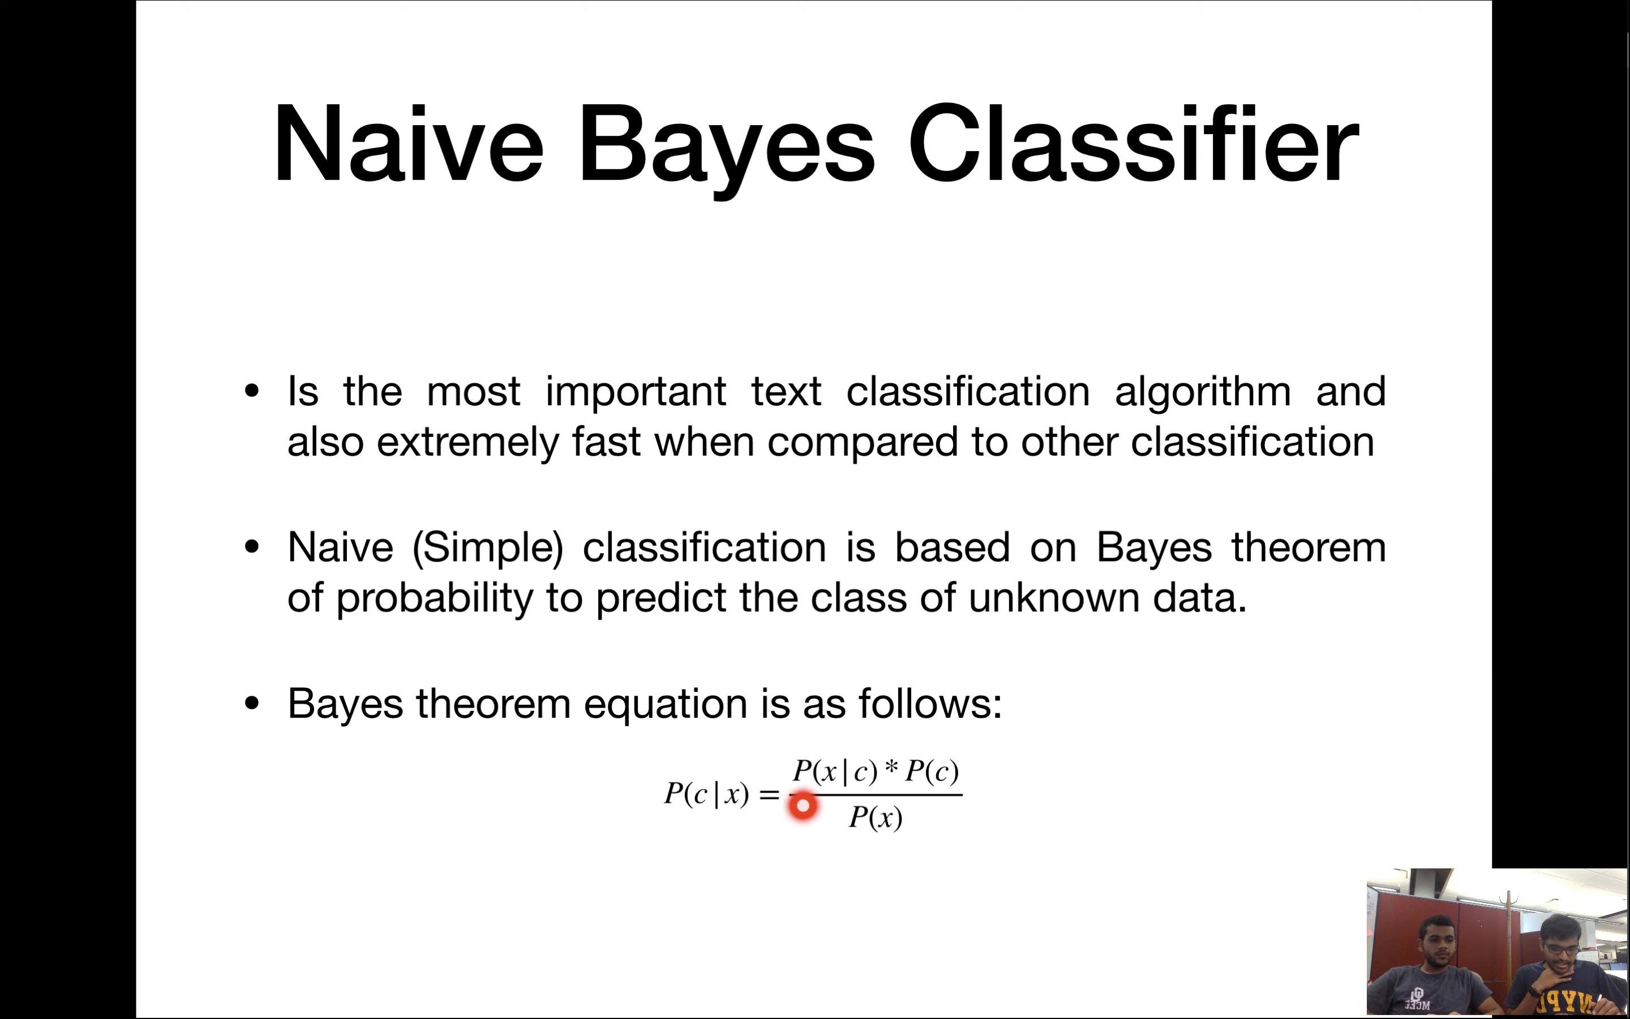
{"action": "mouse_move", "coordinate": [876, 843]}
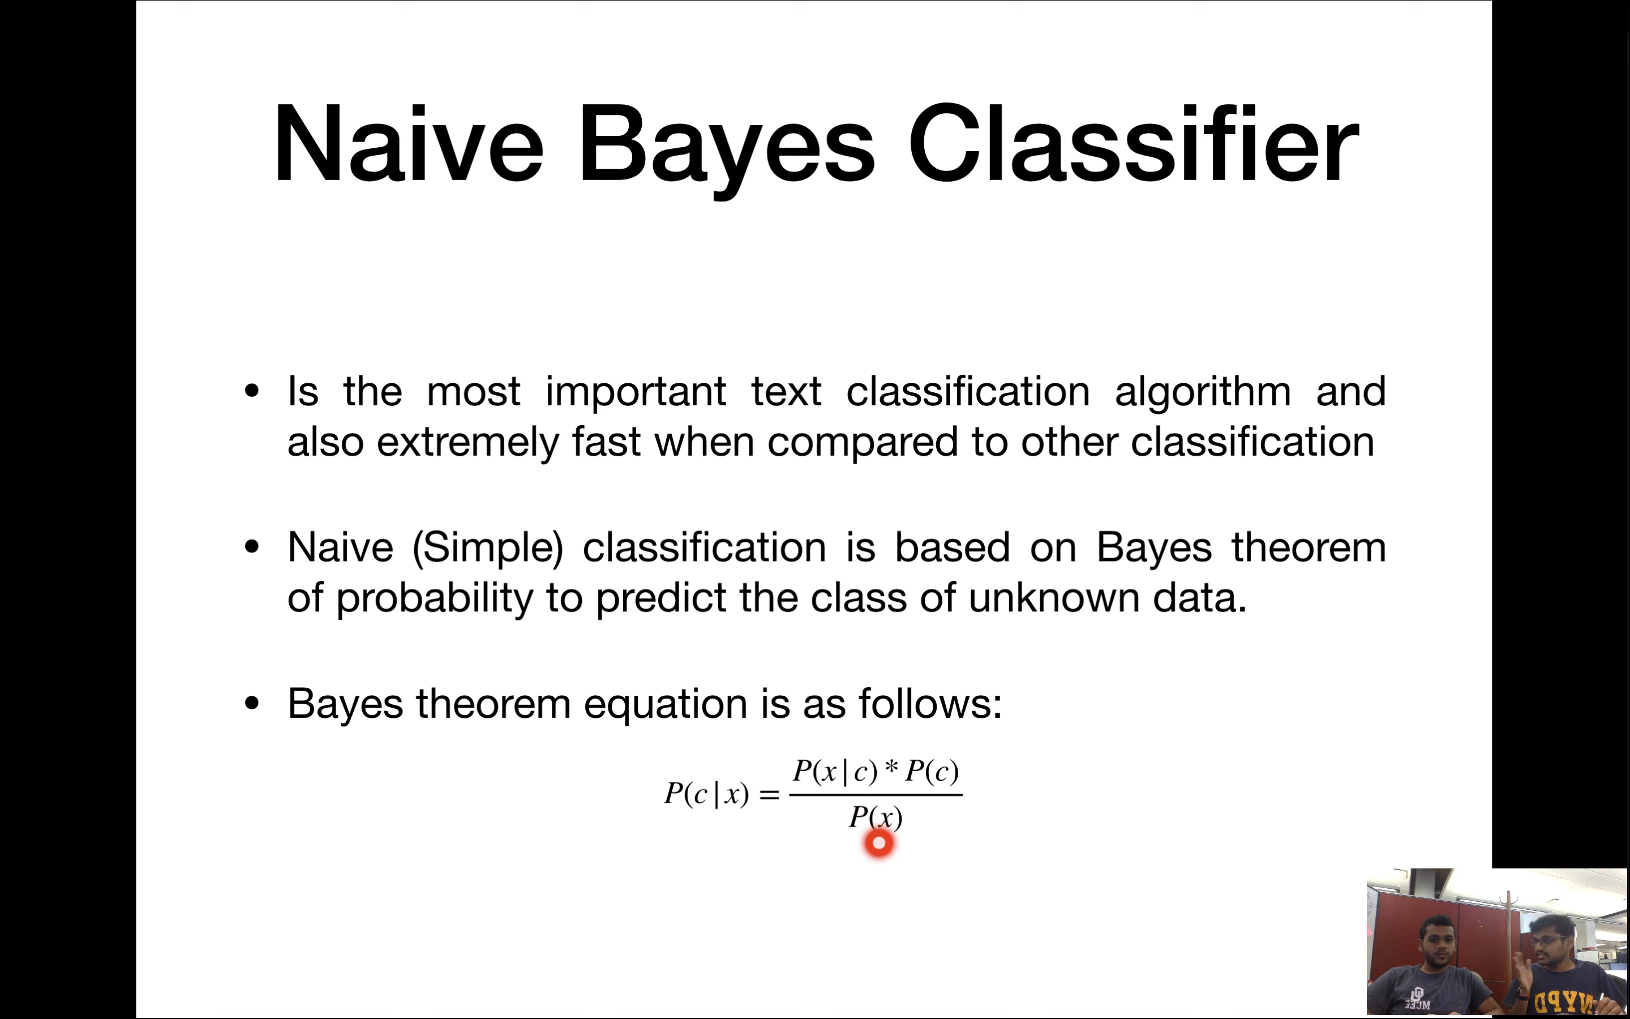
{"action": "mouse_move", "coordinate": [932, 850]}
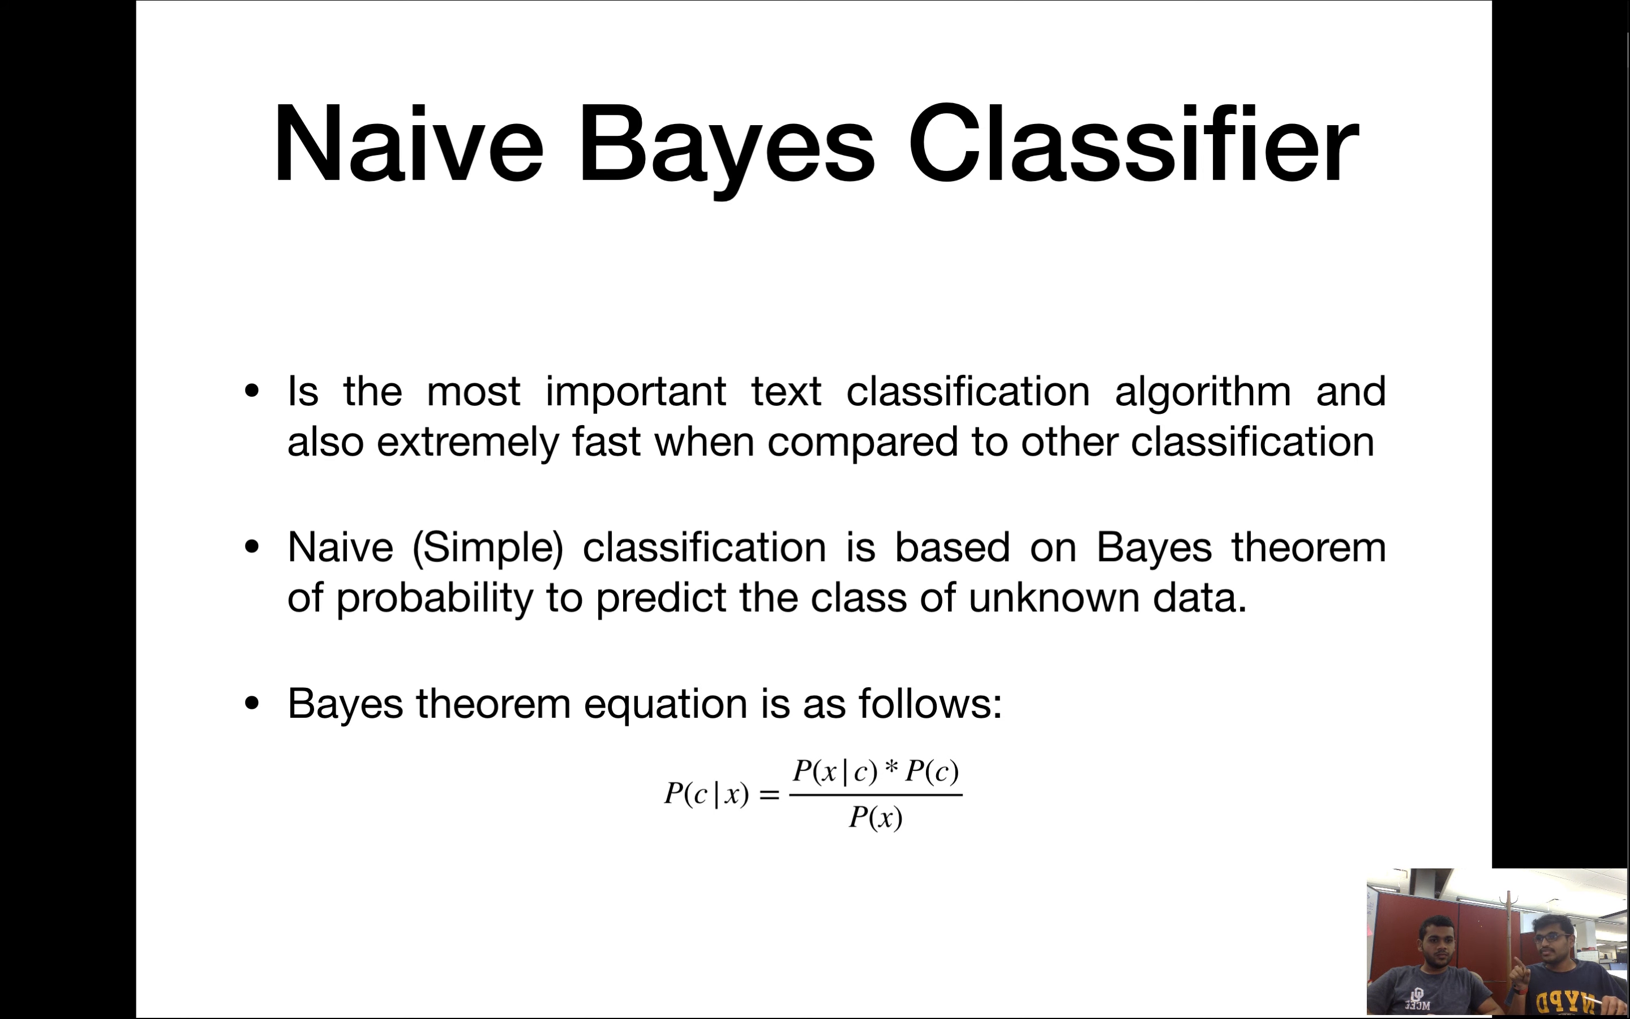
Advance to the Naive Bayes worked example with frequency and likelihood tables.
{"action": "key", "text": "Right"}
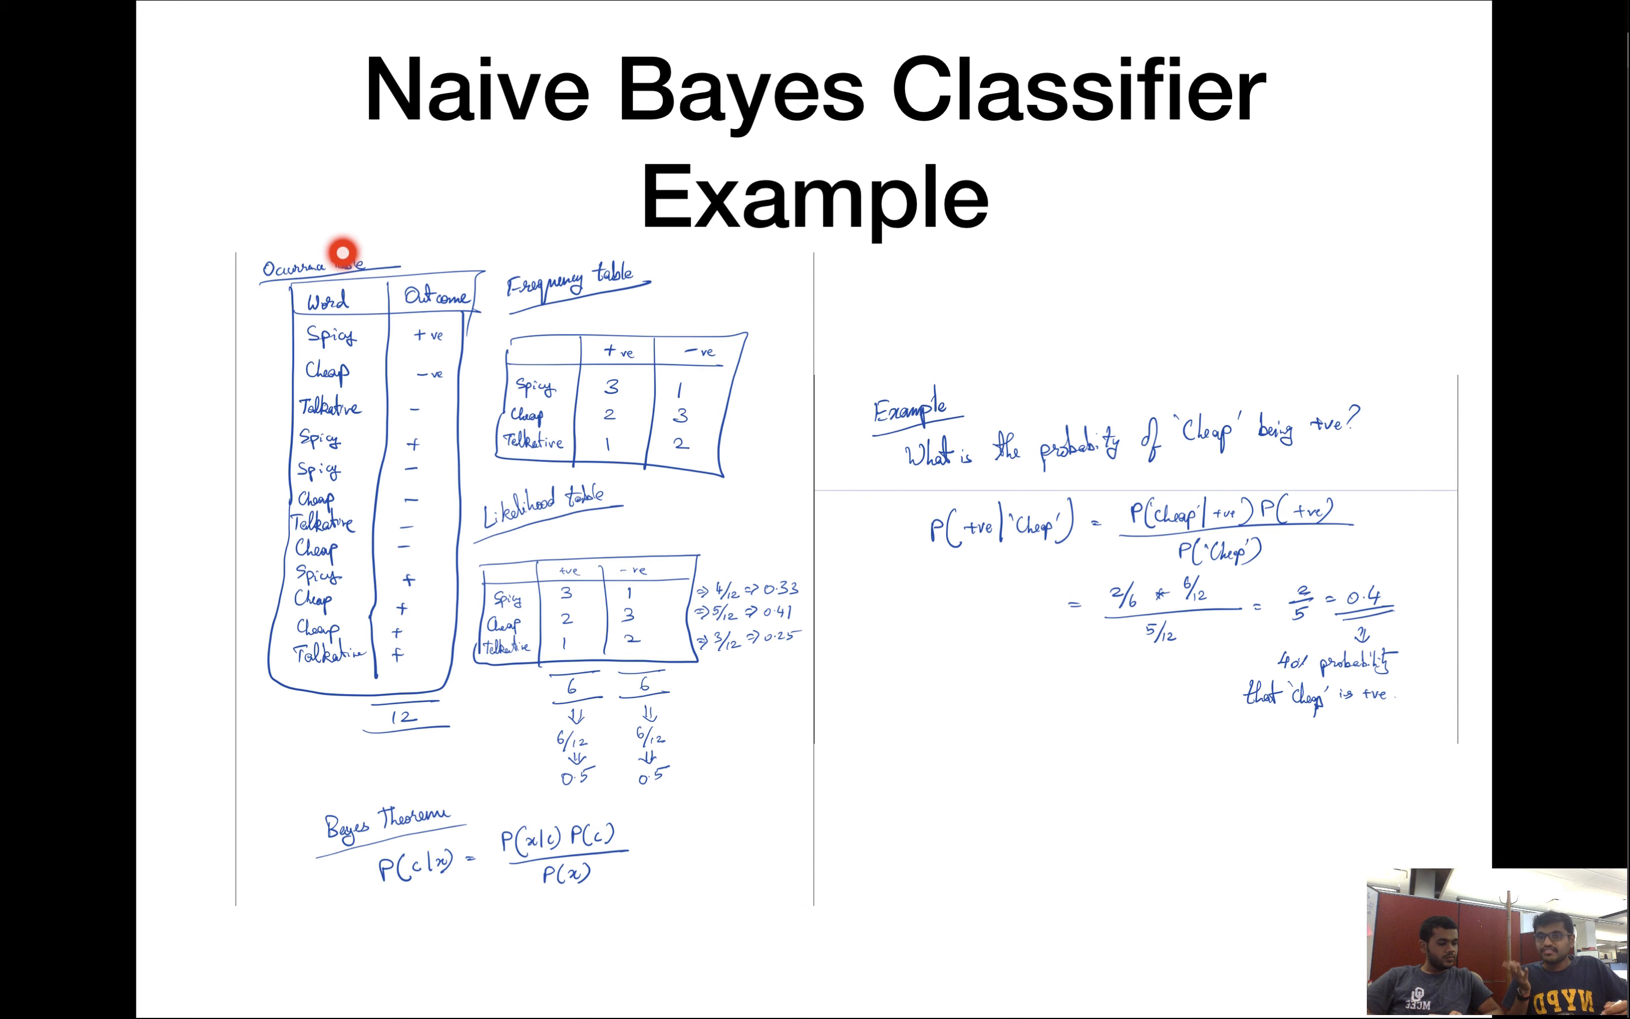
{"action": "mouse_move", "coordinate": [350, 292]}
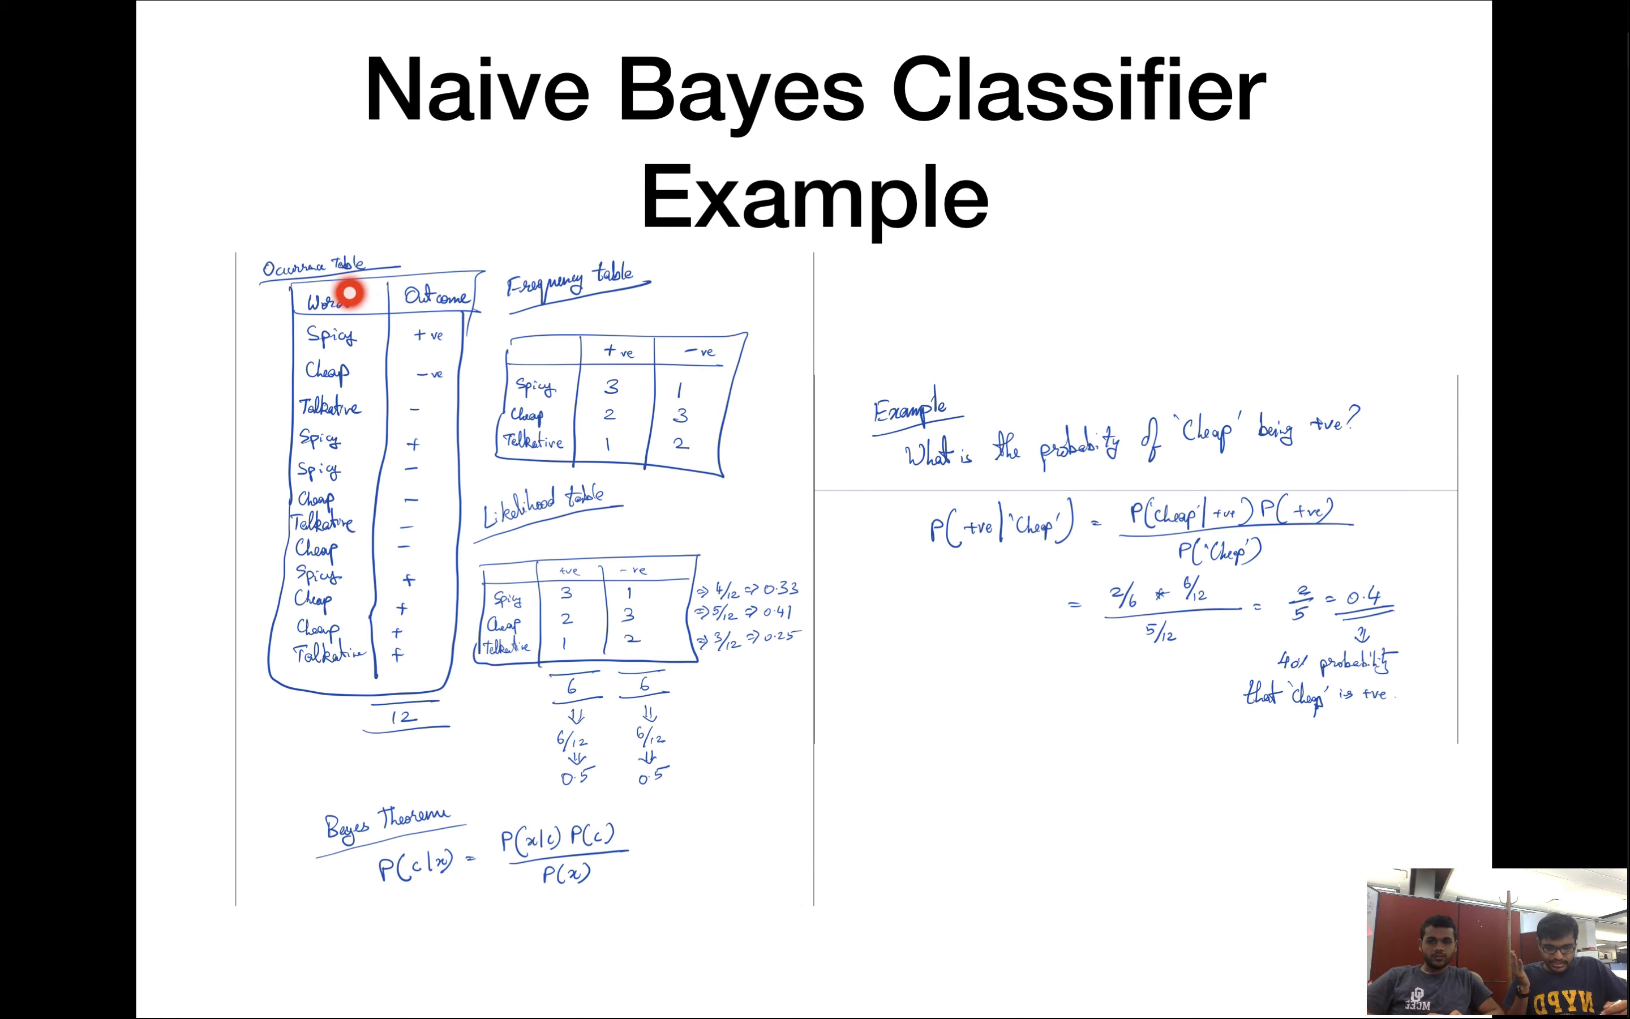
{"action": "mouse_move", "coordinate": [412, 277]}
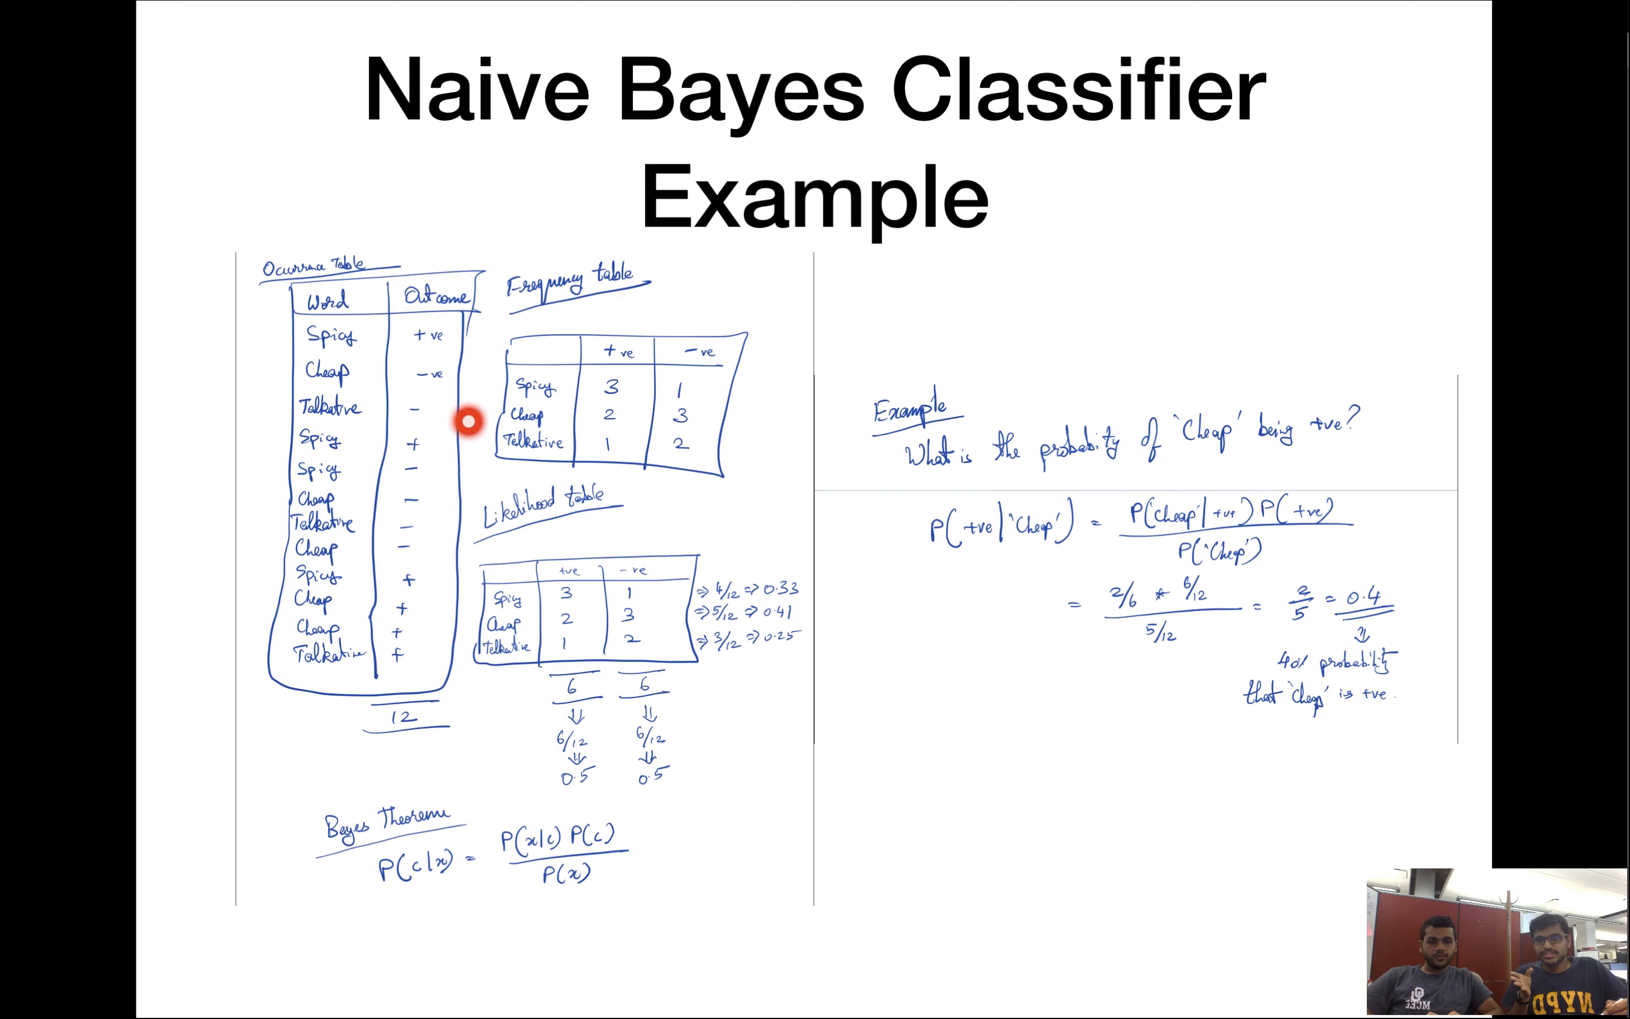
{"action": "mouse_move", "coordinate": [465, 418]}
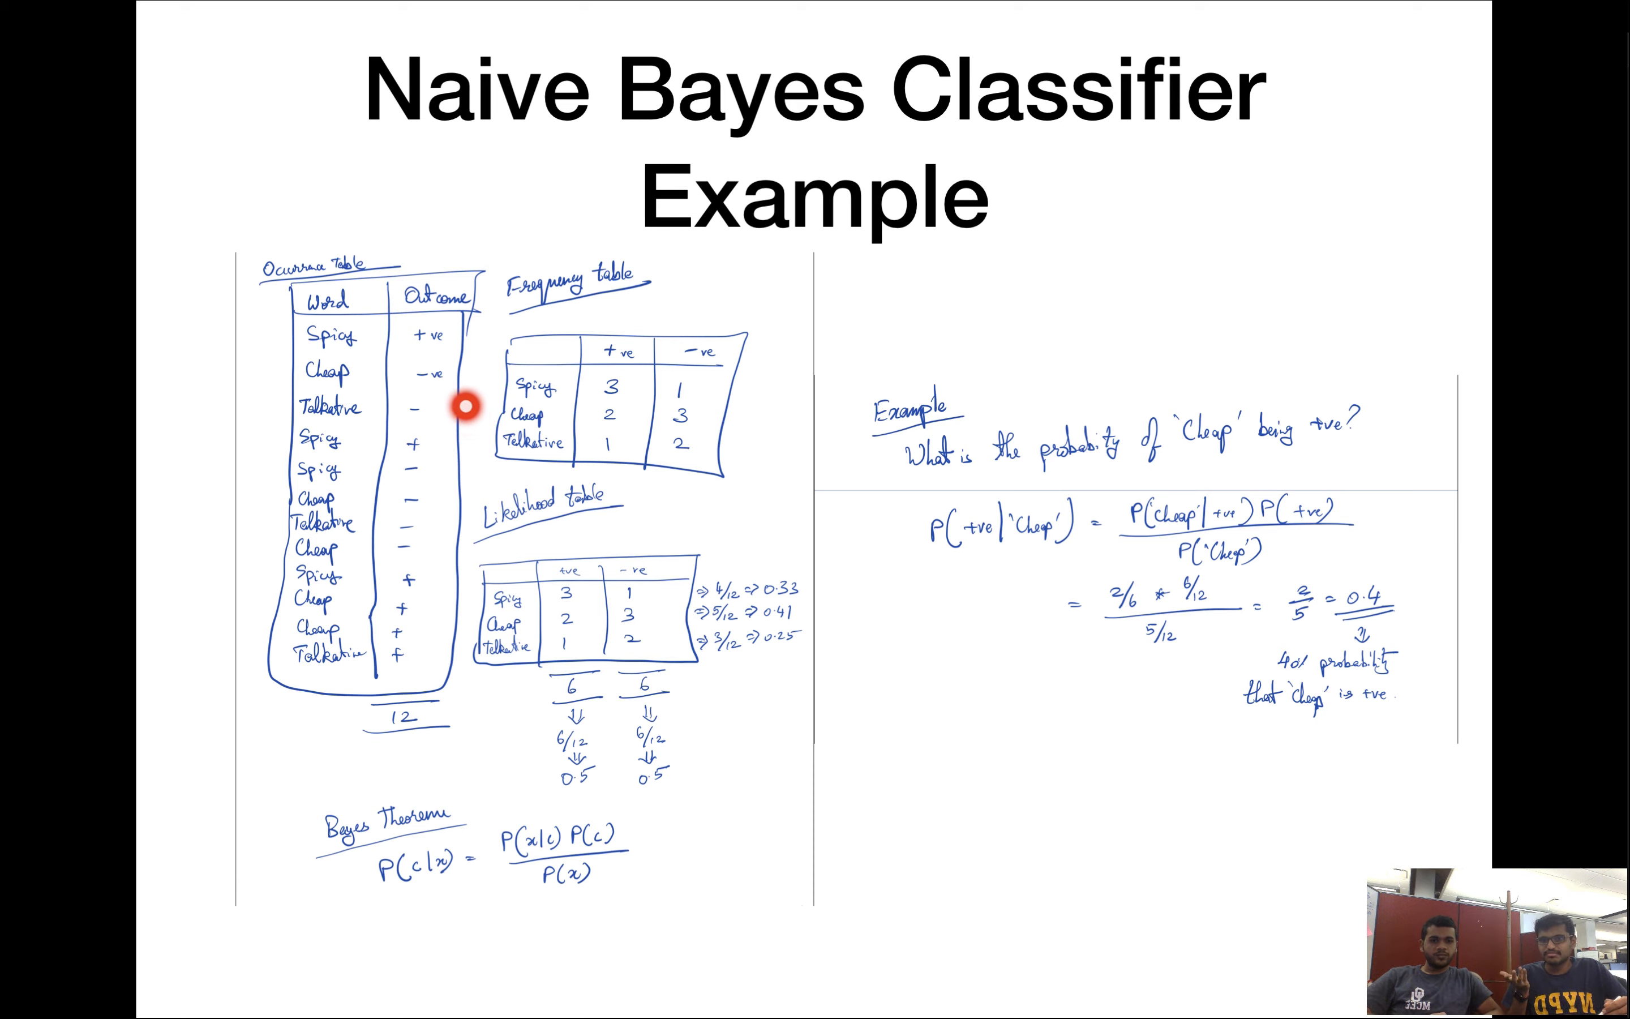
{"action": "mouse_move", "coordinate": [489, 331]}
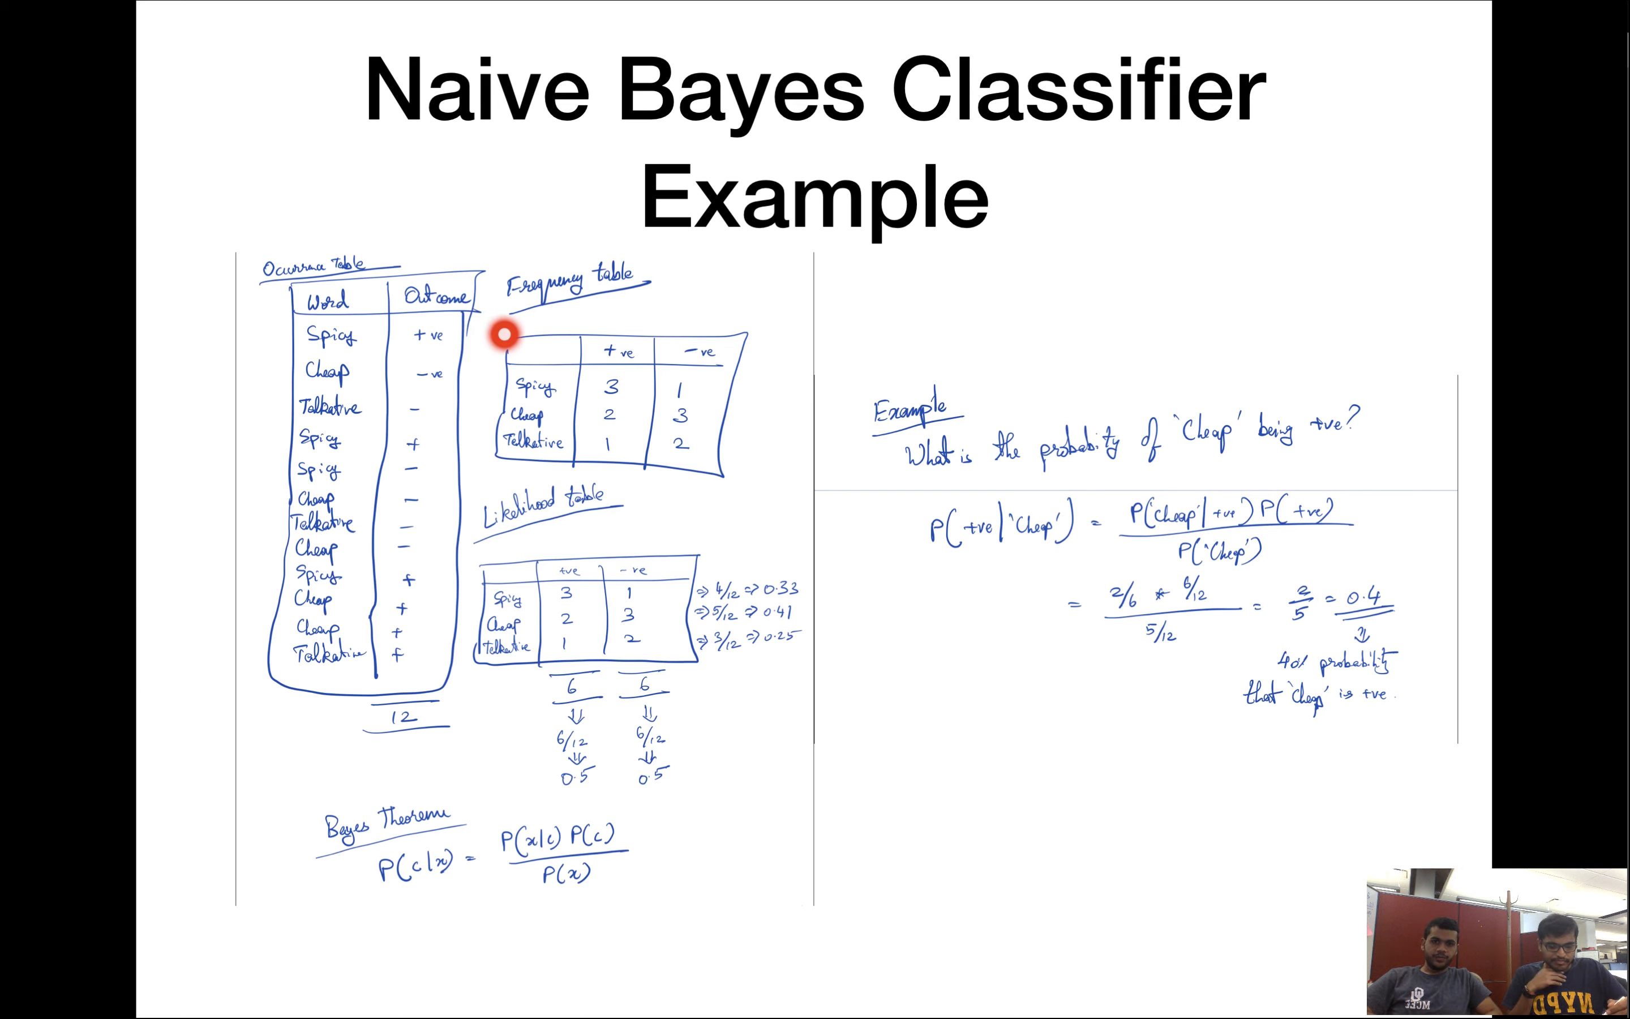
{"action": "mouse_move", "coordinate": [681, 327]}
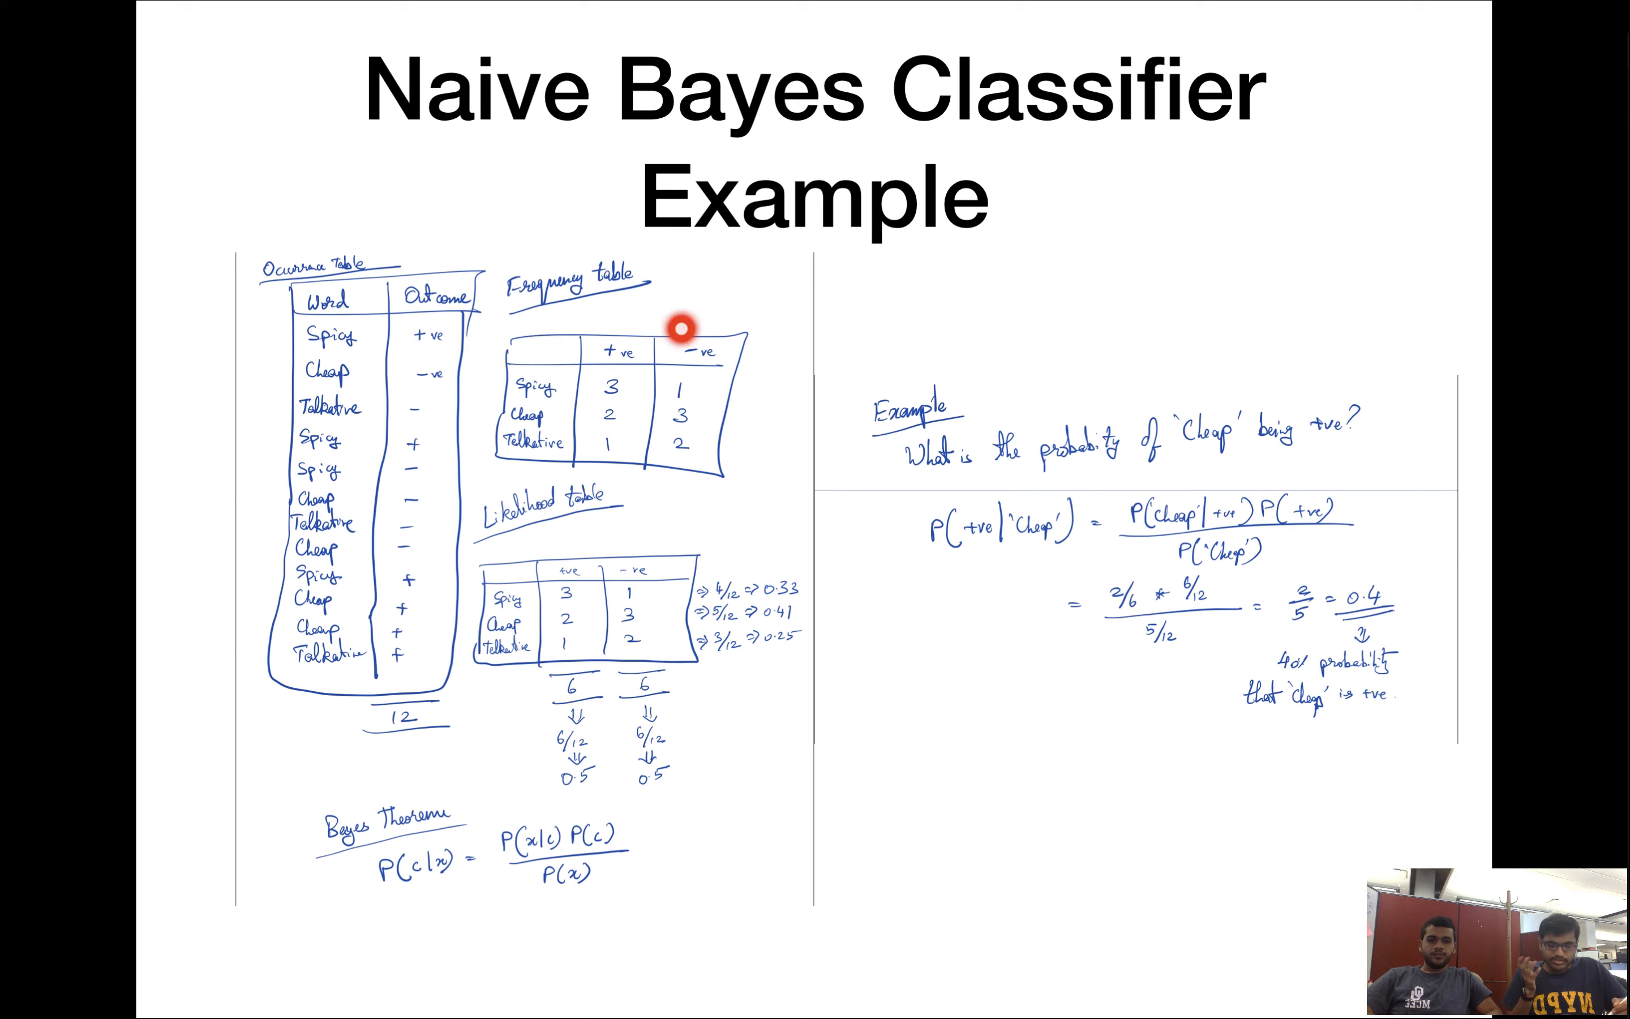
{"action": "mouse_move", "coordinate": [712, 336]}
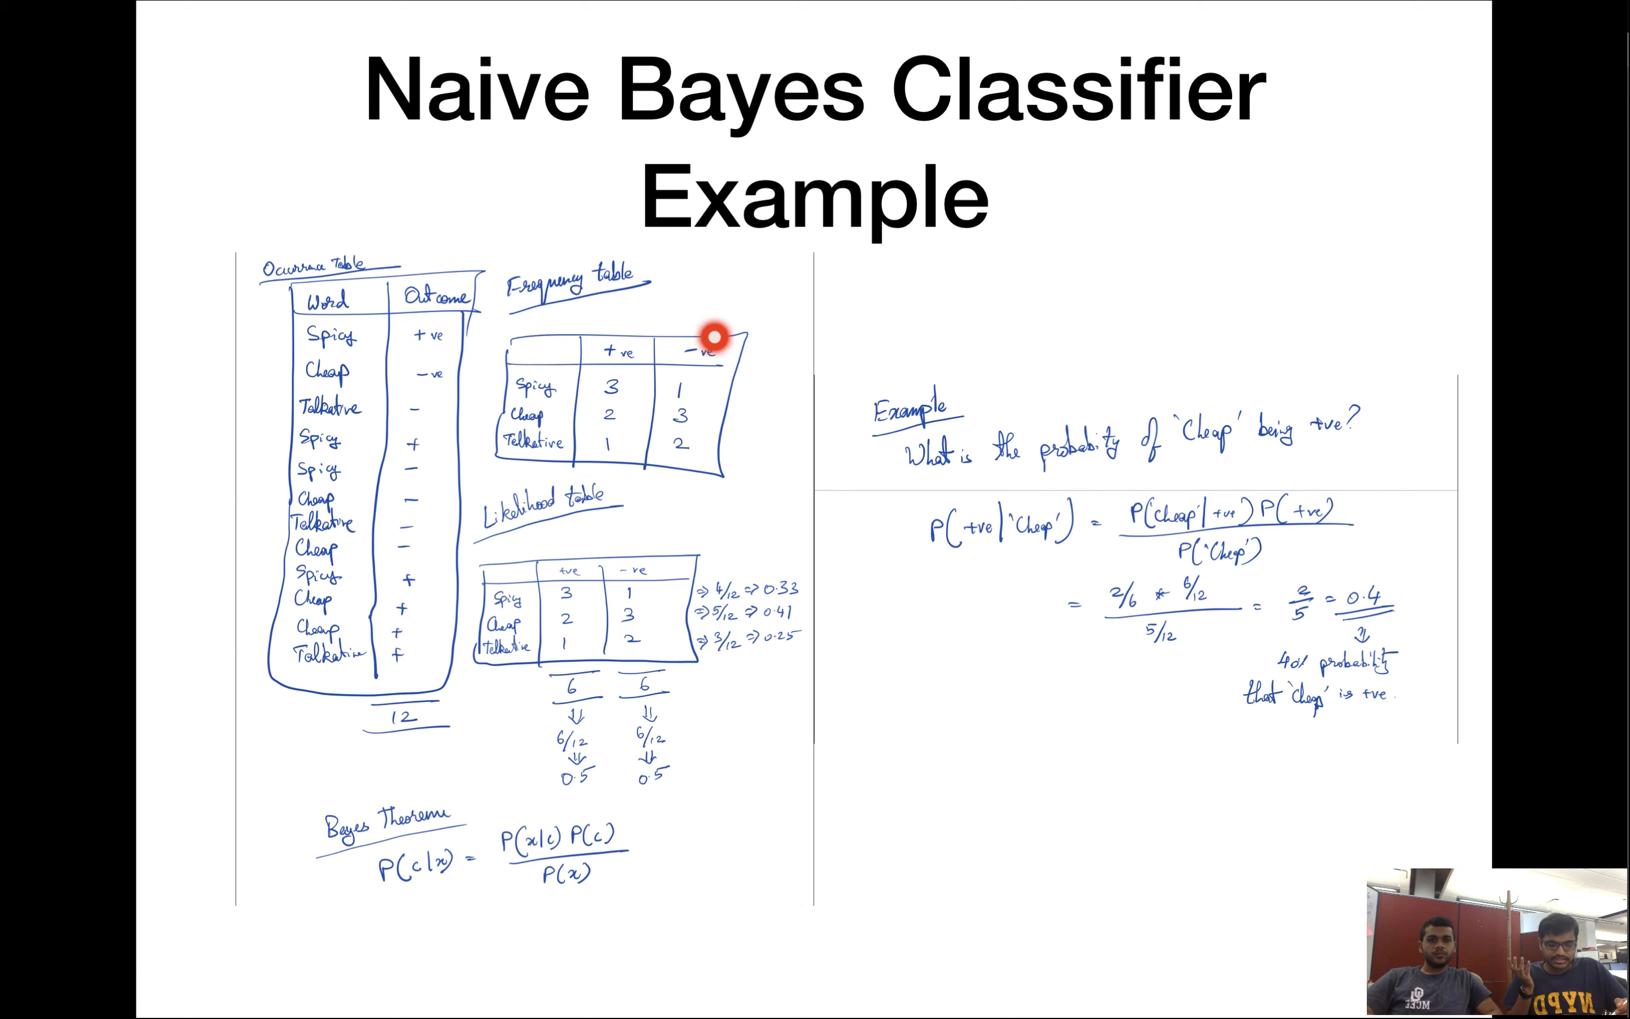
{"action": "mouse_move", "coordinate": [758, 384]}
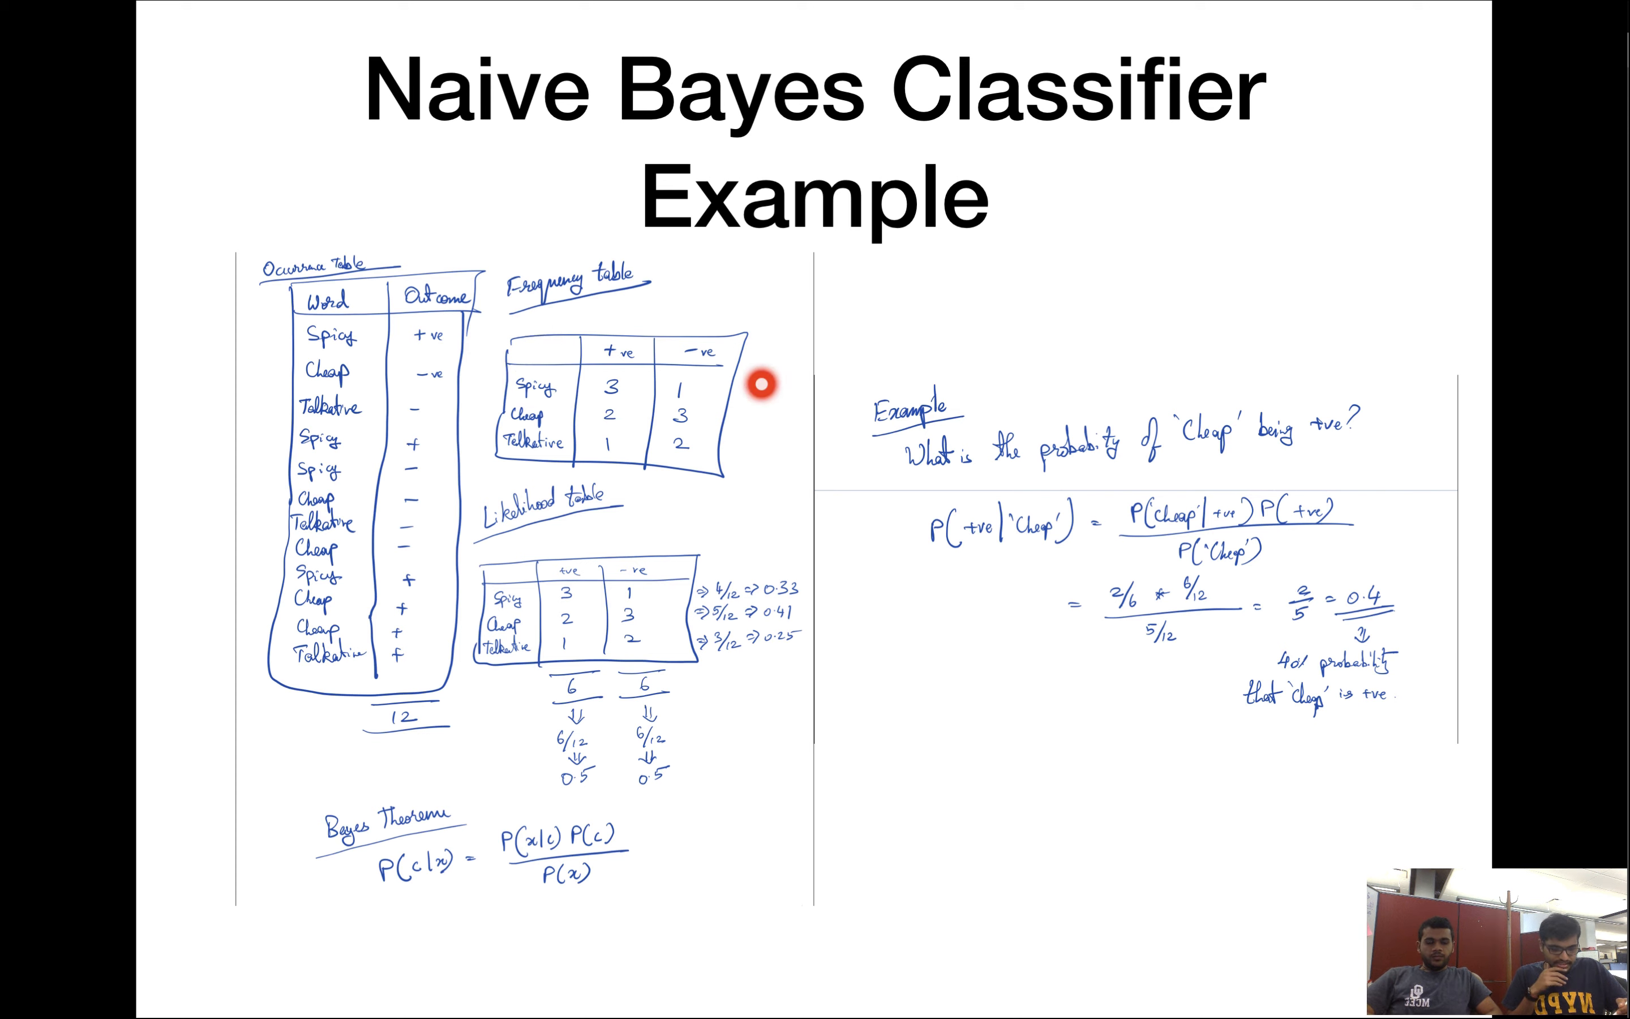
{"action": "mouse_move", "coordinate": [777, 542]}
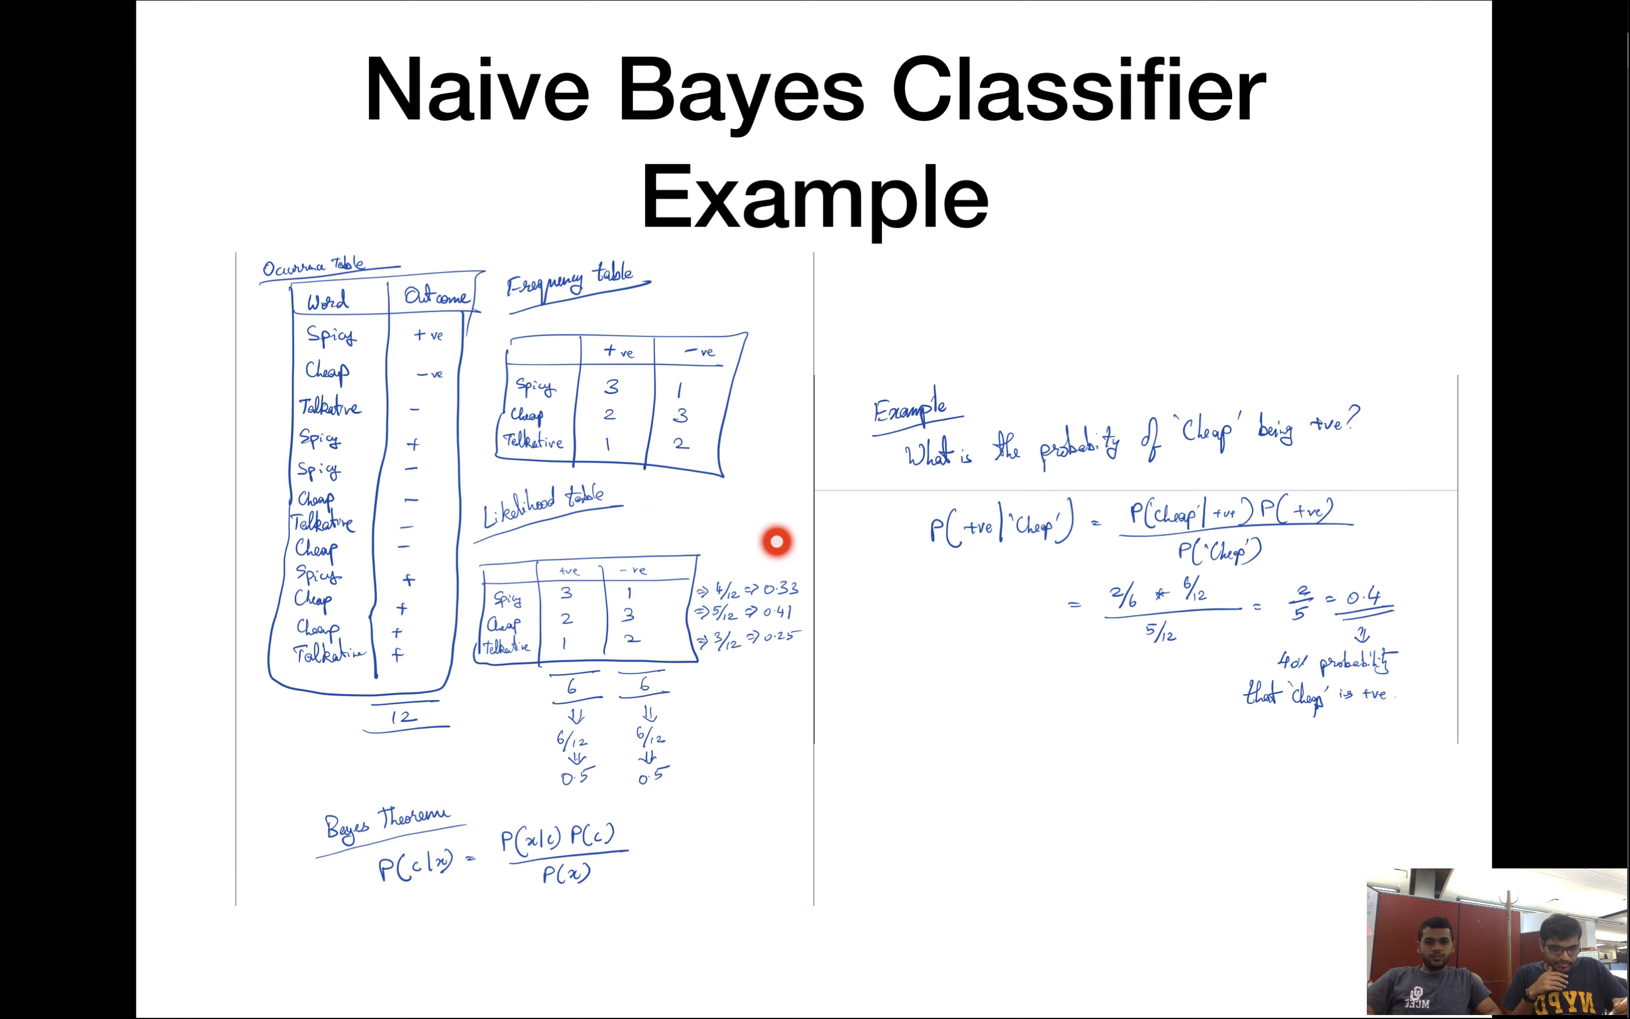
{"action": "mouse_move", "coordinate": [748, 542]}
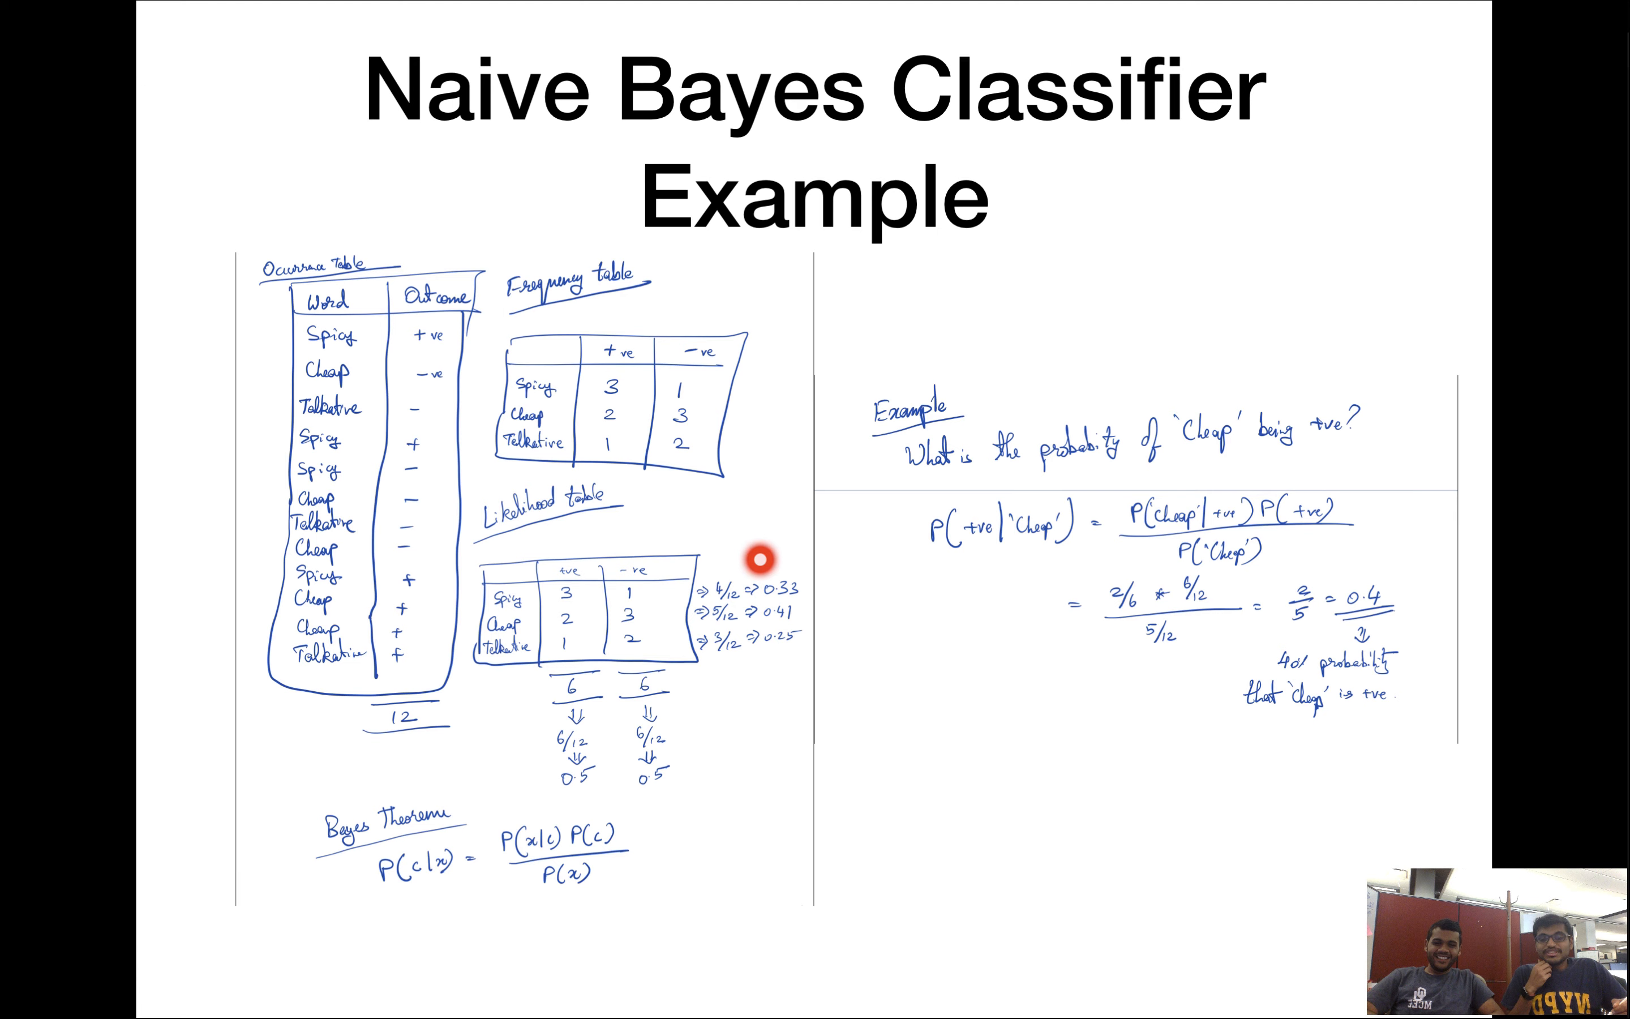
{"action": "mouse_move", "coordinate": [758, 519]}
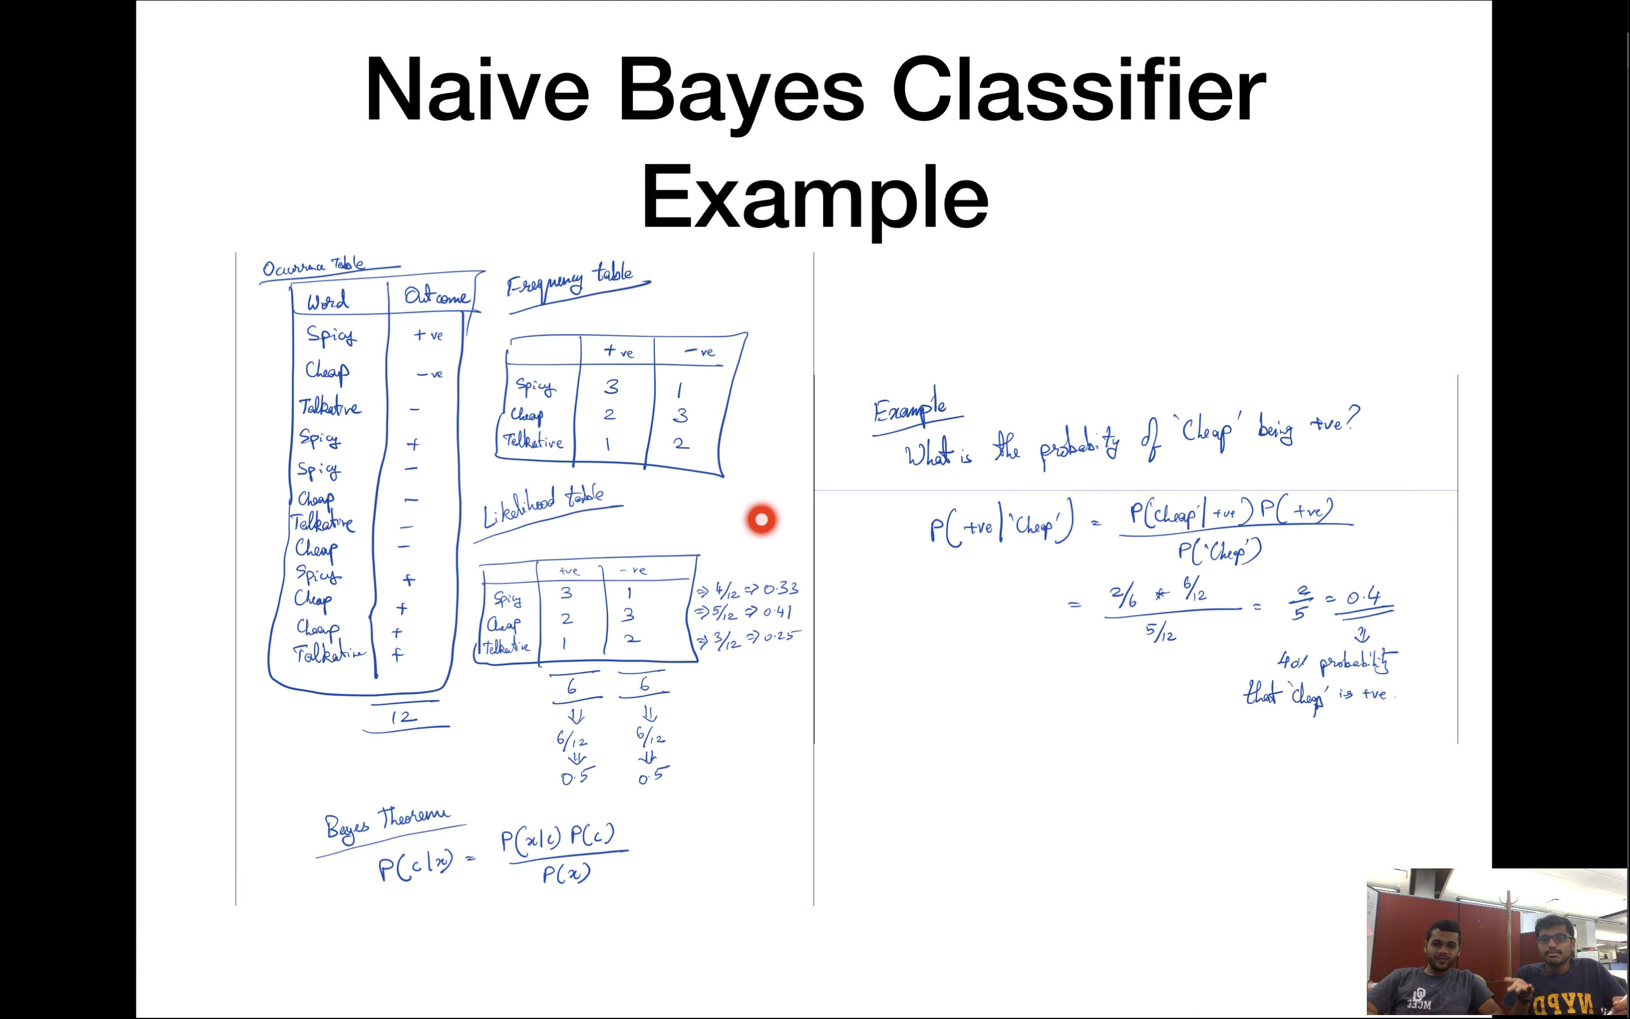
{"action": "mouse_move", "coordinate": [751, 571]}
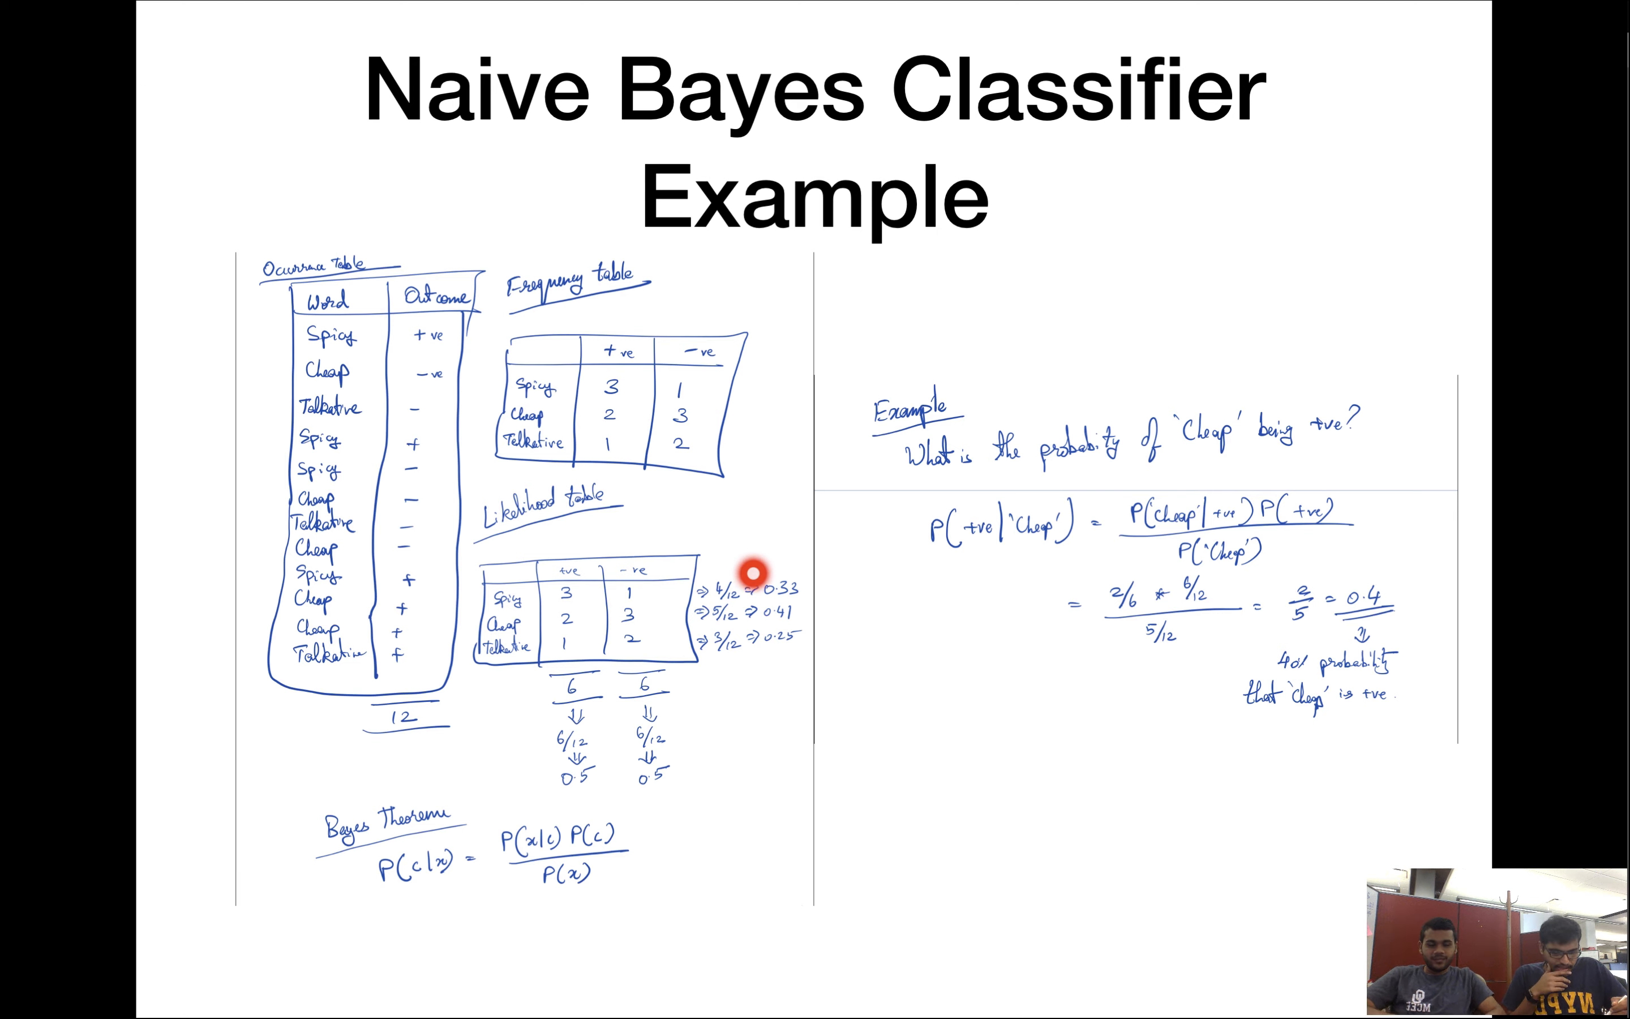
{"action": "mouse_move", "coordinate": [691, 754]}
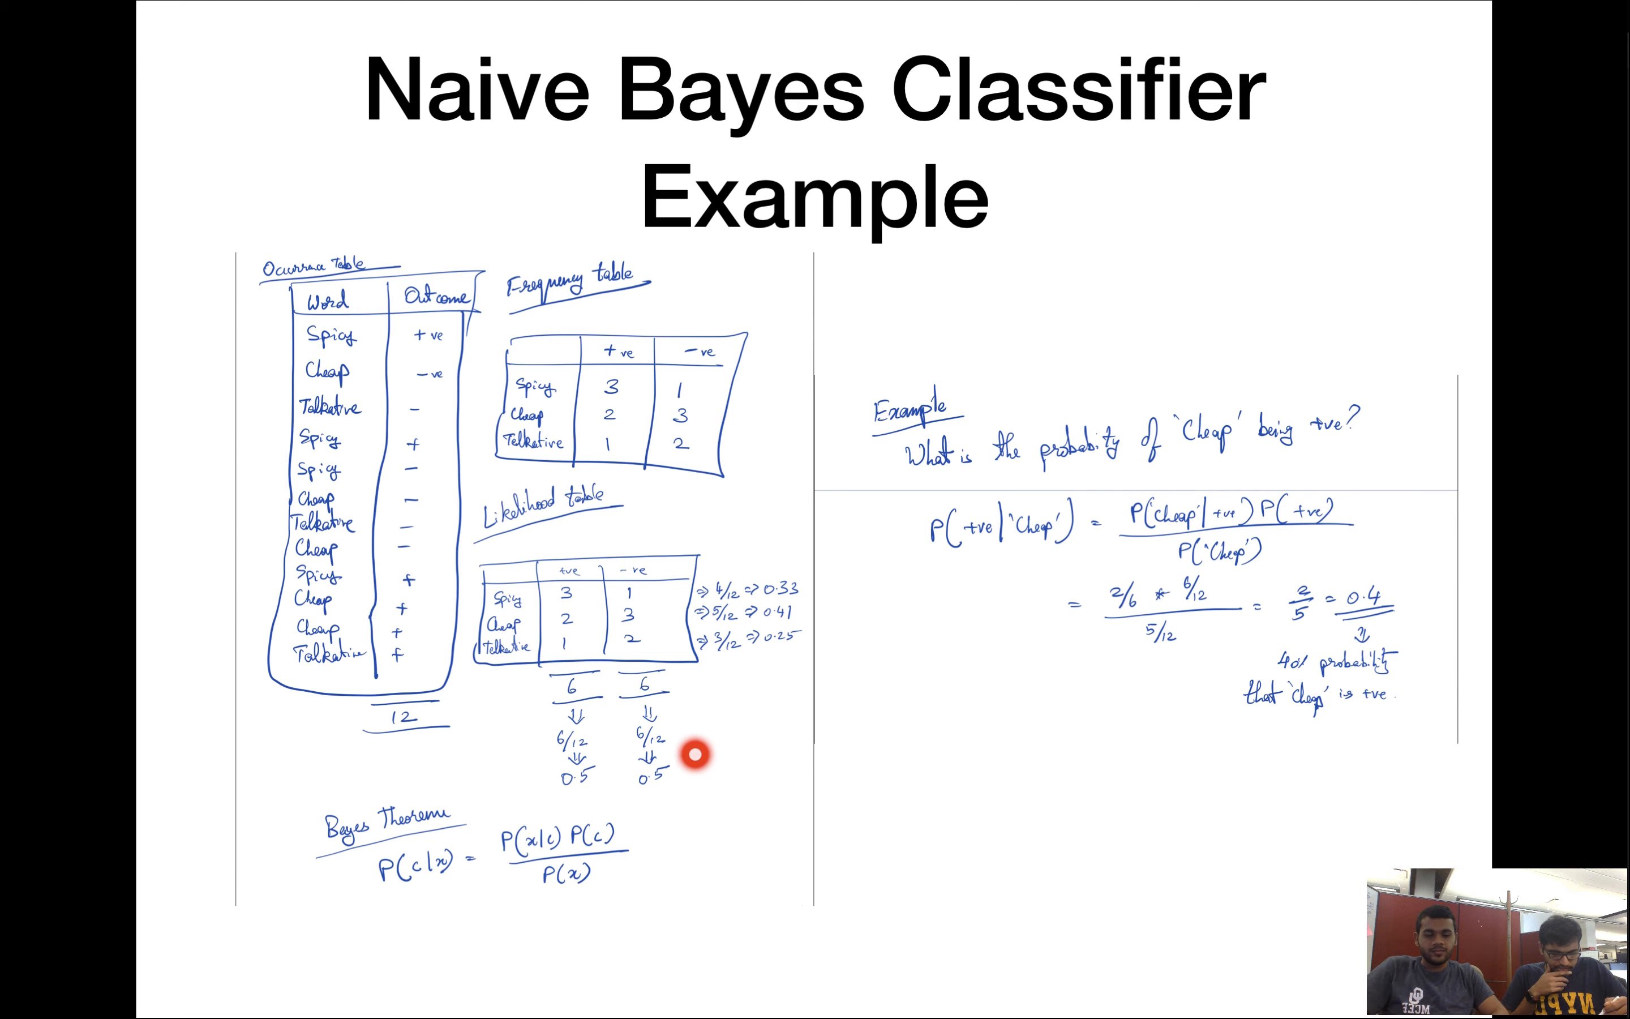
{"action": "mouse_move", "coordinate": [705, 783]}
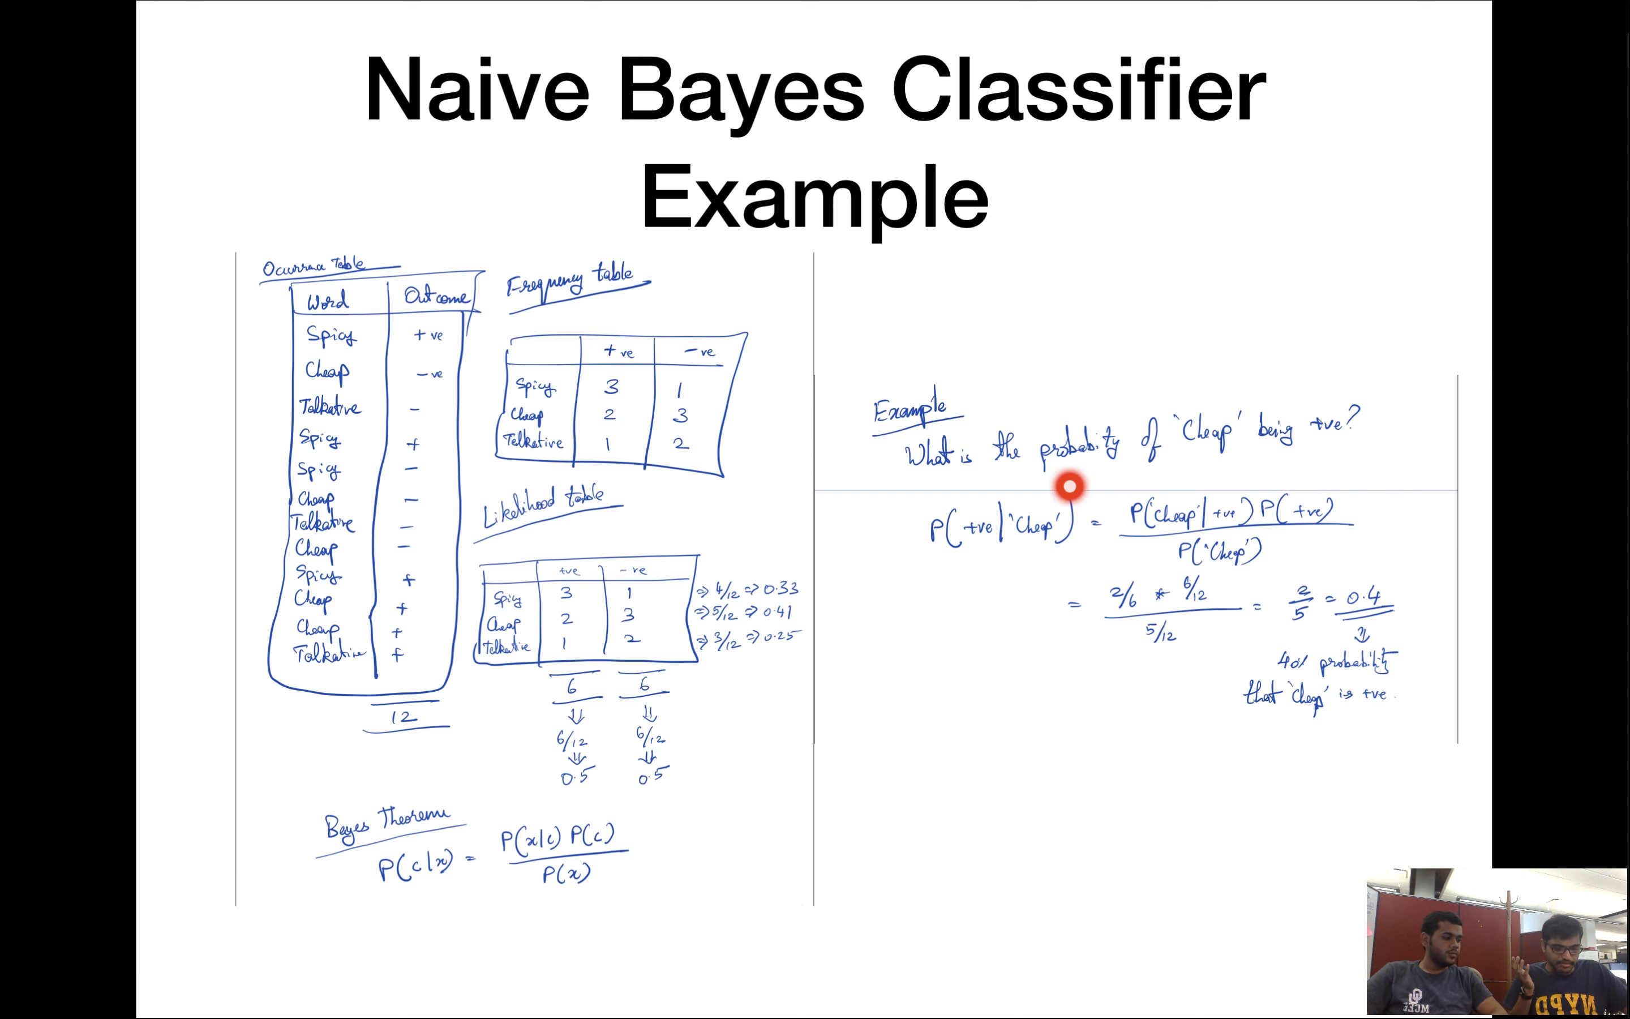
{"action": "mouse_move", "coordinate": [1279, 473]}
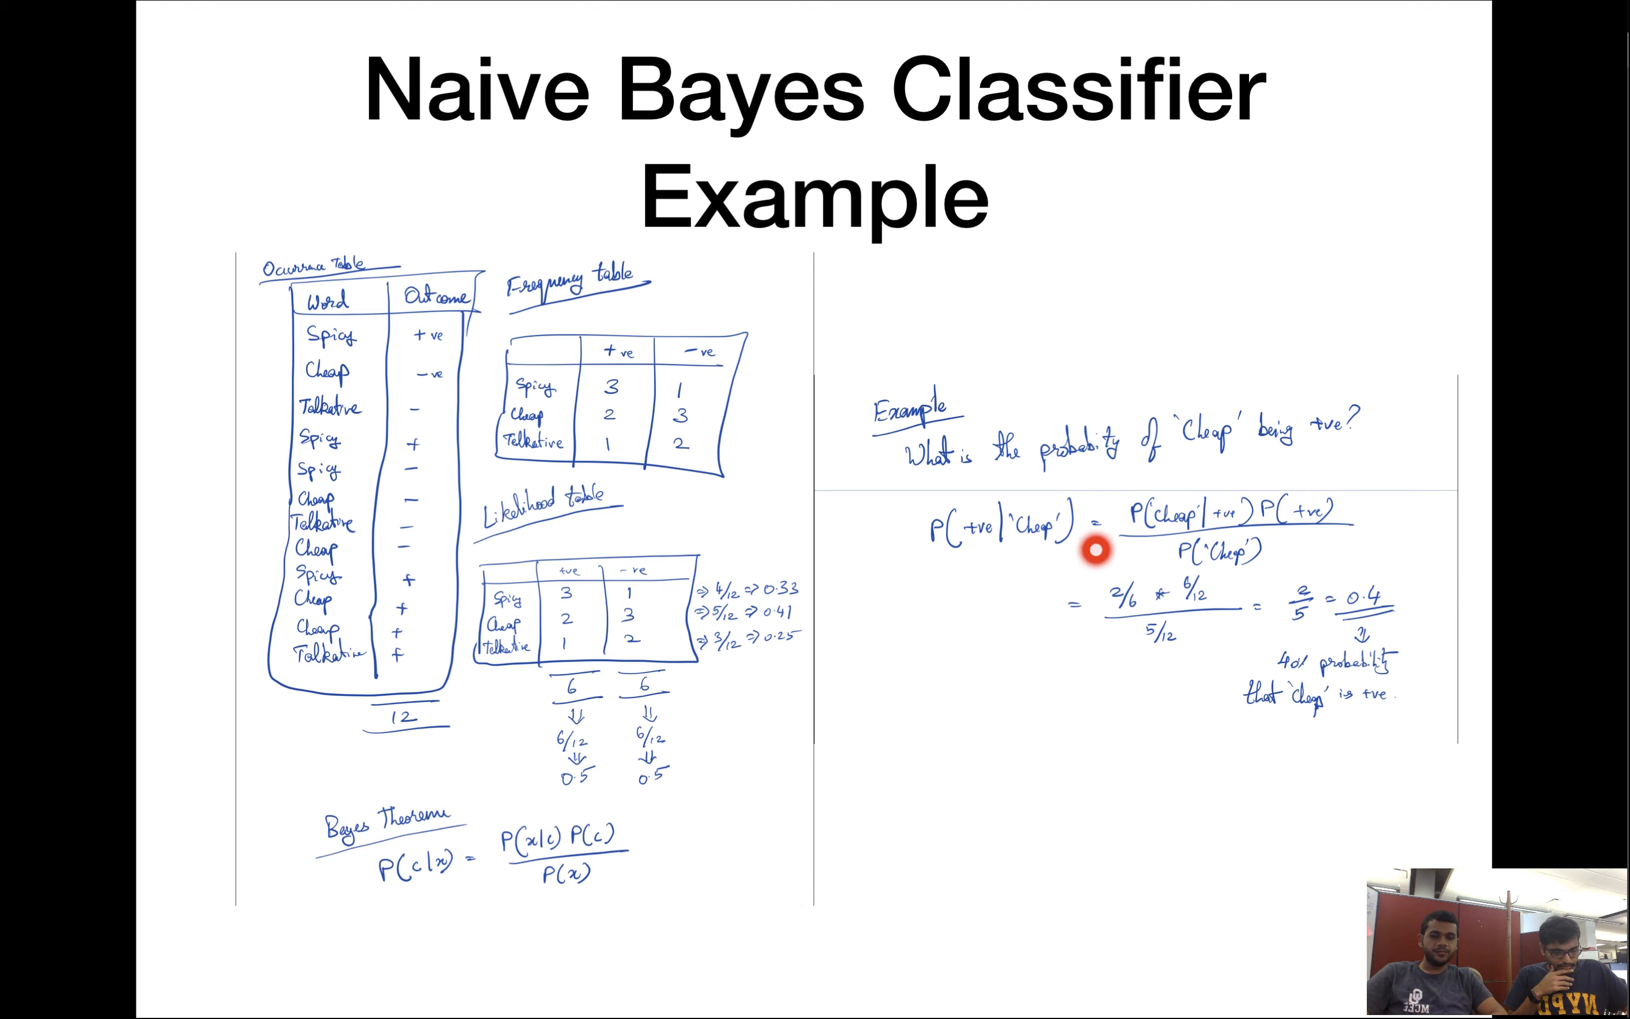
{"action": "mouse_move", "coordinate": [1061, 581]}
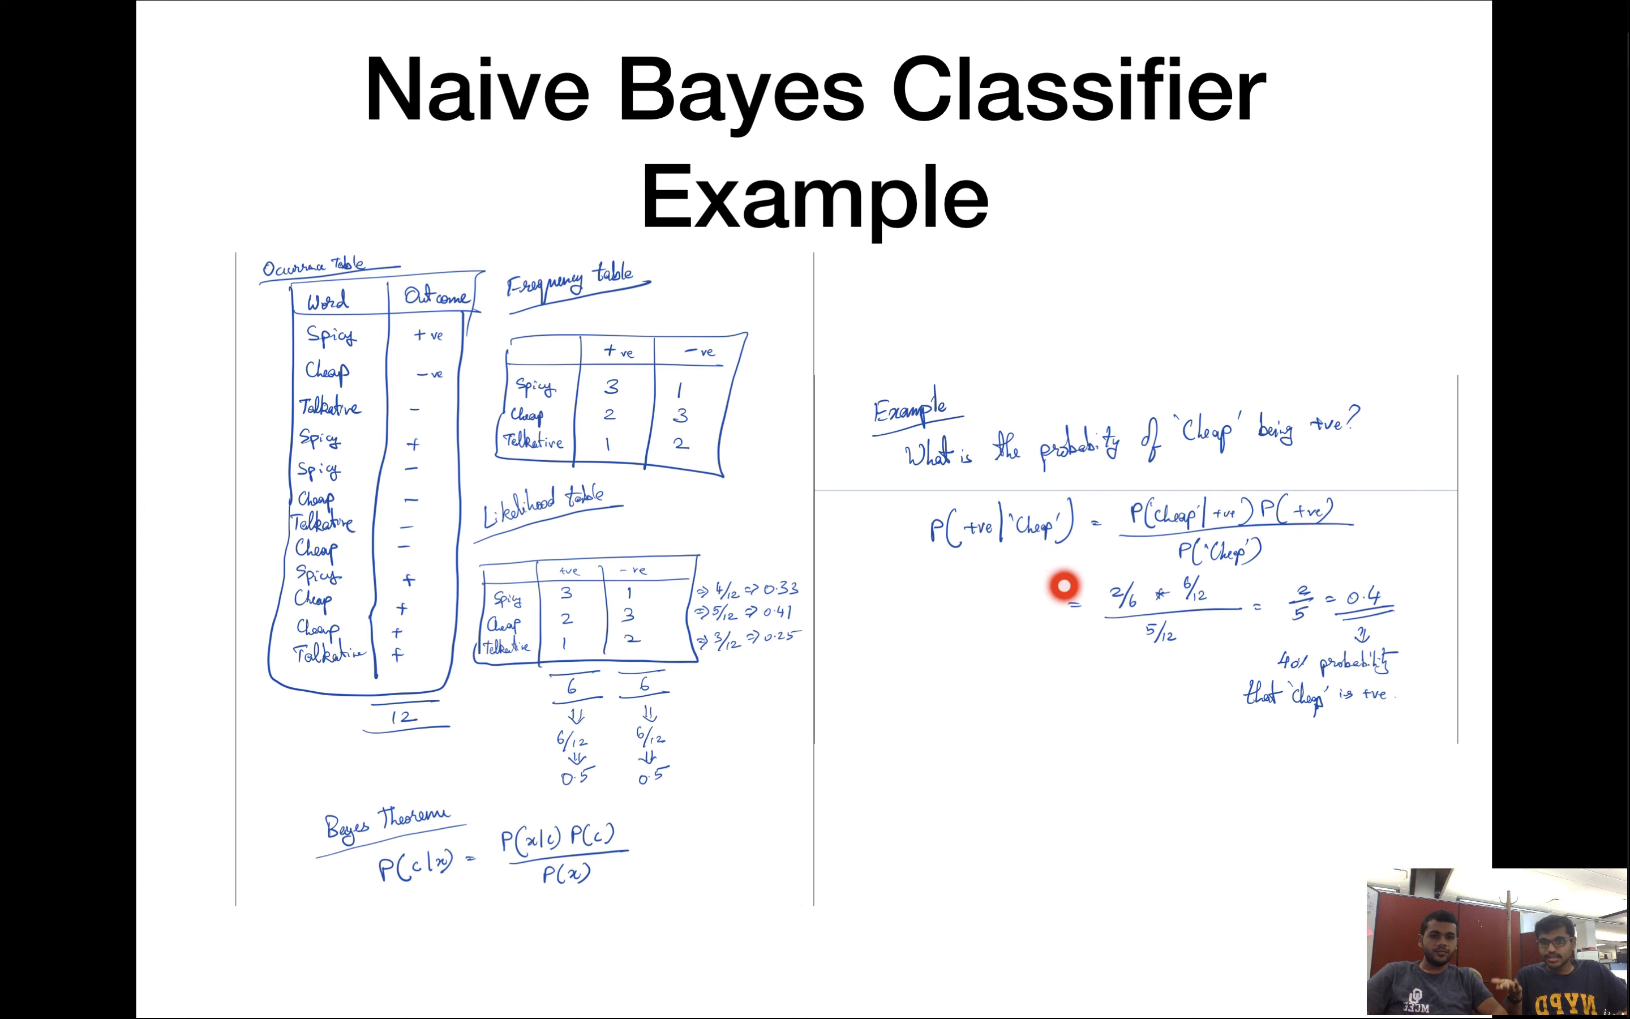
{"action": "mouse_move", "coordinate": [1050, 565]}
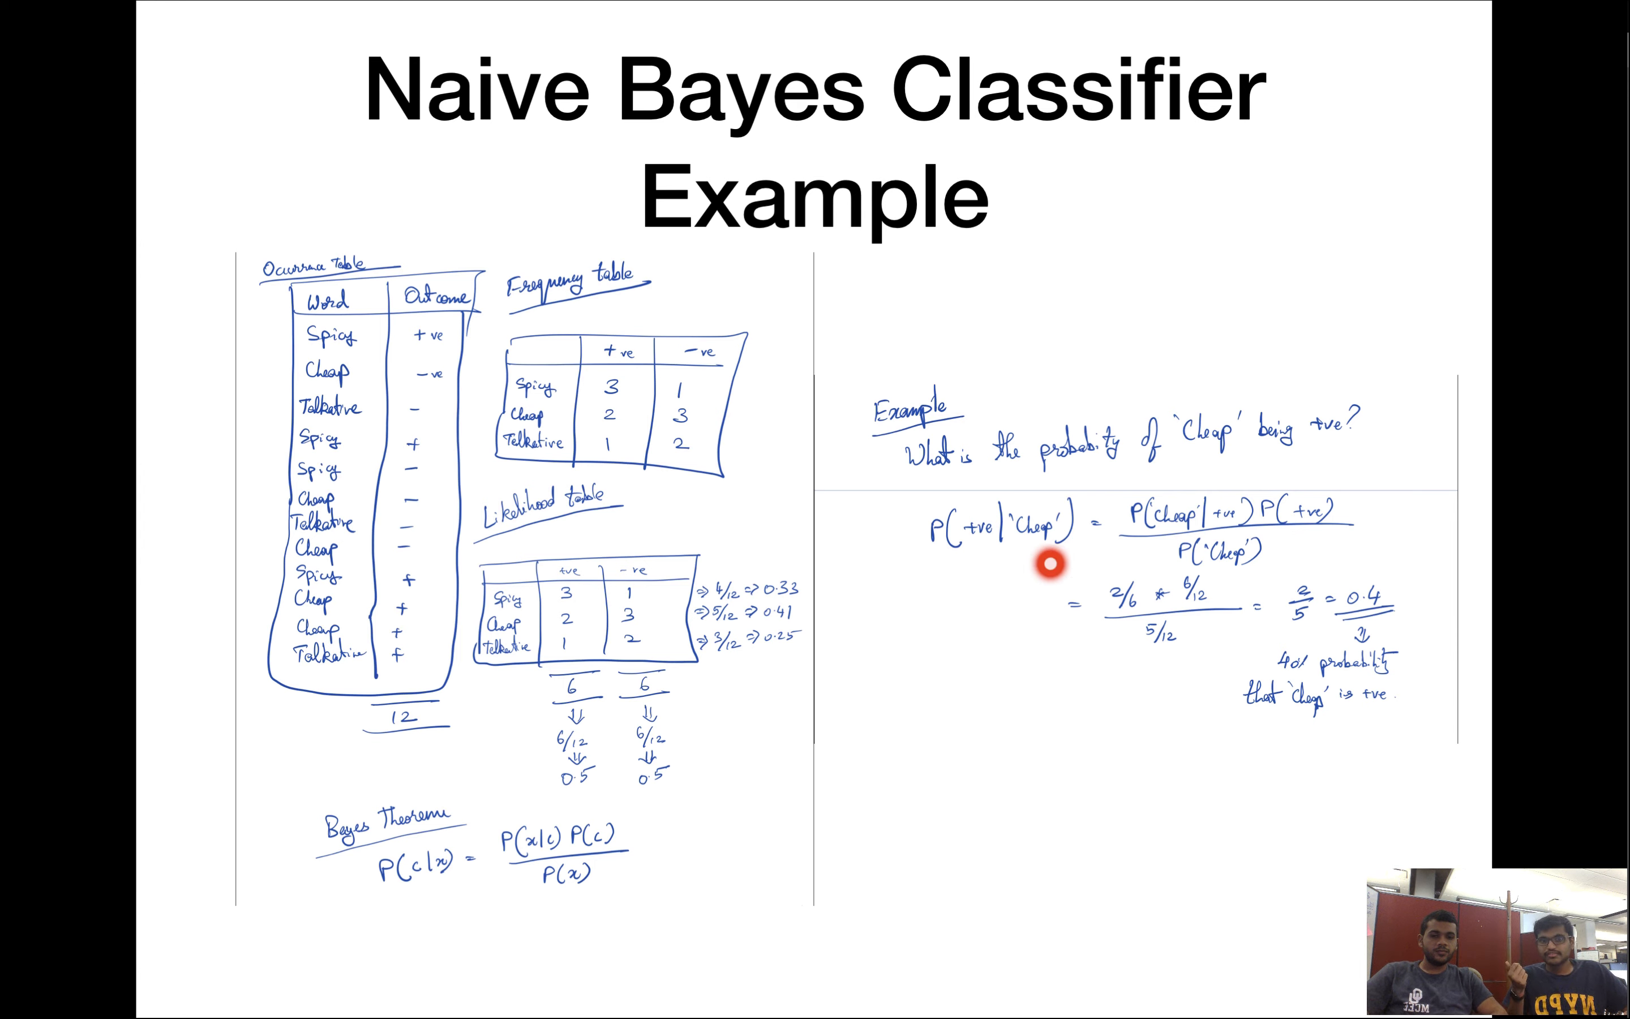
{"action": "mouse_move", "coordinate": [966, 585]}
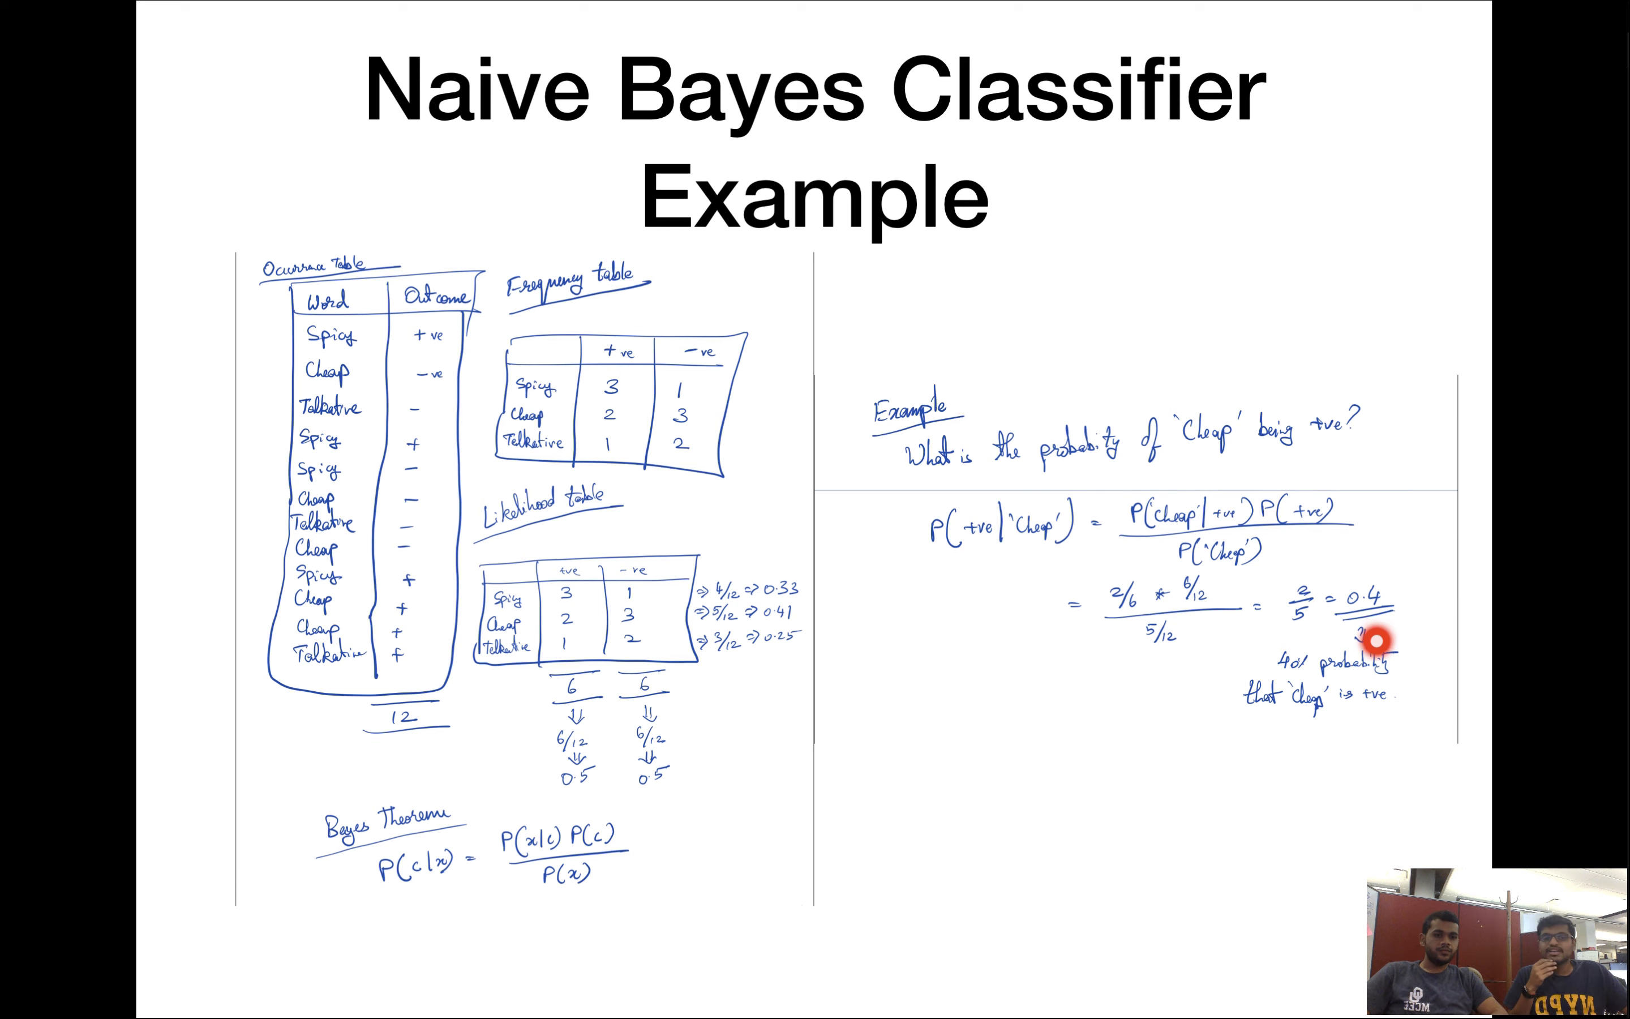
{"action": "mouse_move", "coordinate": [1344, 748]}
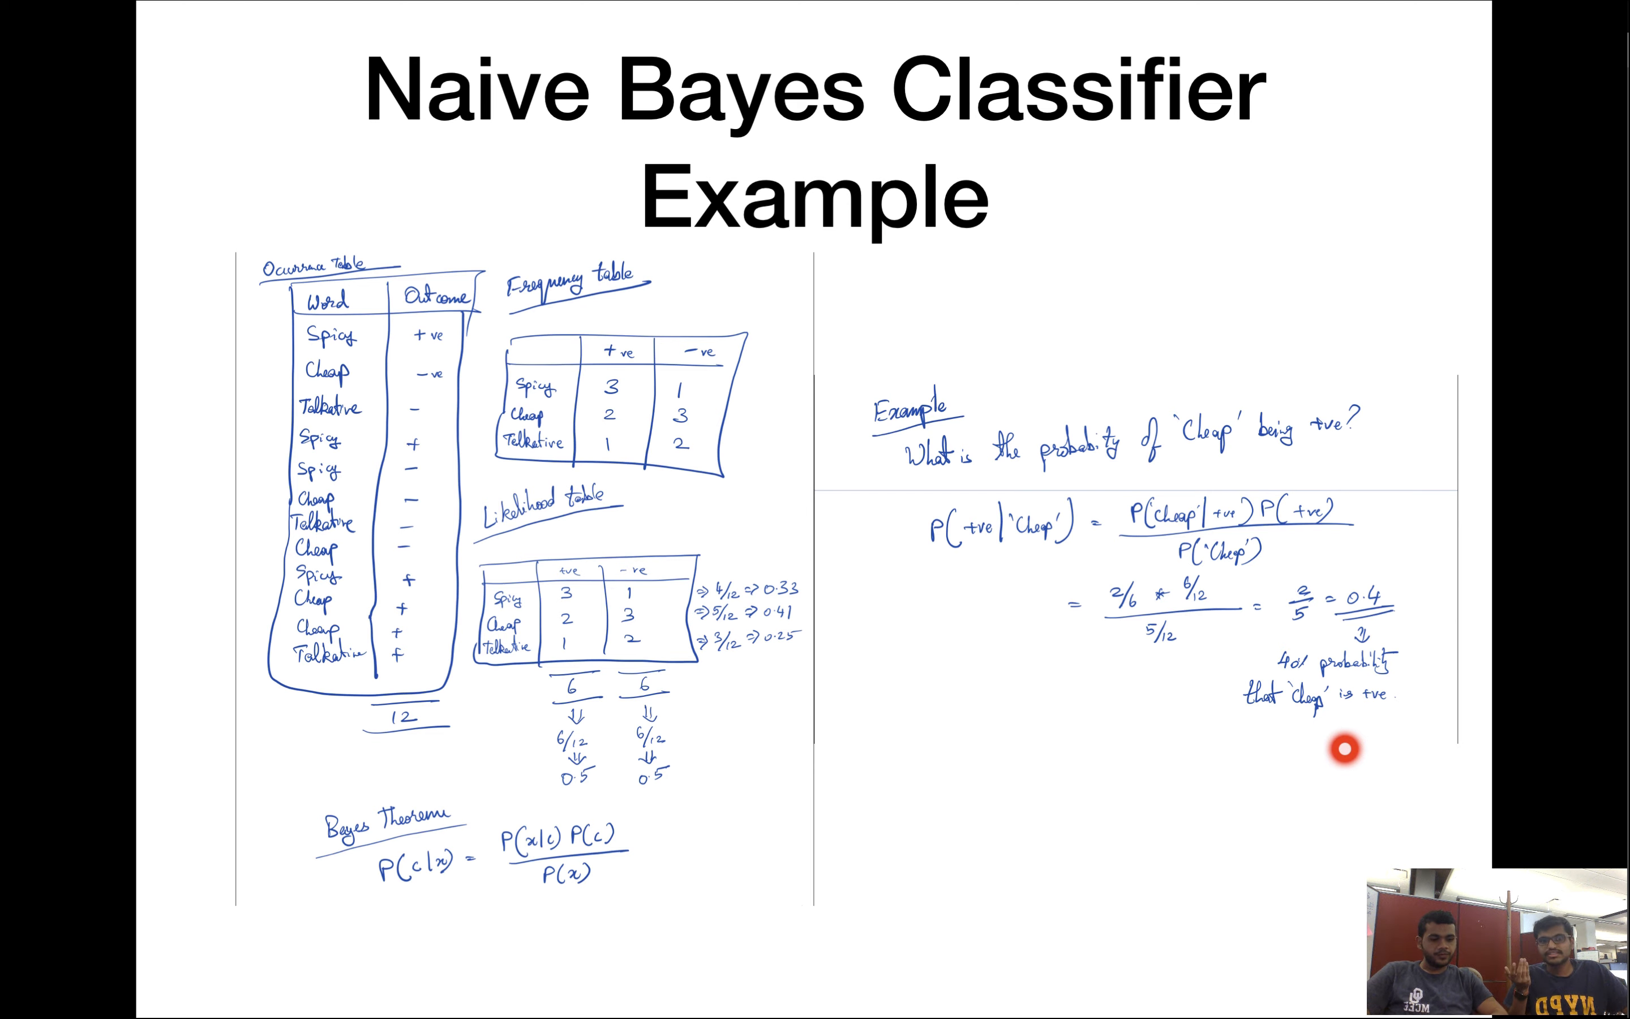
{"action": "mouse_move", "coordinate": [1312, 738]}
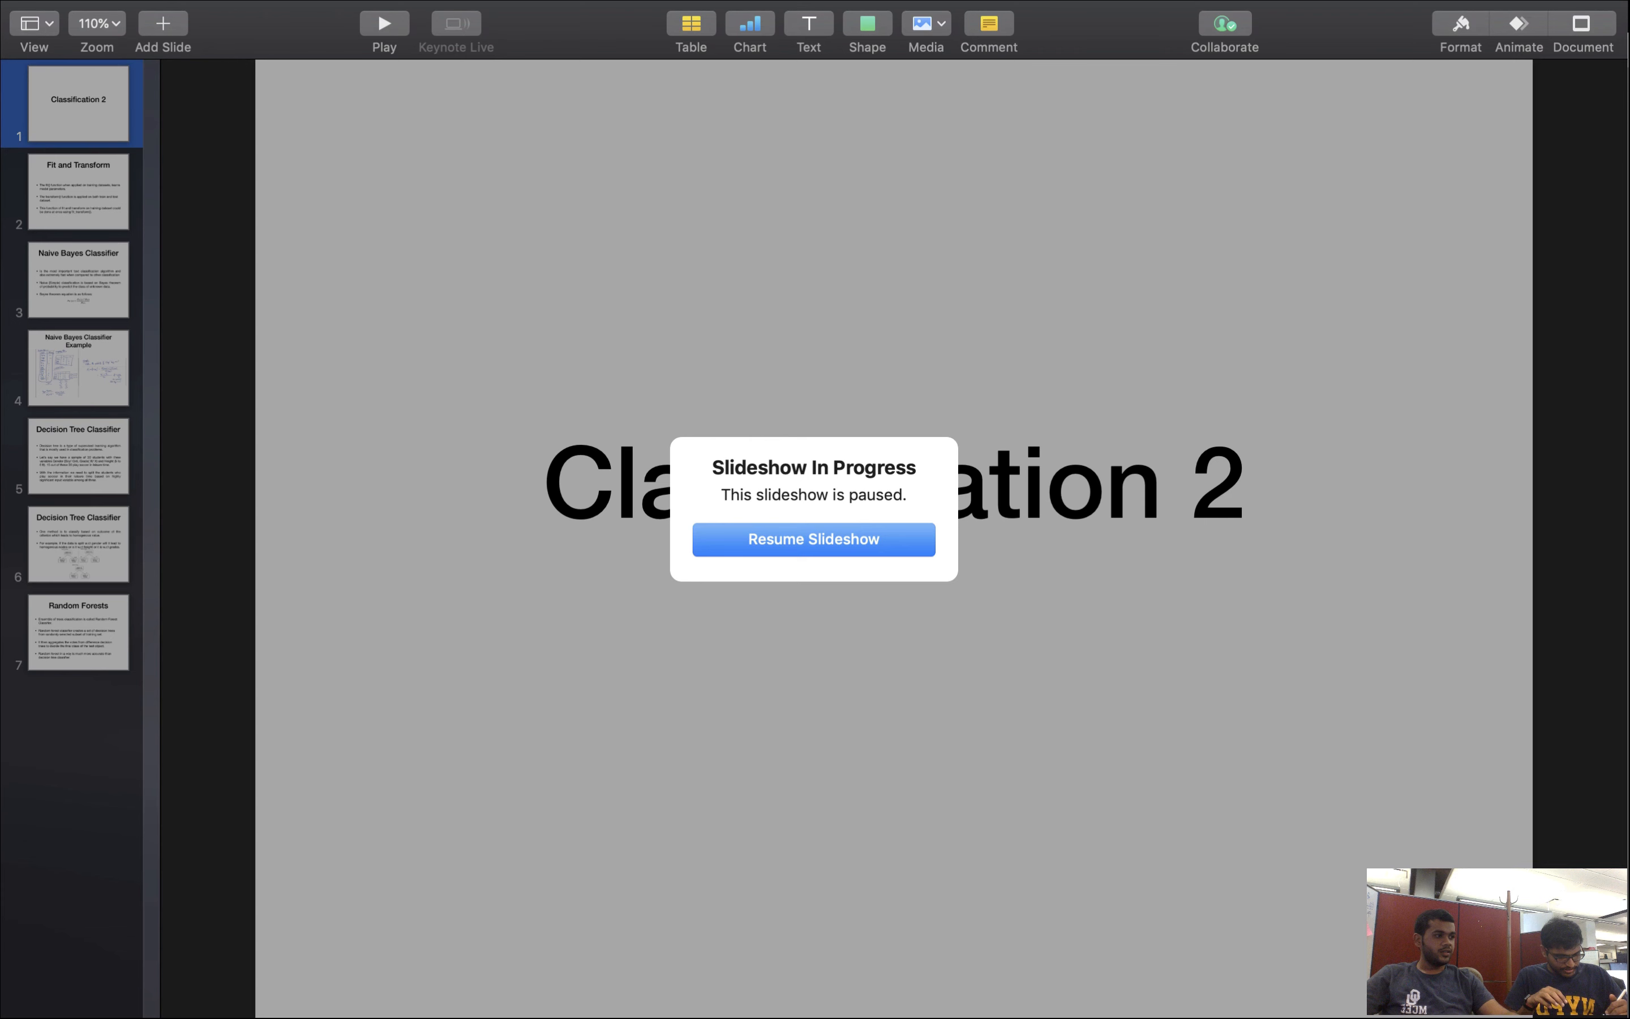
Switch to the NaiveBayes.ipynb notebook showing the SMS spam text normalization cells.
{"action": "left_click", "coordinate": [77, 455]}
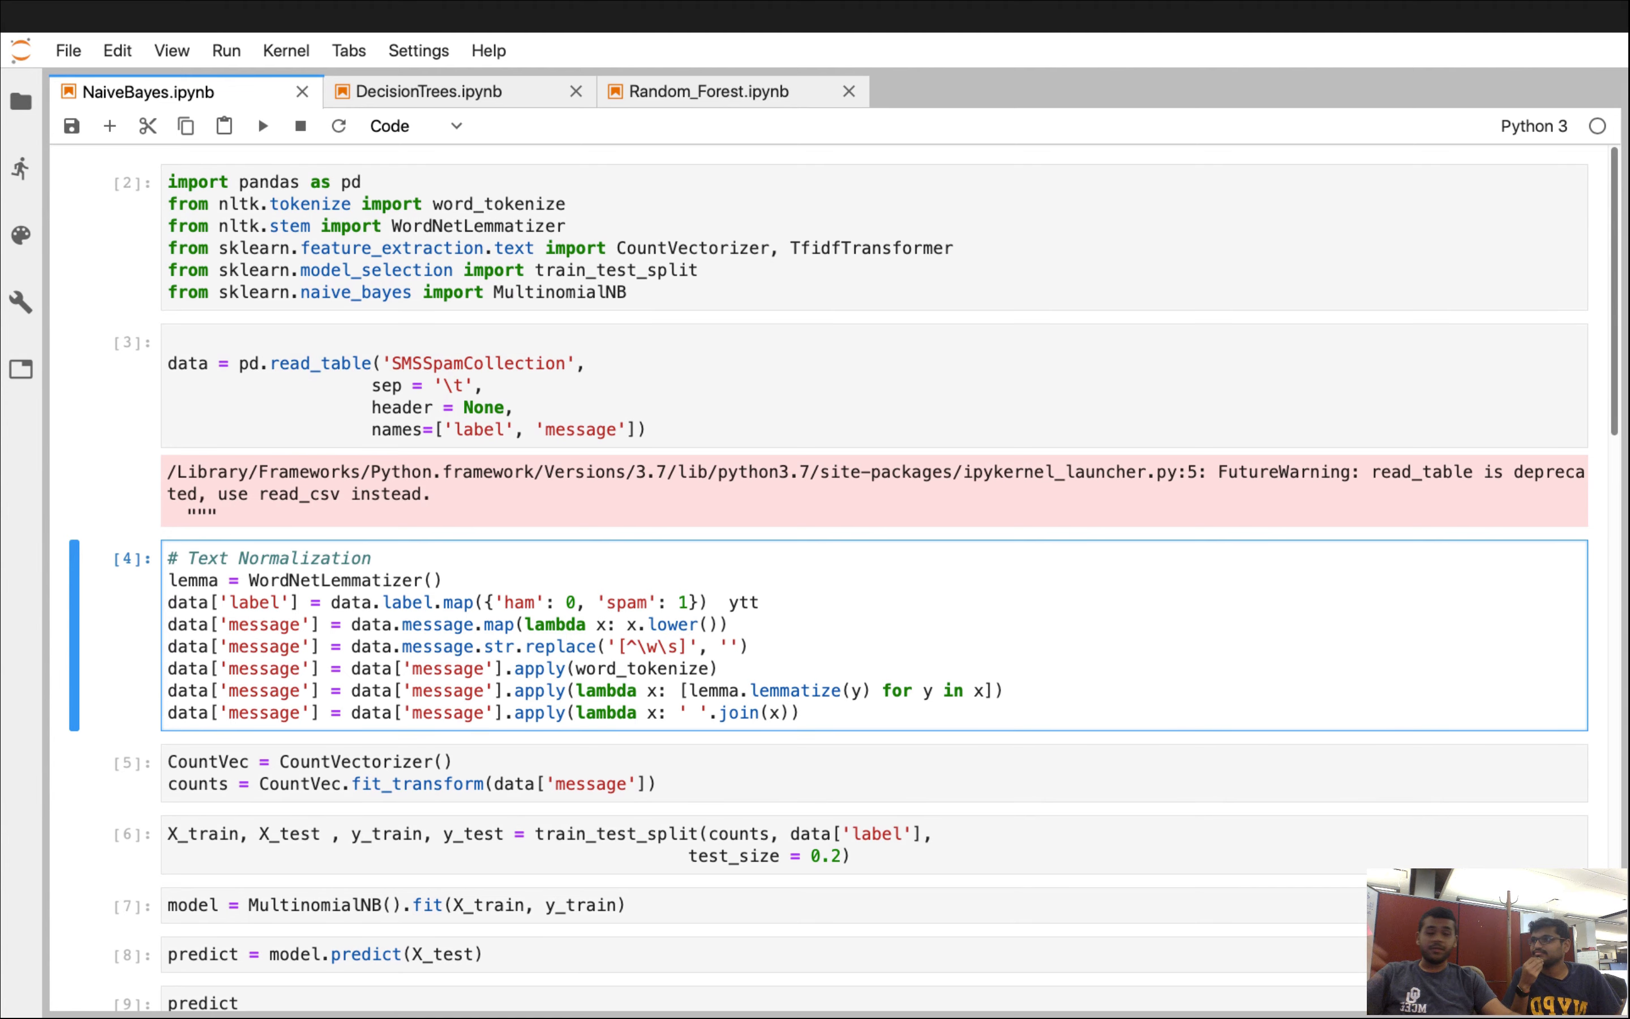
{"action": "left_click", "coordinate": [760, 602]}
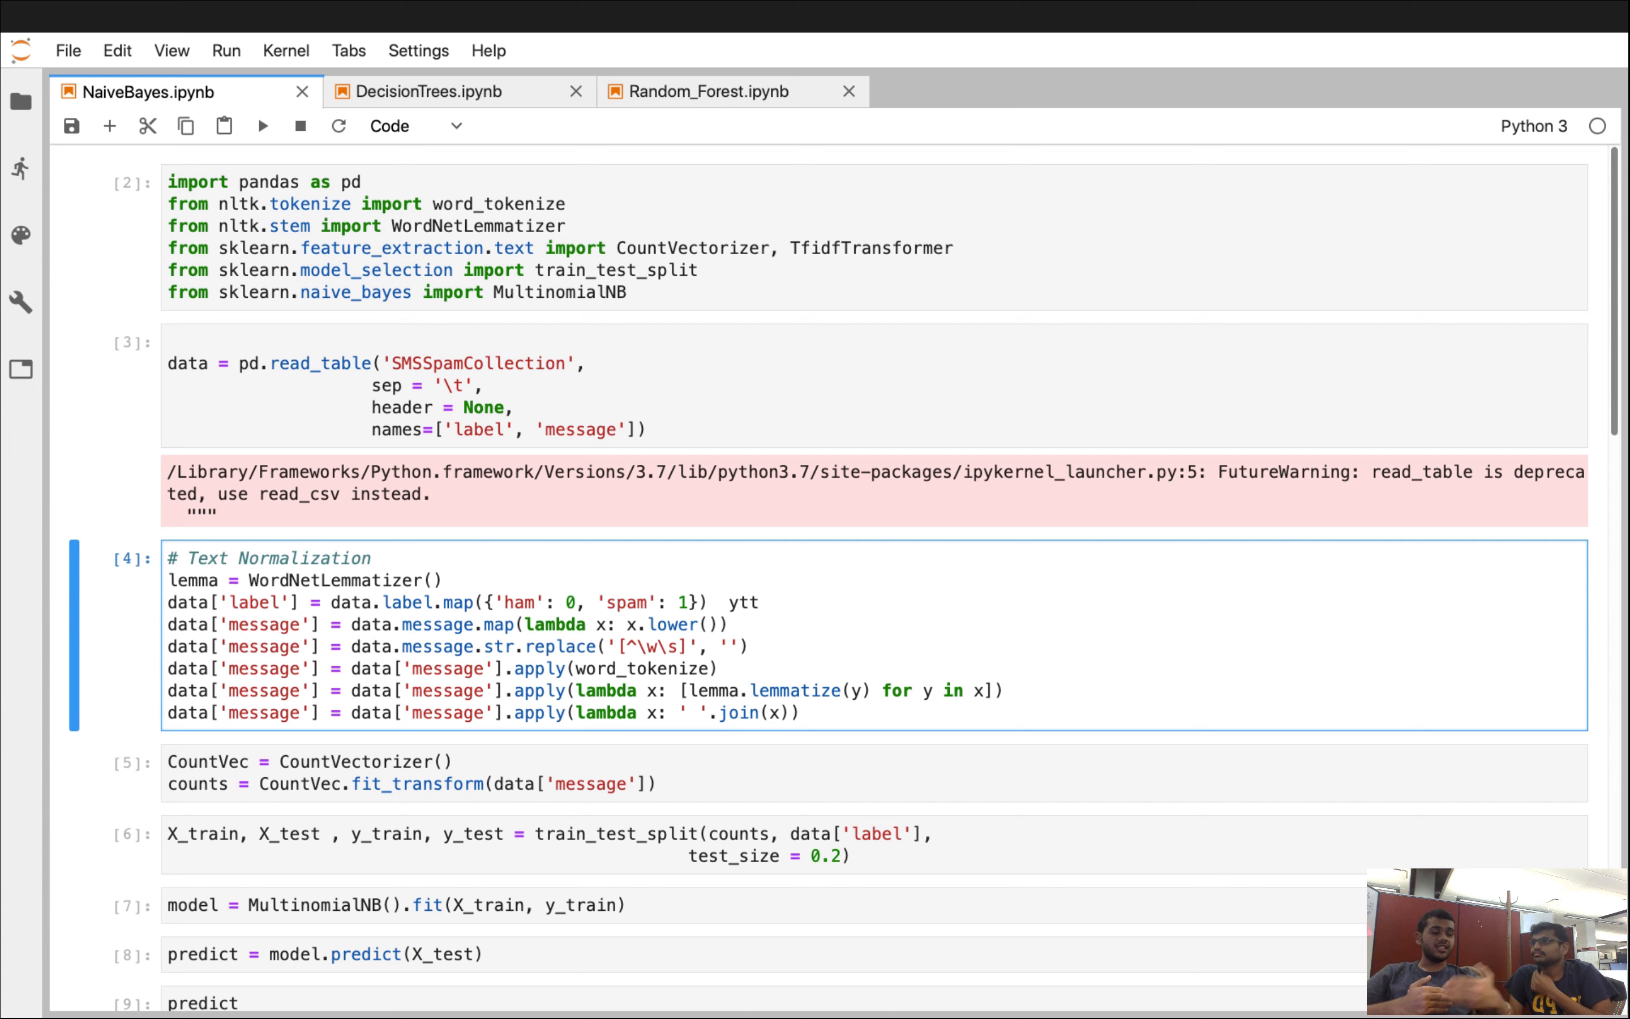
{"action": "left_click", "coordinate": [757, 602]}
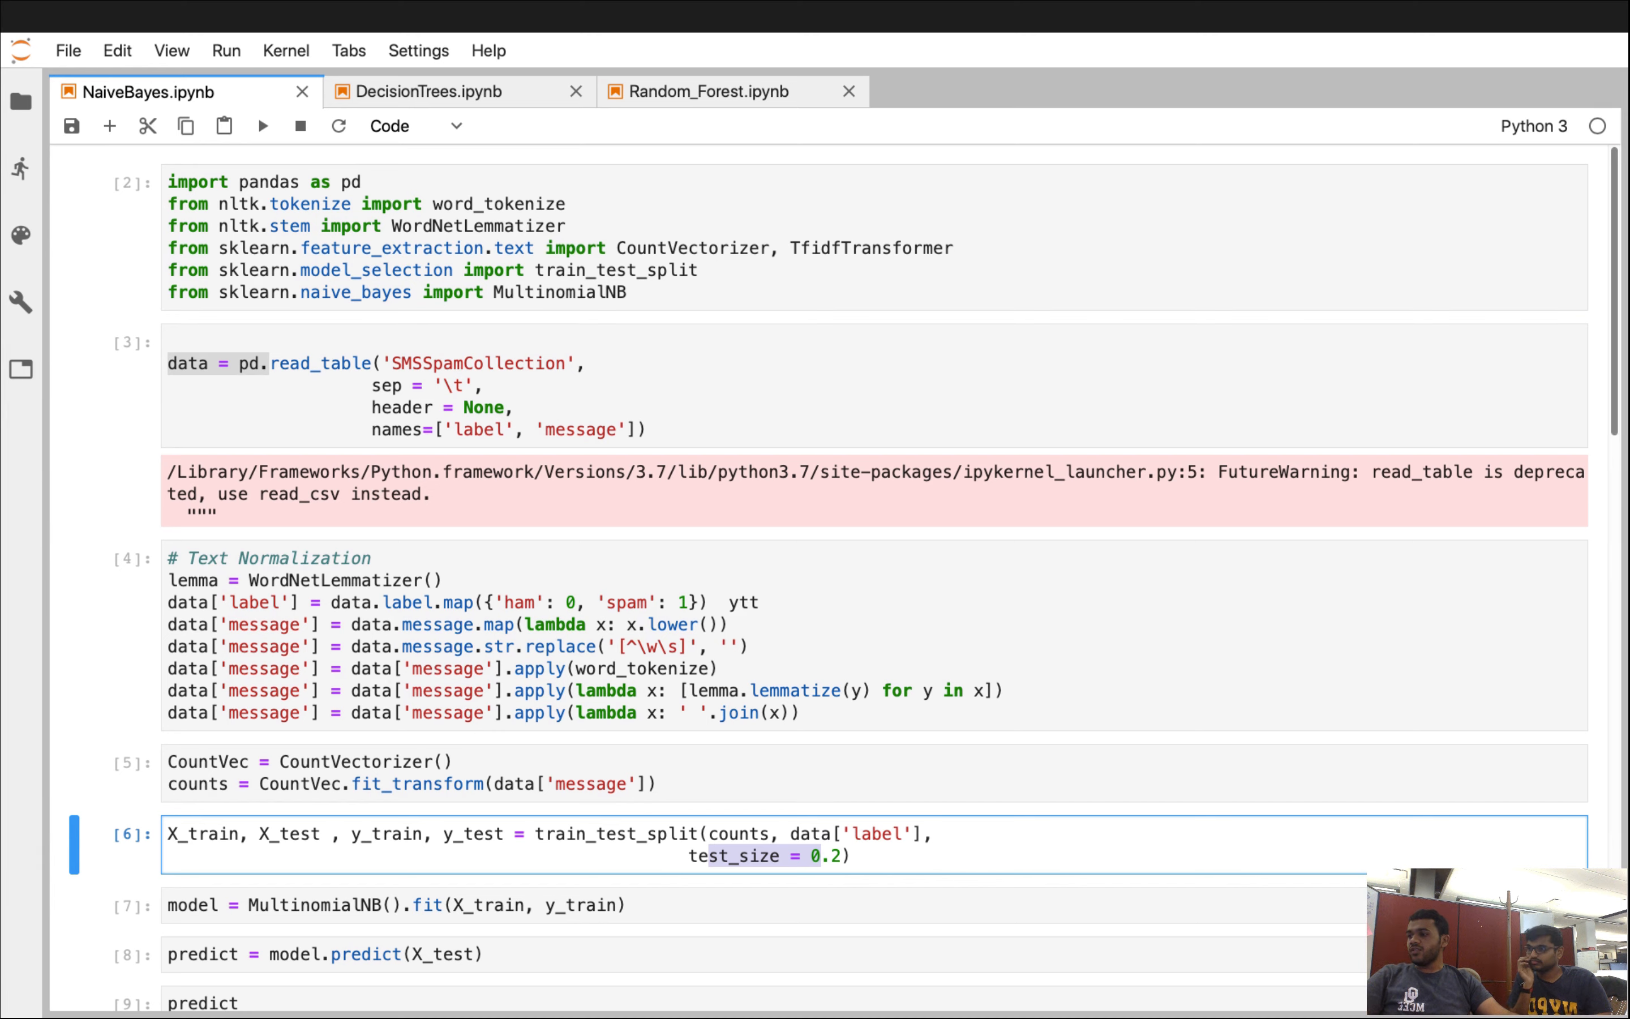
Highlight X_test in the split cell and bring the prediction array and y_test output into view.
{"action": "double_click", "coordinate": [386, 833]}
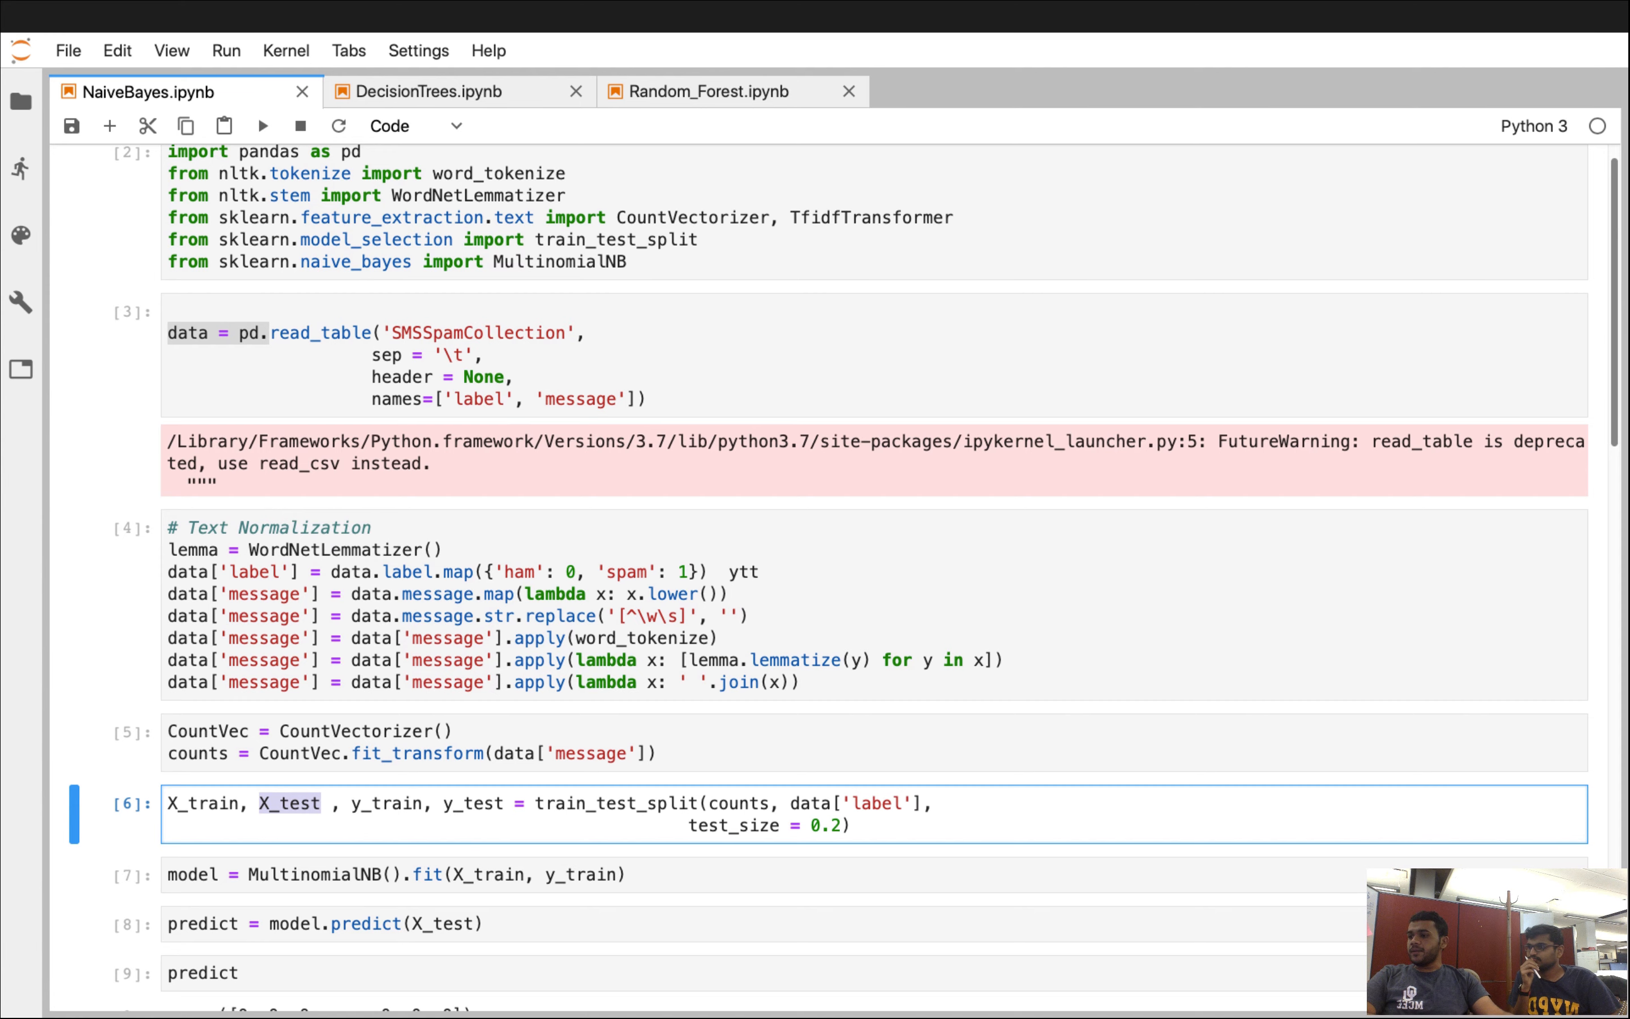
{"action": "scroll", "scroll_direction": "down", "scroll_amount": 3}
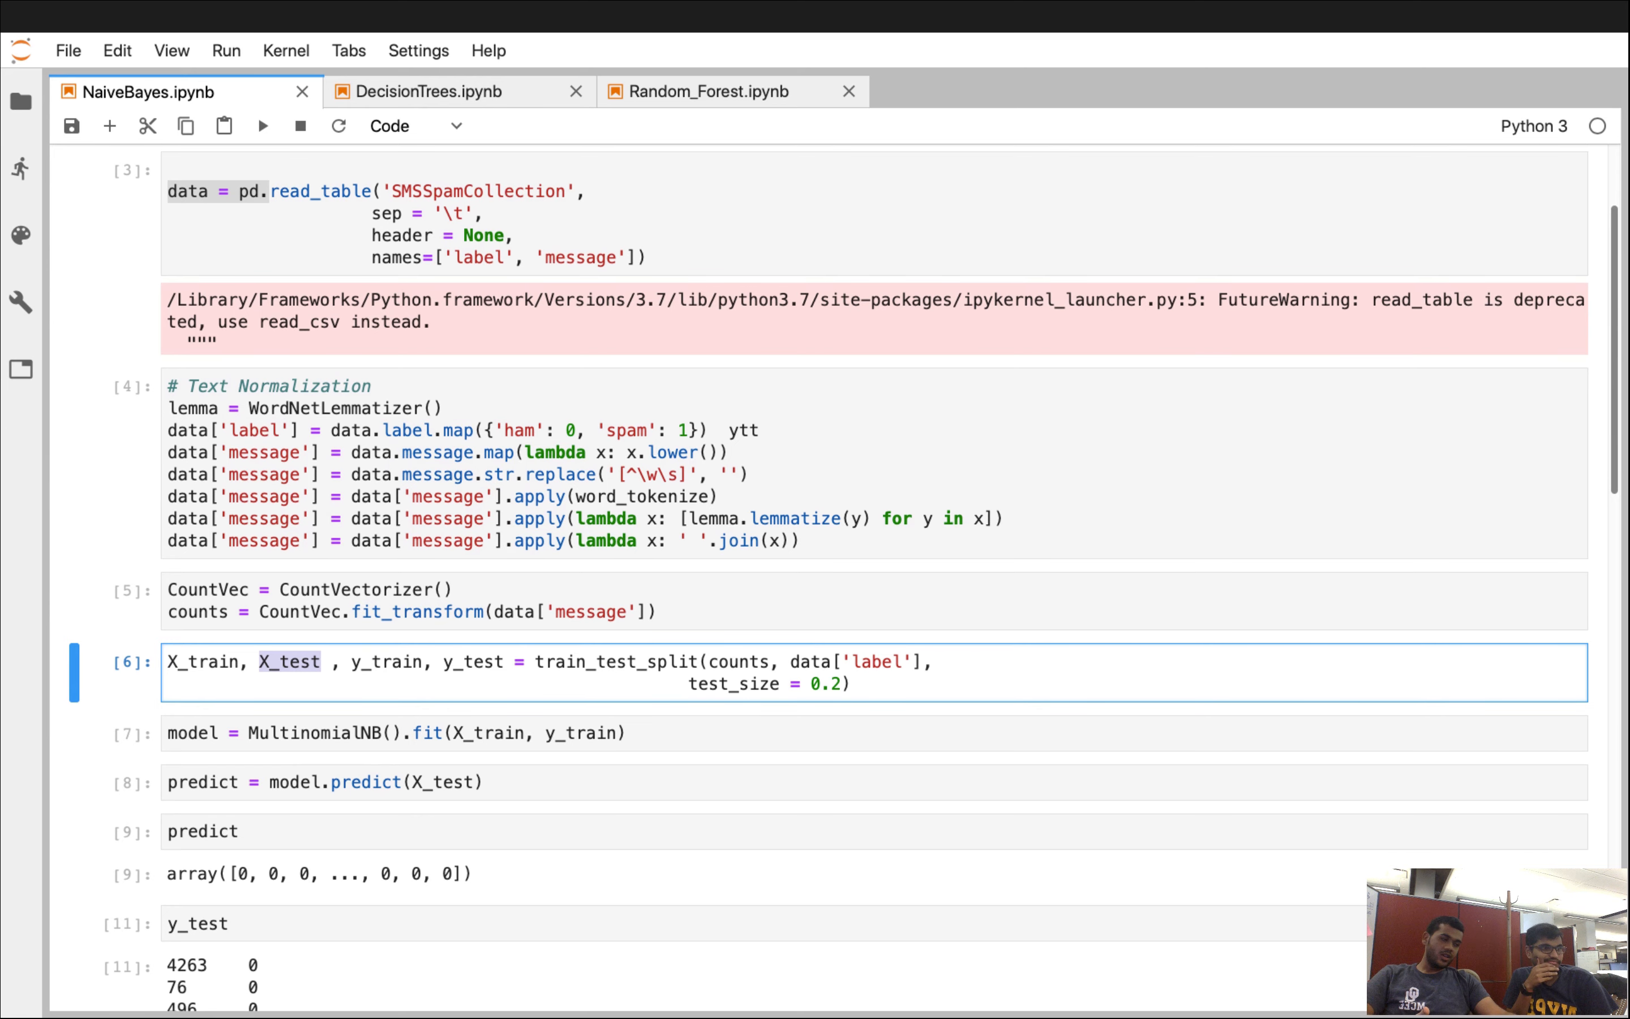
Scroll through the full y_test labels, then return to Keynote at the Decision Tree Classifier slide.
{"action": "scroll", "scroll_direction": "down", "scroll_amount": 3}
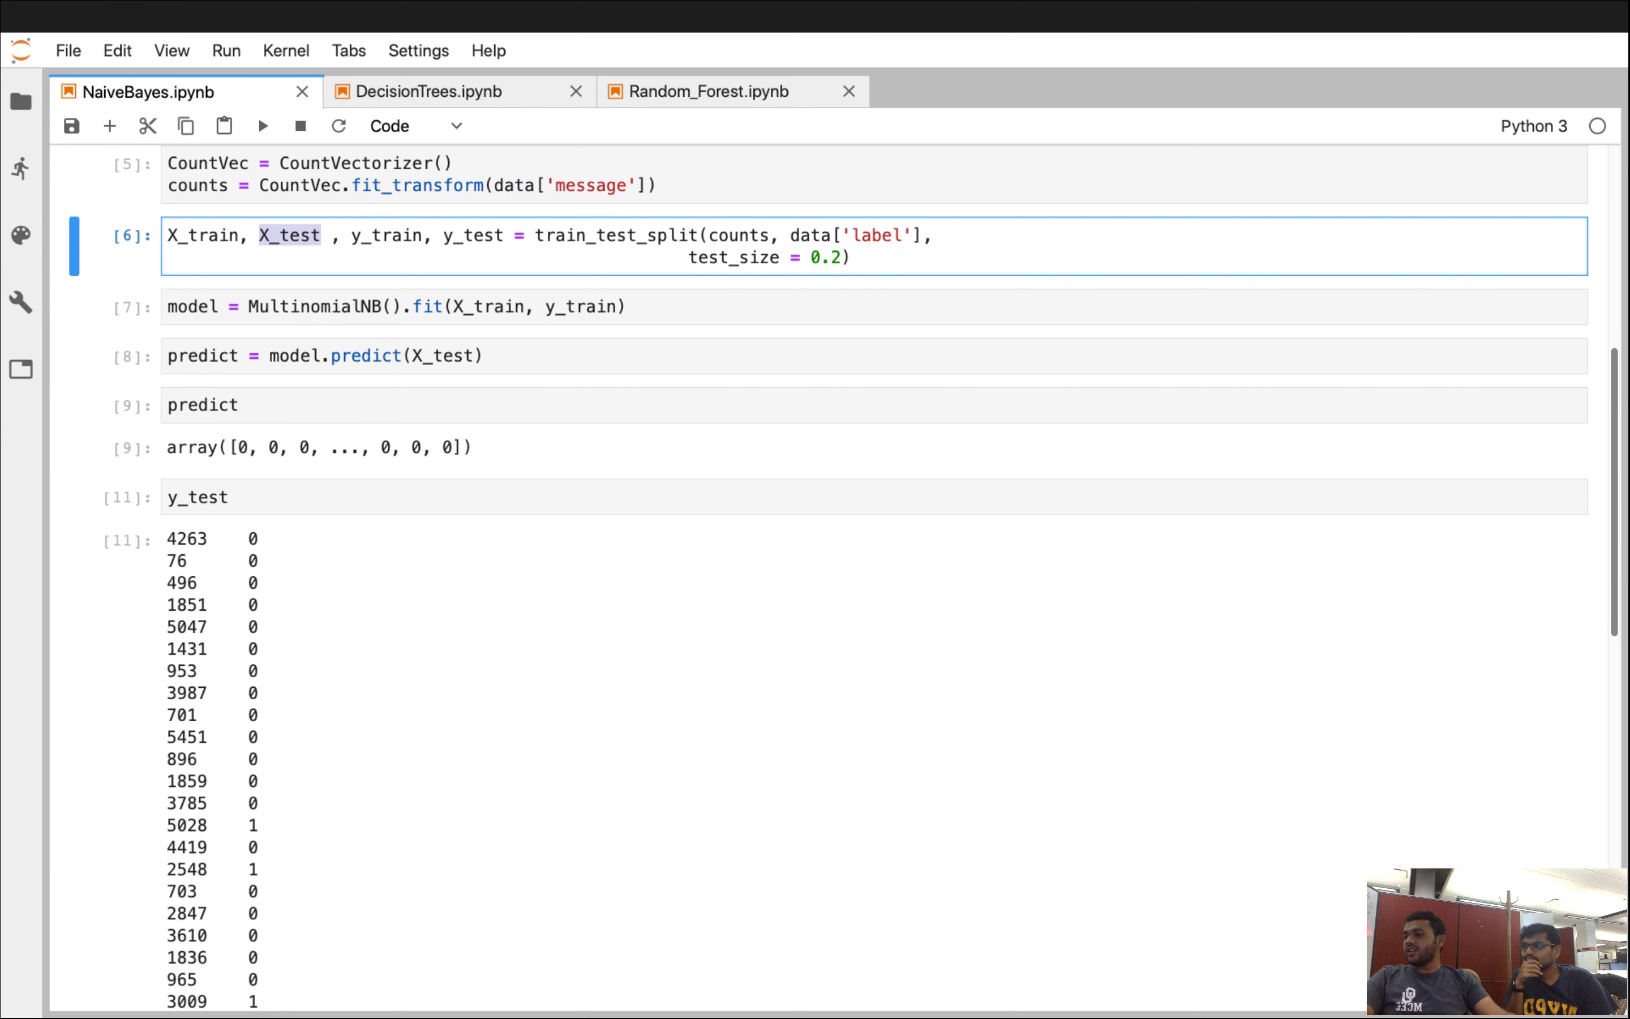
{"action": "scroll", "scroll_direction": "down", "scroll_amount": 3}
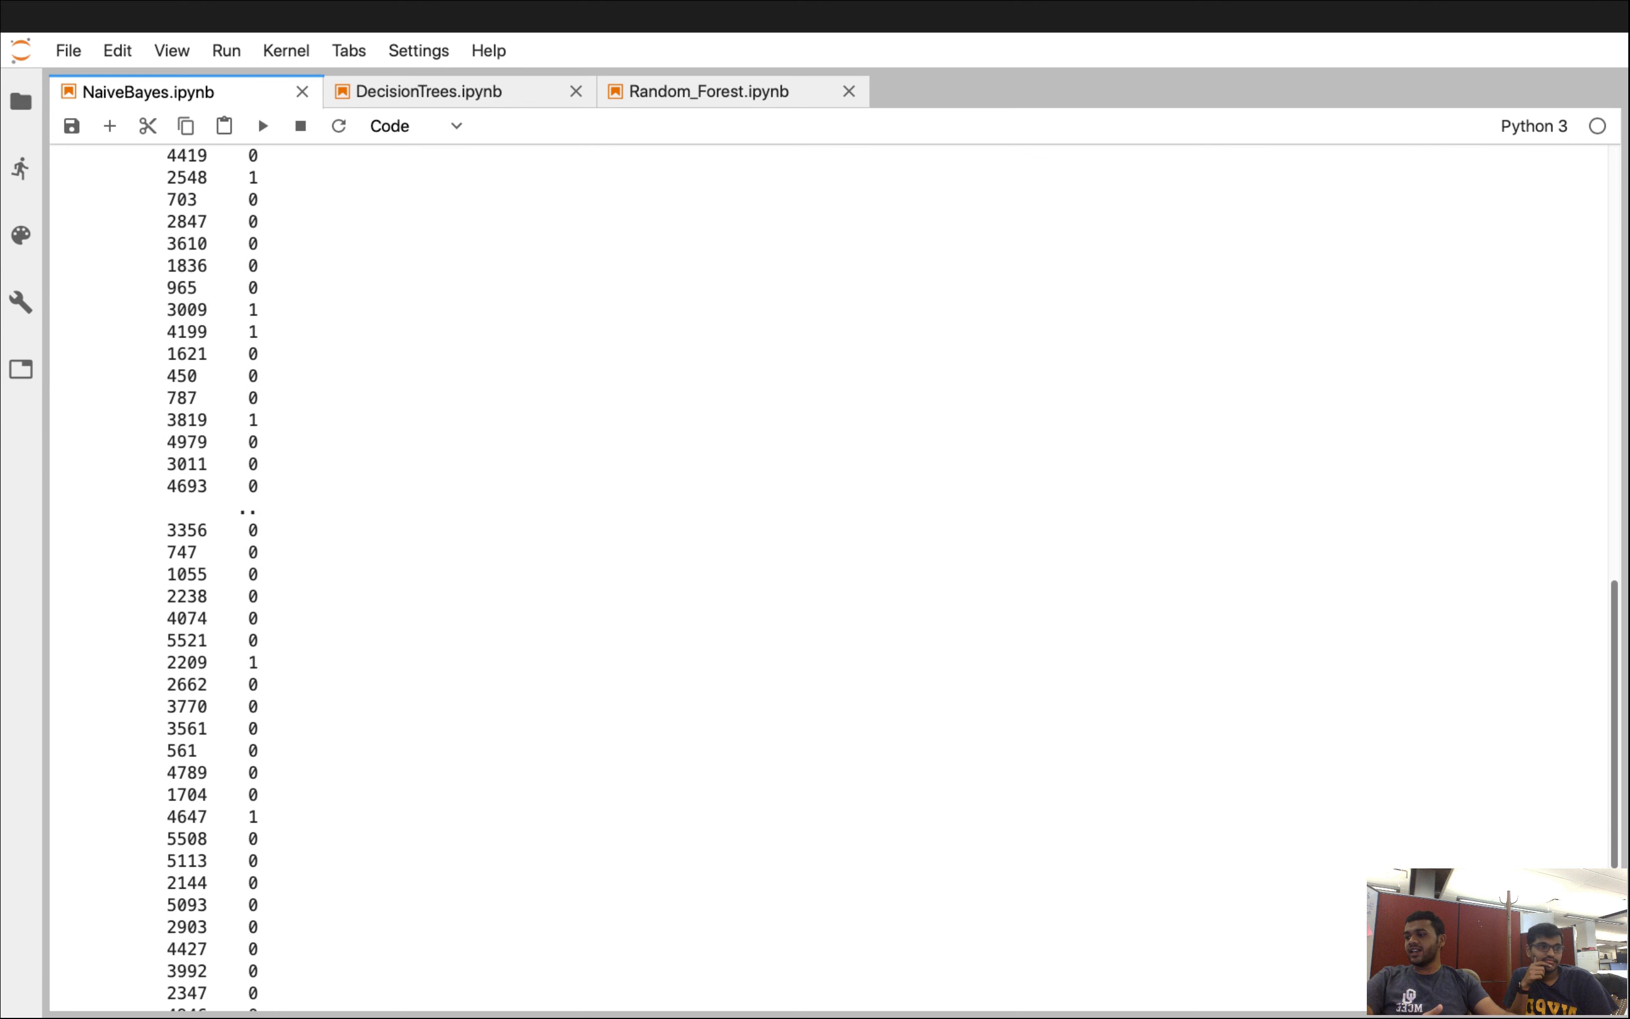
{"action": "scroll", "scroll_direction": "down", "scroll_amount": 3}
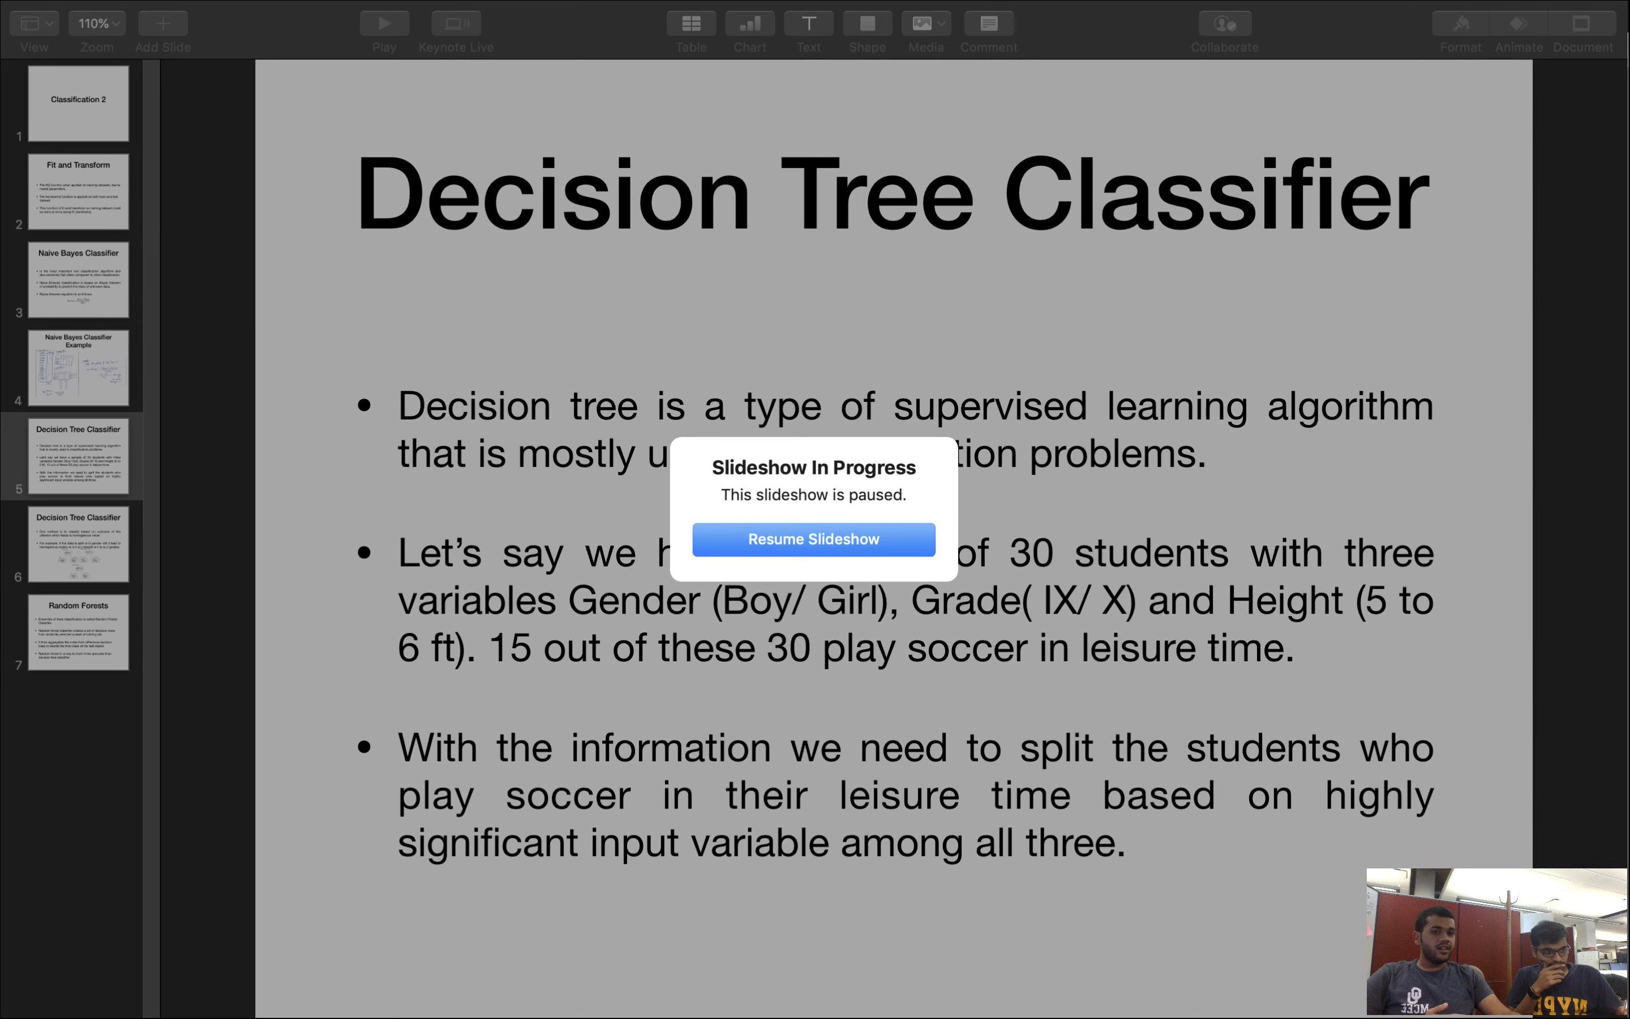
{"action": "left_click", "coordinate": [813, 539]}
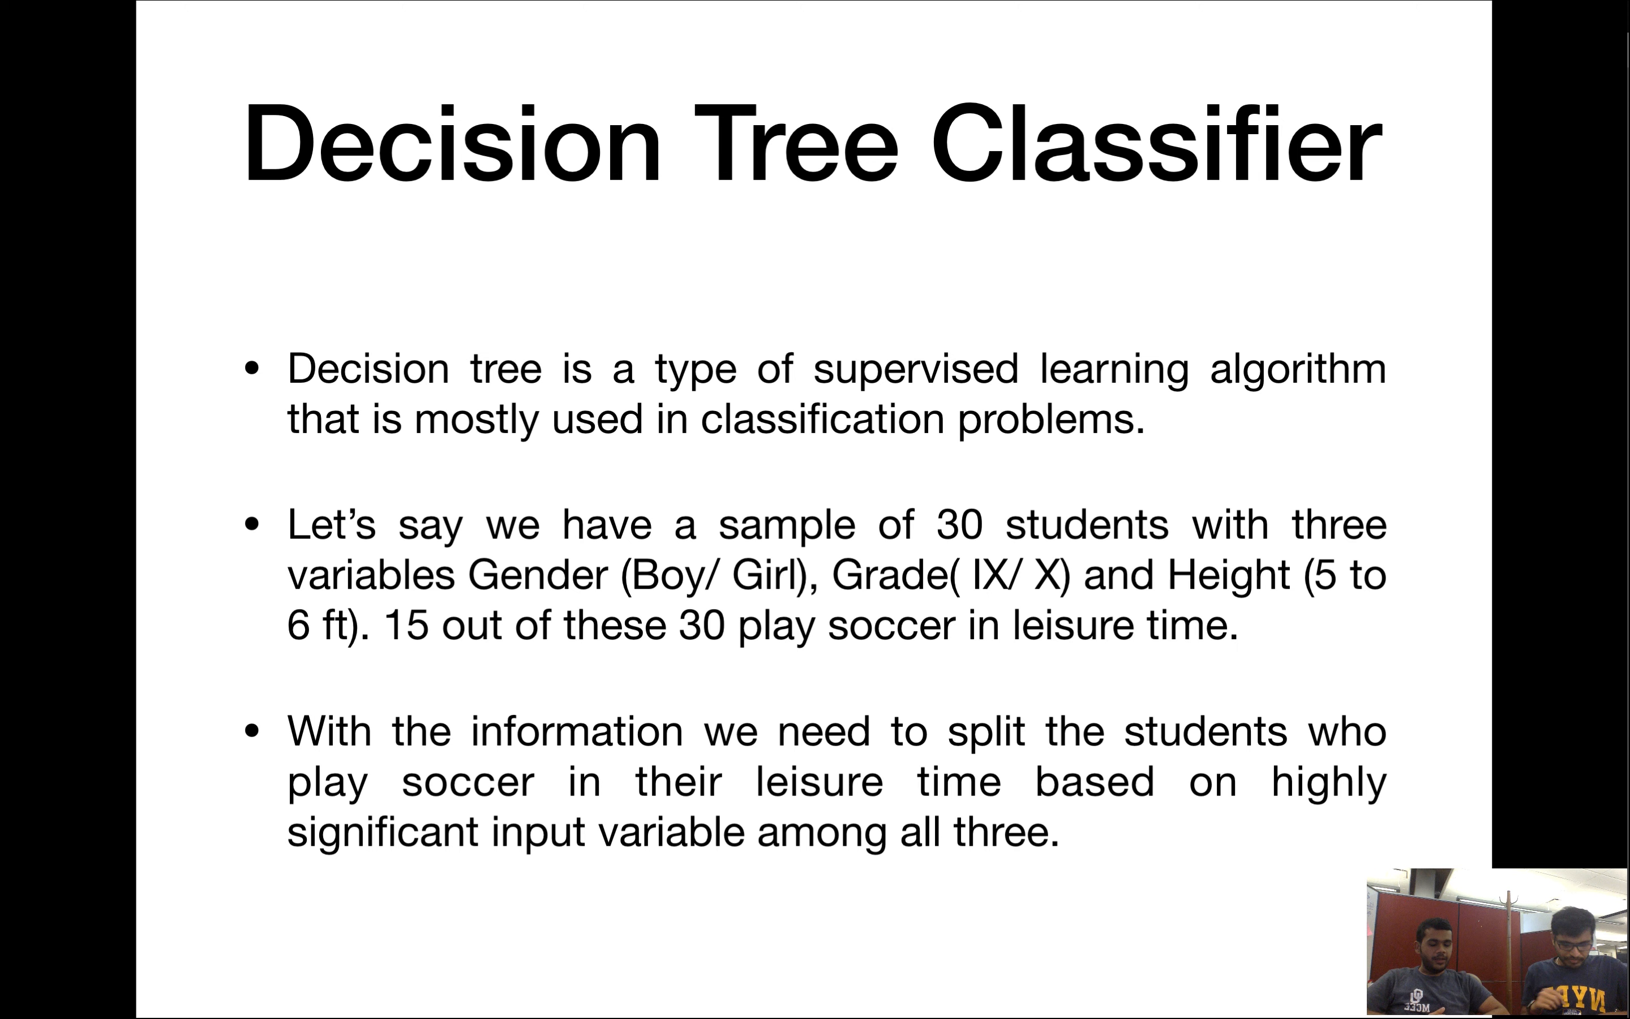
Advance to the Decision Tree slide comparing gender, height and class splits.
{"action": "key", "text": "Right"}
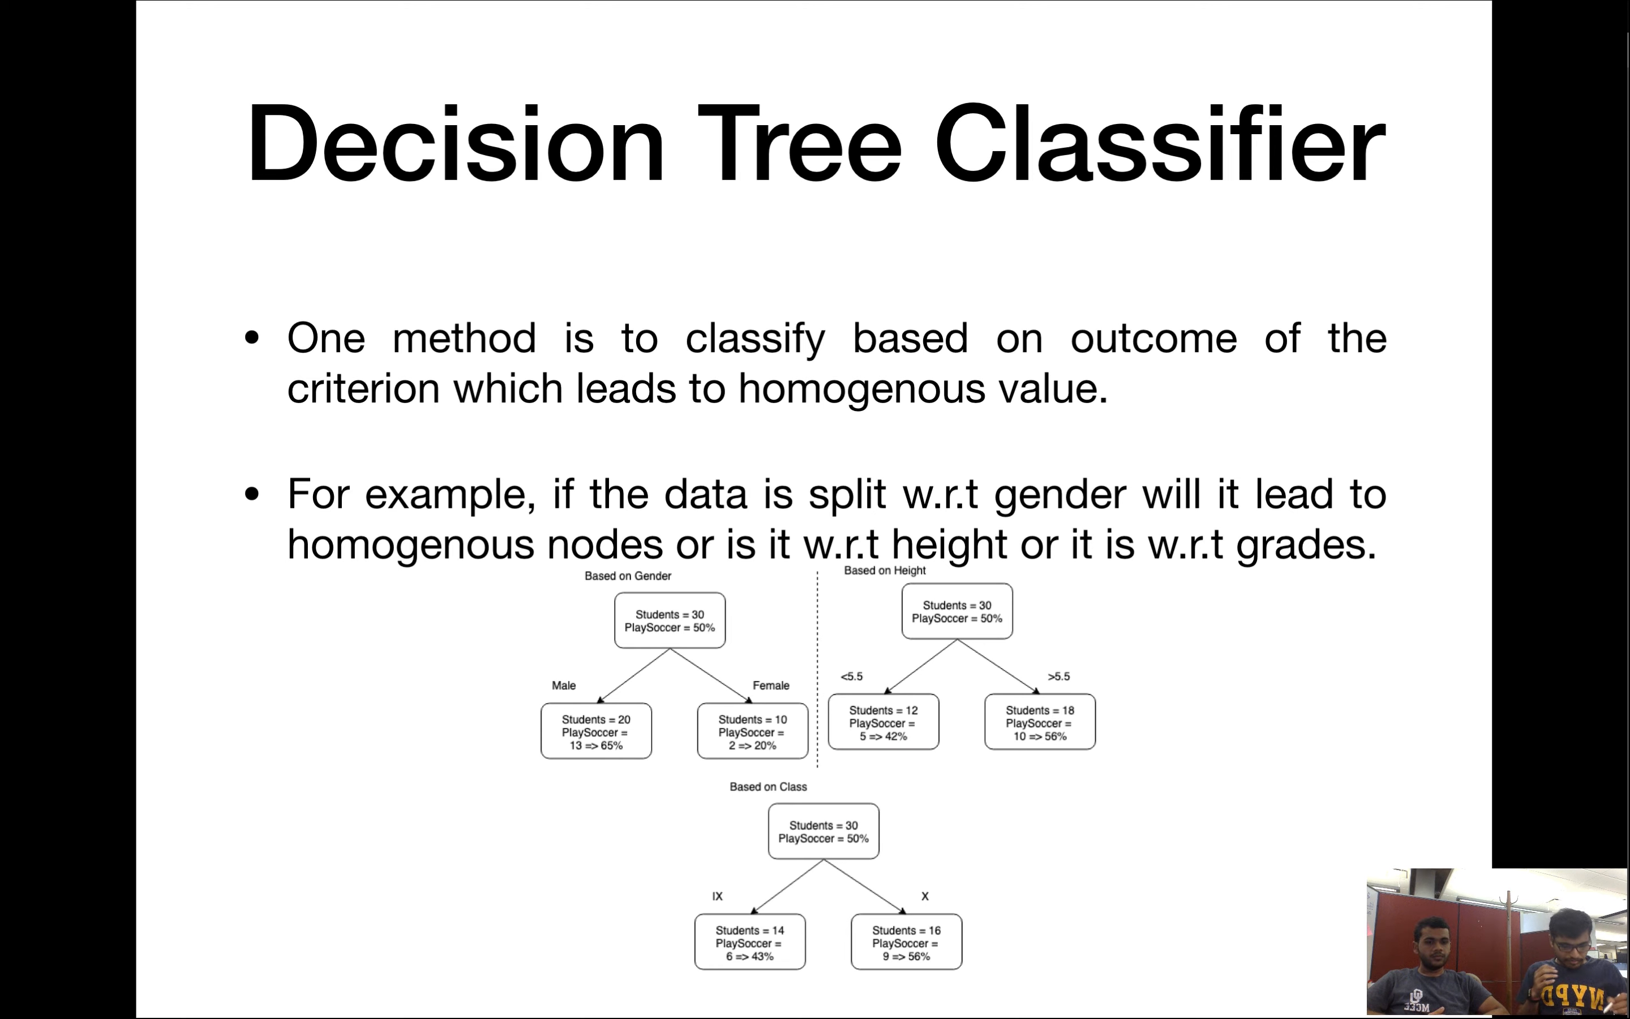
{"action": "left_click", "coordinate": [903, 601]}
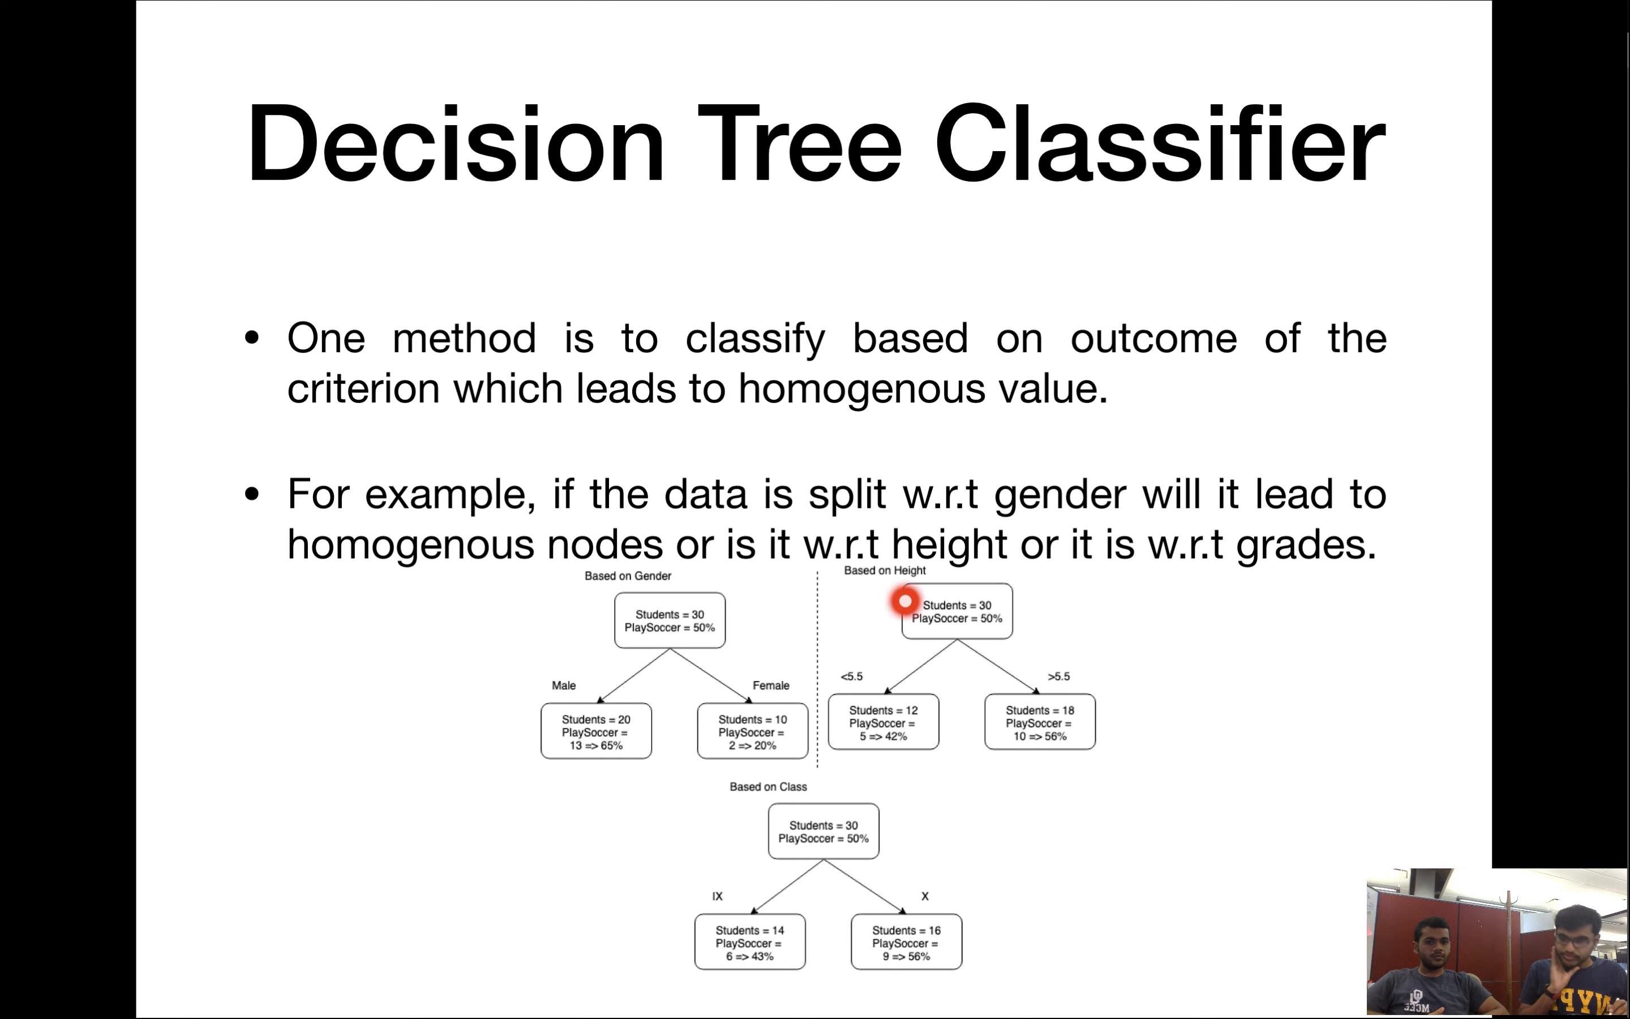
{"action": "mouse_move", "coordinate": [927, 682]}
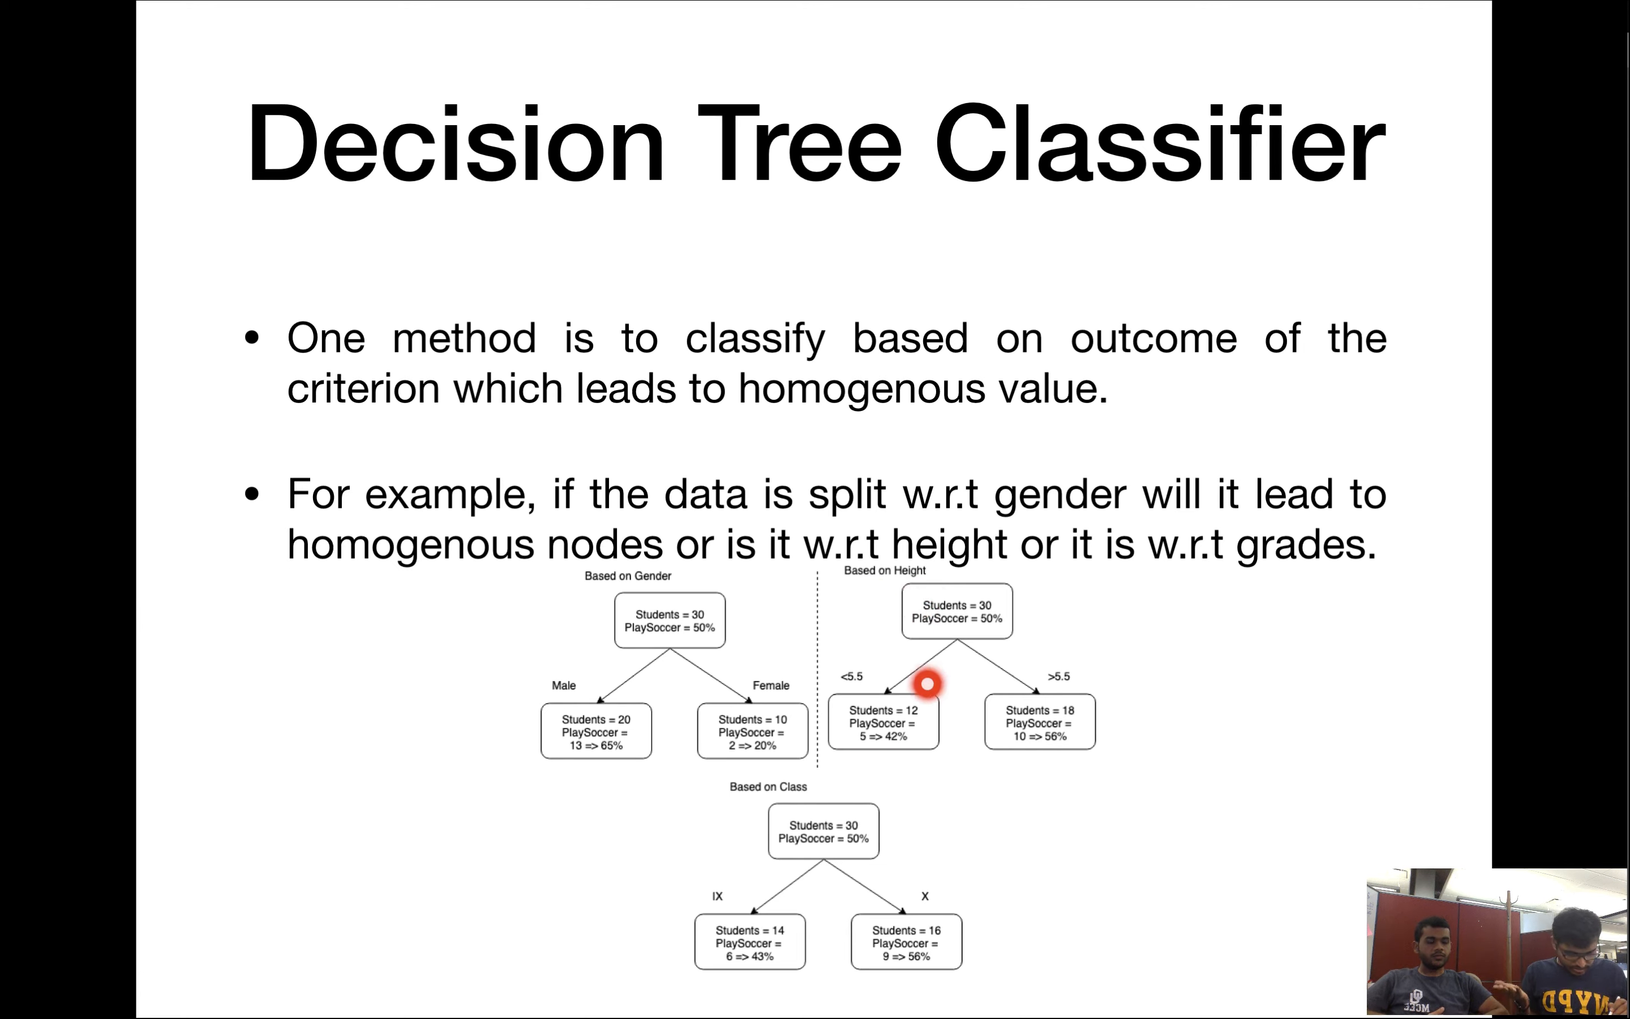
{"action": "mouse_move", "coordinate": [1114, 673]}
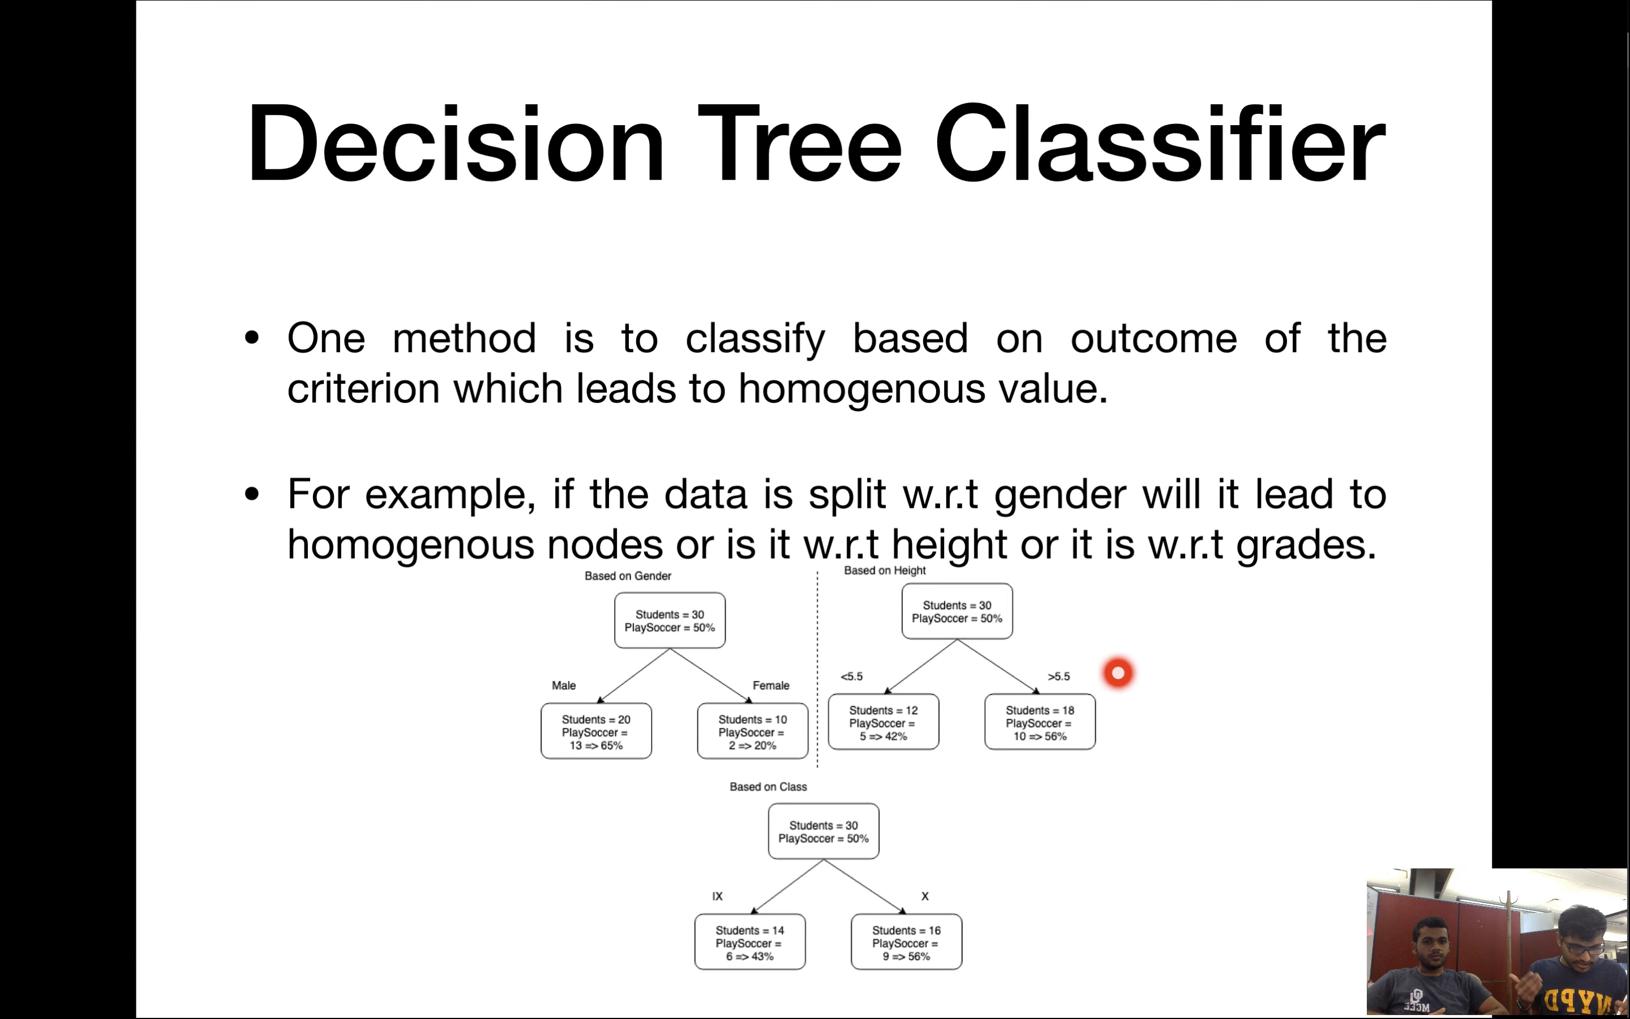
{"action": "mouse_move", "coordinate": [936, 719]}
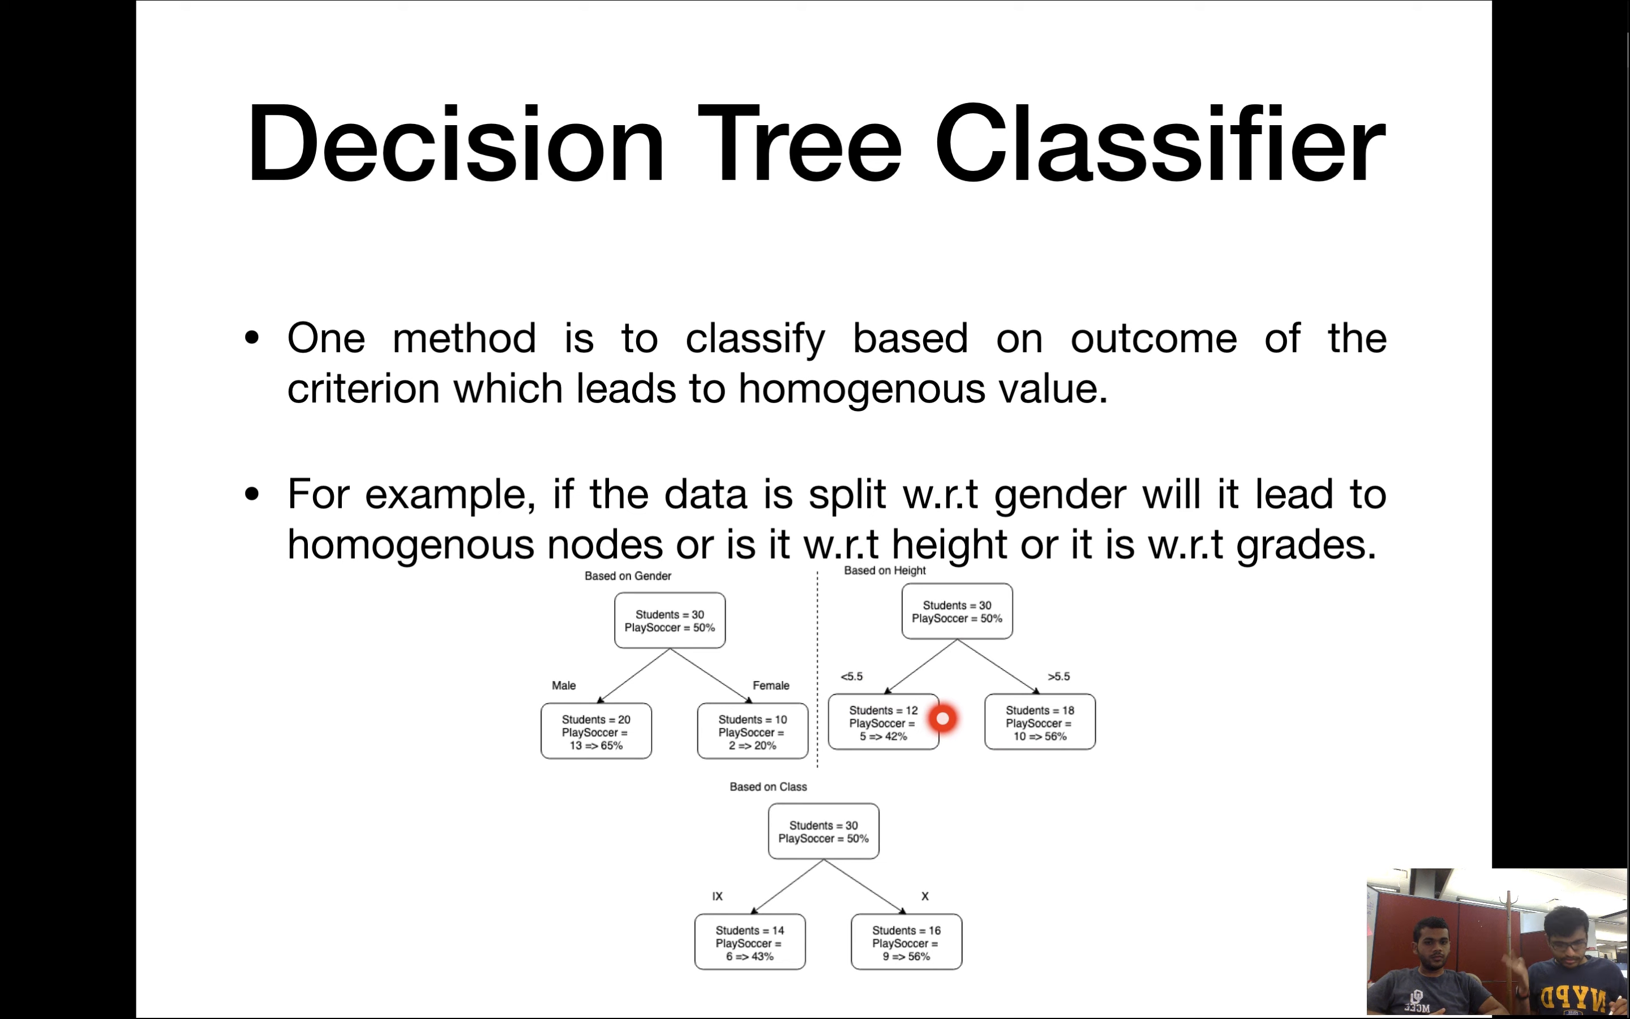
{"action": "mouse_move", "coordinate": [1113, 711]}
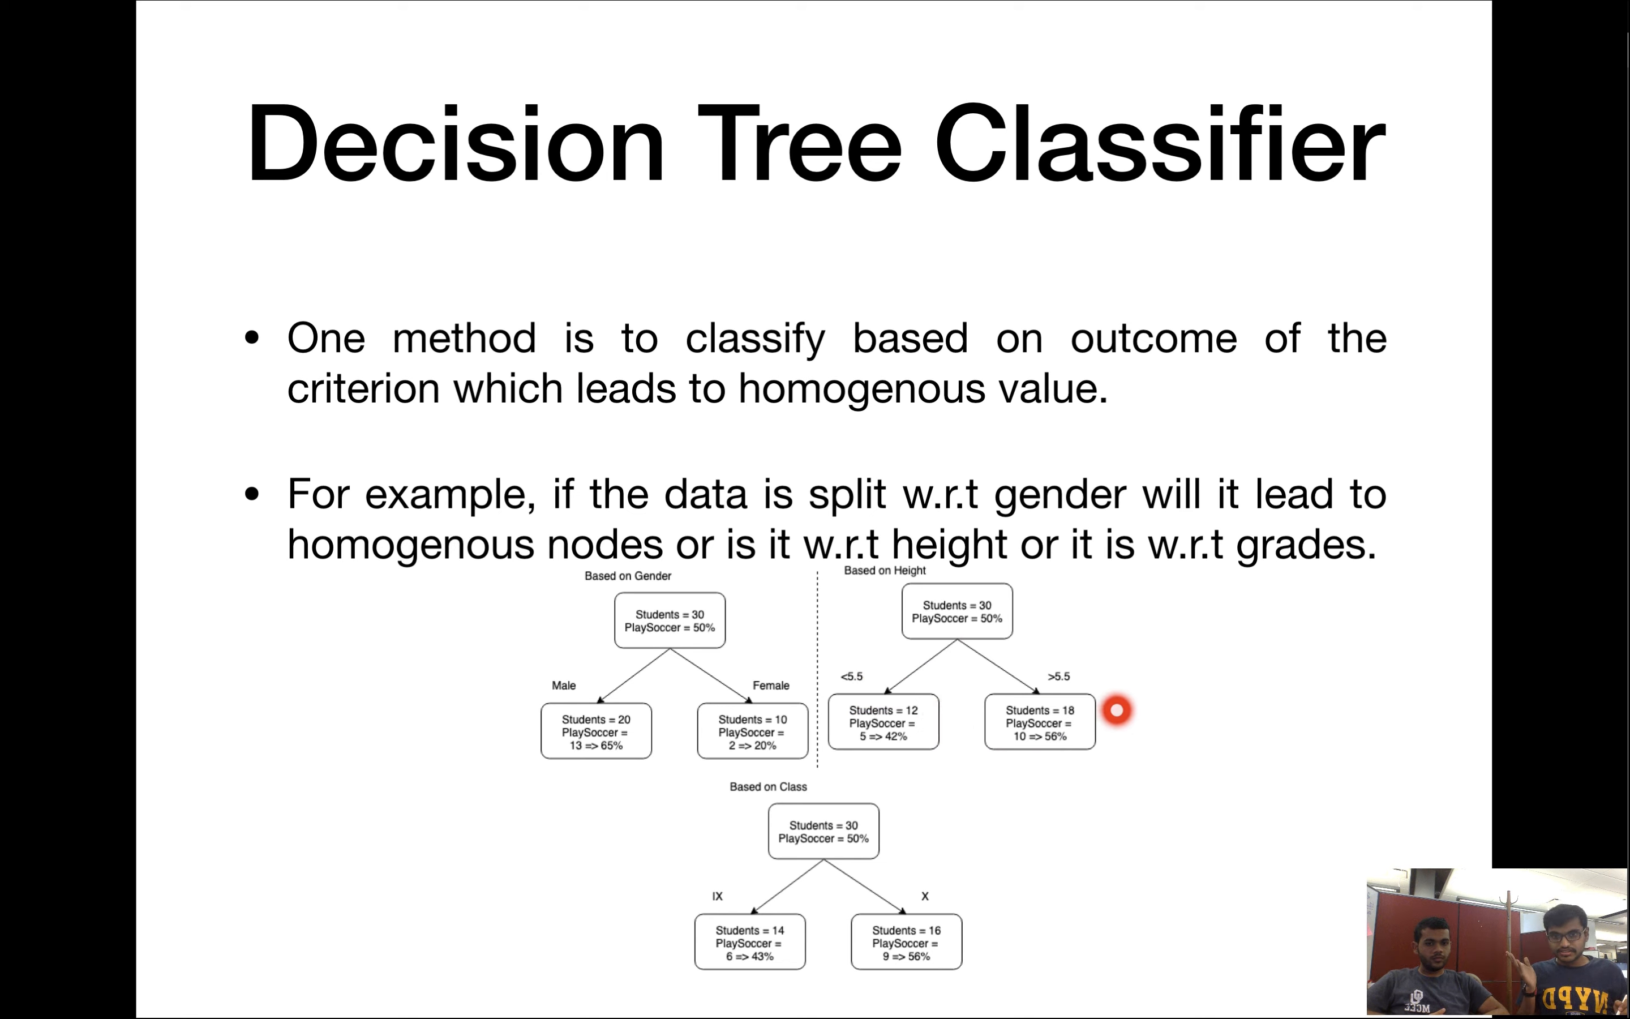
{"action": "mouse_move", "coordinate": [892, 761]}
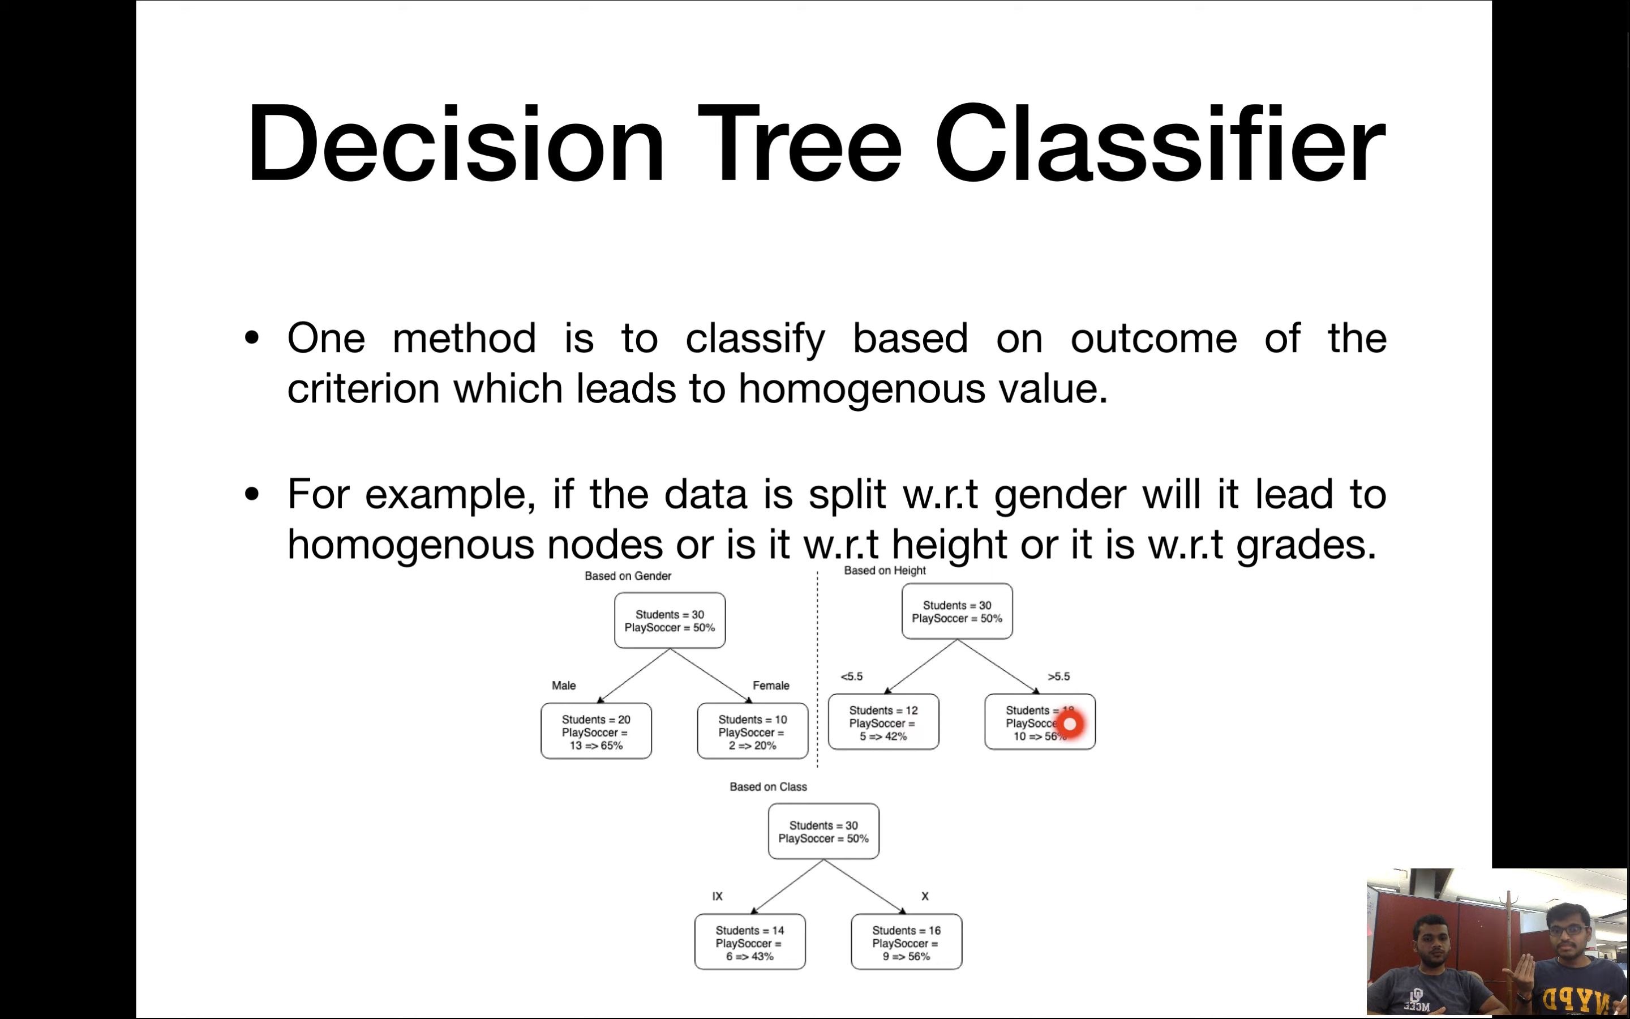
{"action": "mouse_move", "coordinate": [1009, 774]}
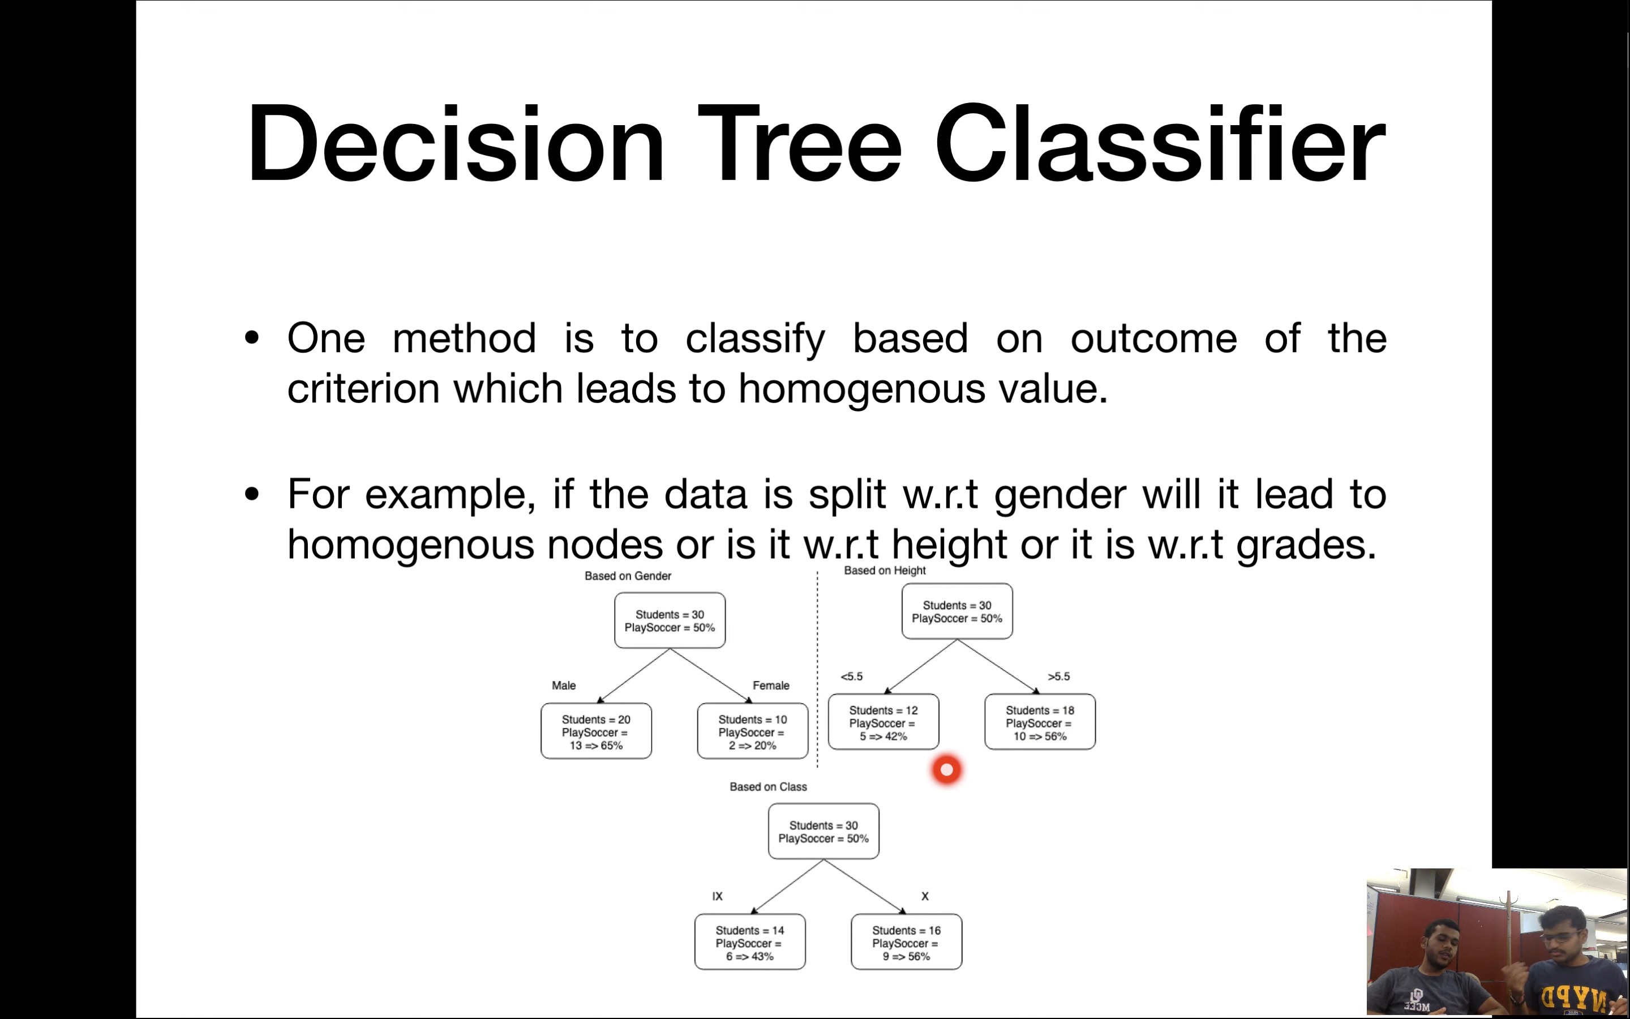
{"action": "mouse_move", "coordinate": [670, 615]}
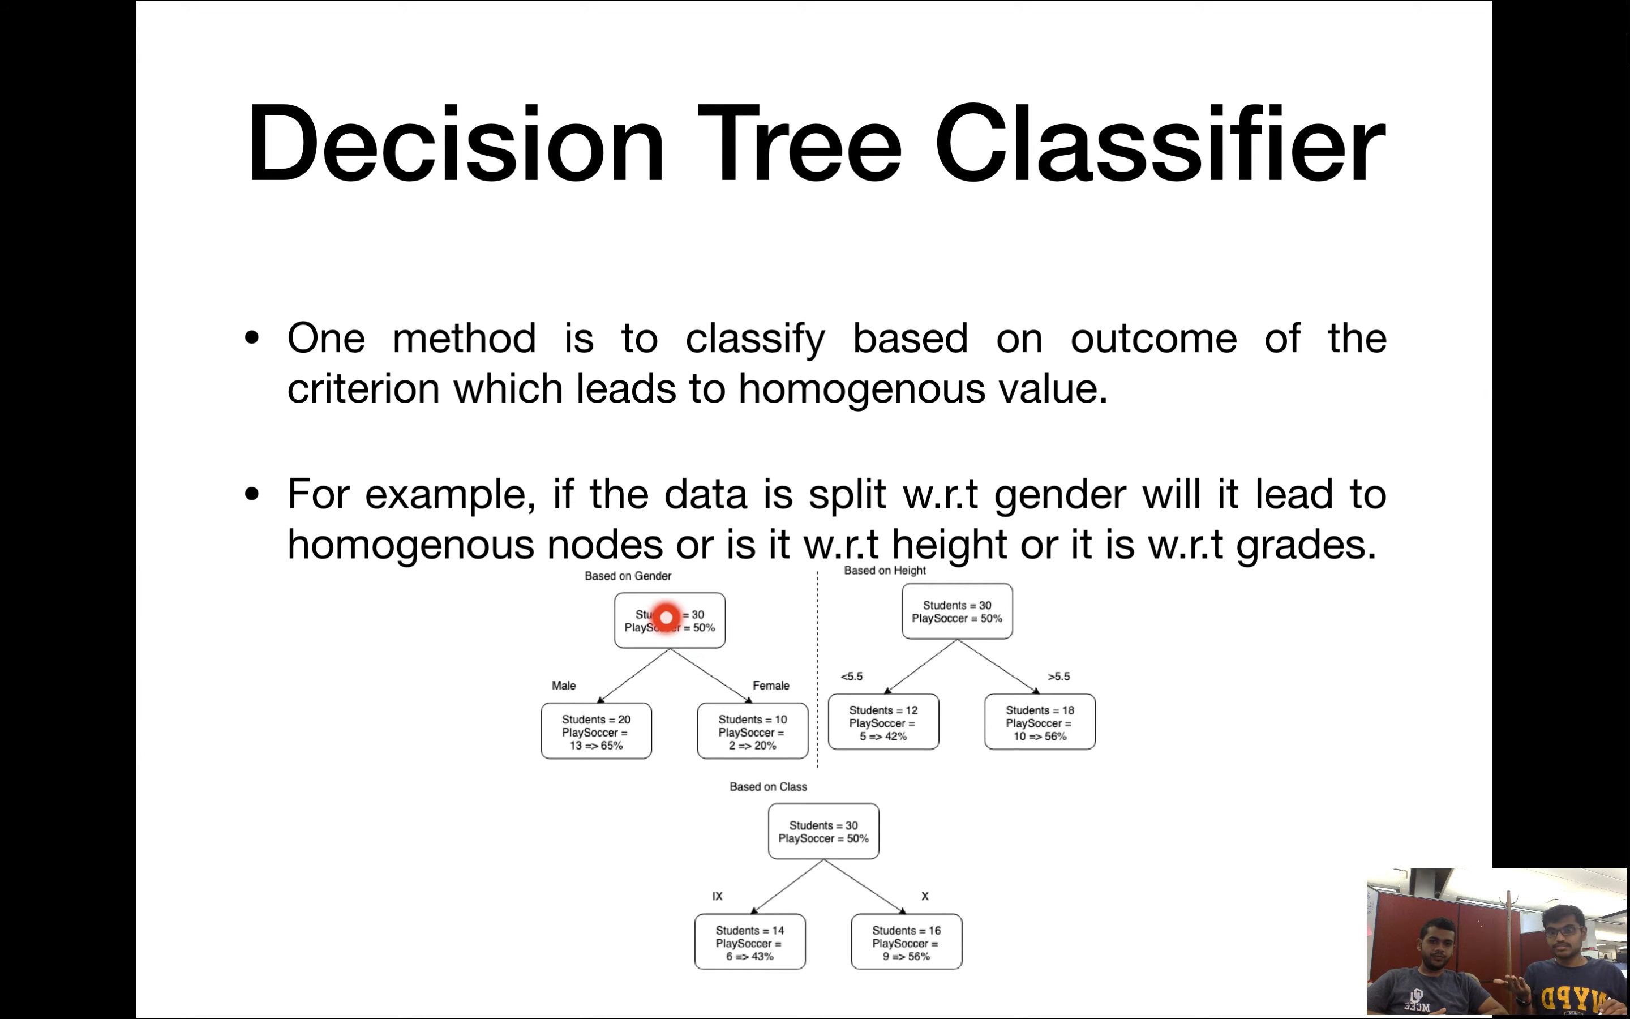
{"action": "mouse_move", "coordinate": [640, 725]}
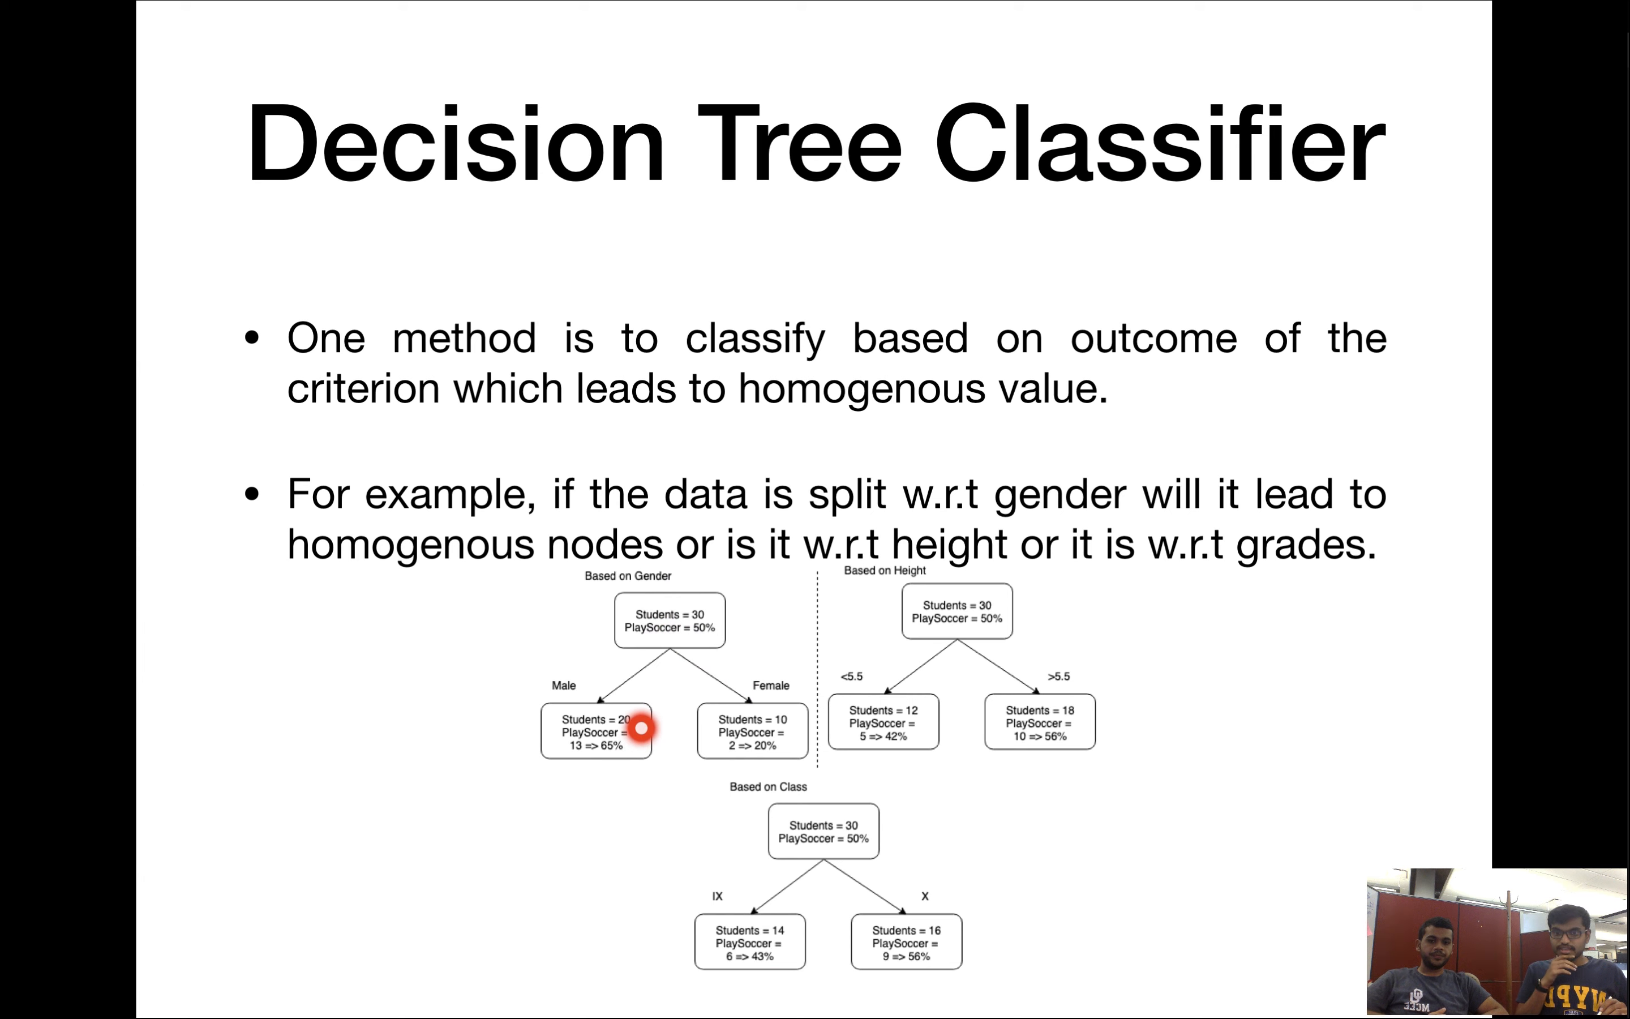
{"action": "mouse_move", "coordinate": [628, 772]}
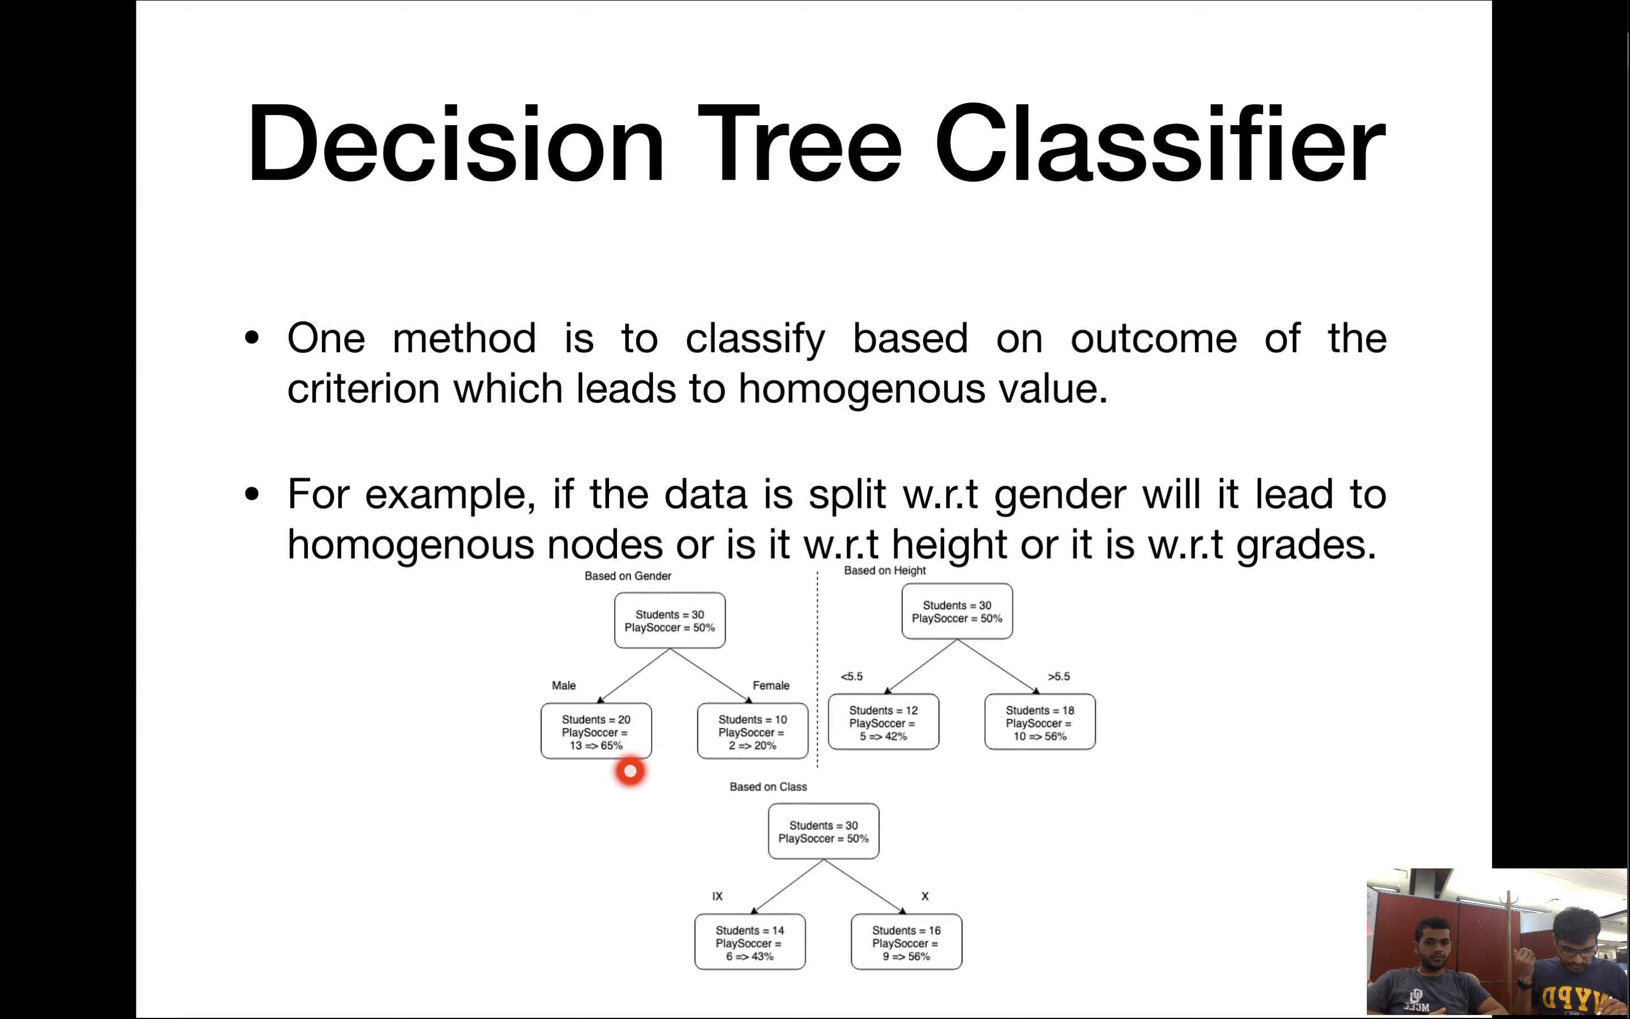
{"action": "mouse_move", "coordinate": [661, 722]}
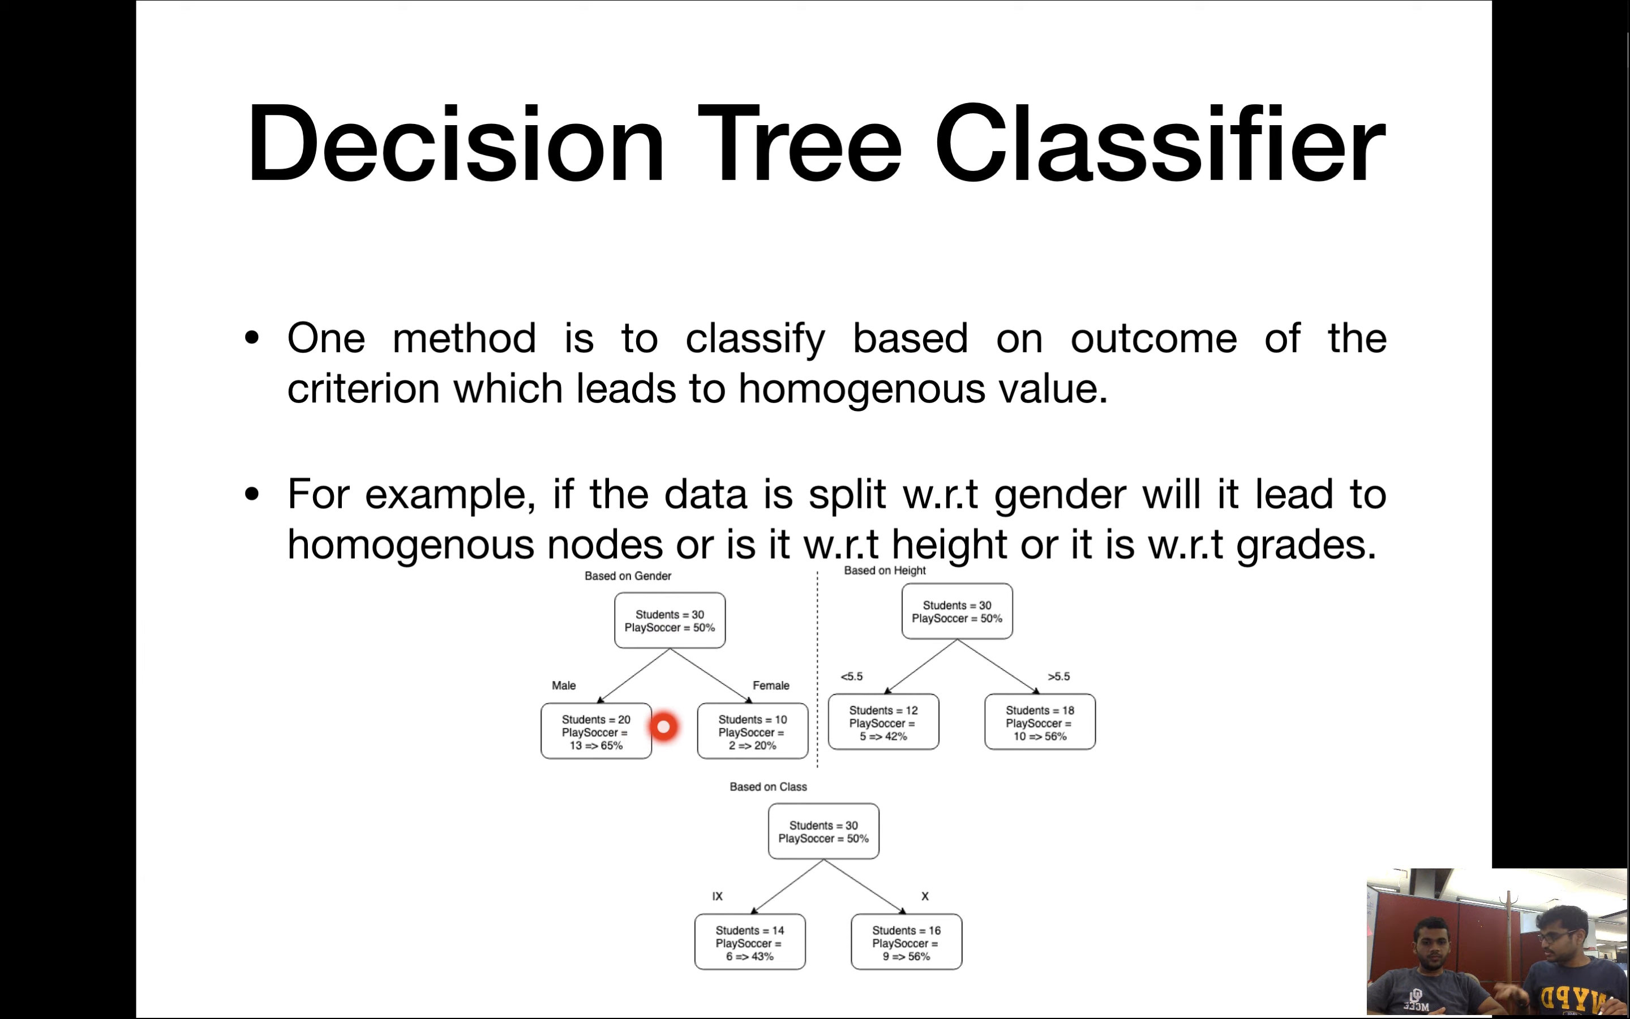
{"action": "mouse_move", "coordinate": [750, 767]}
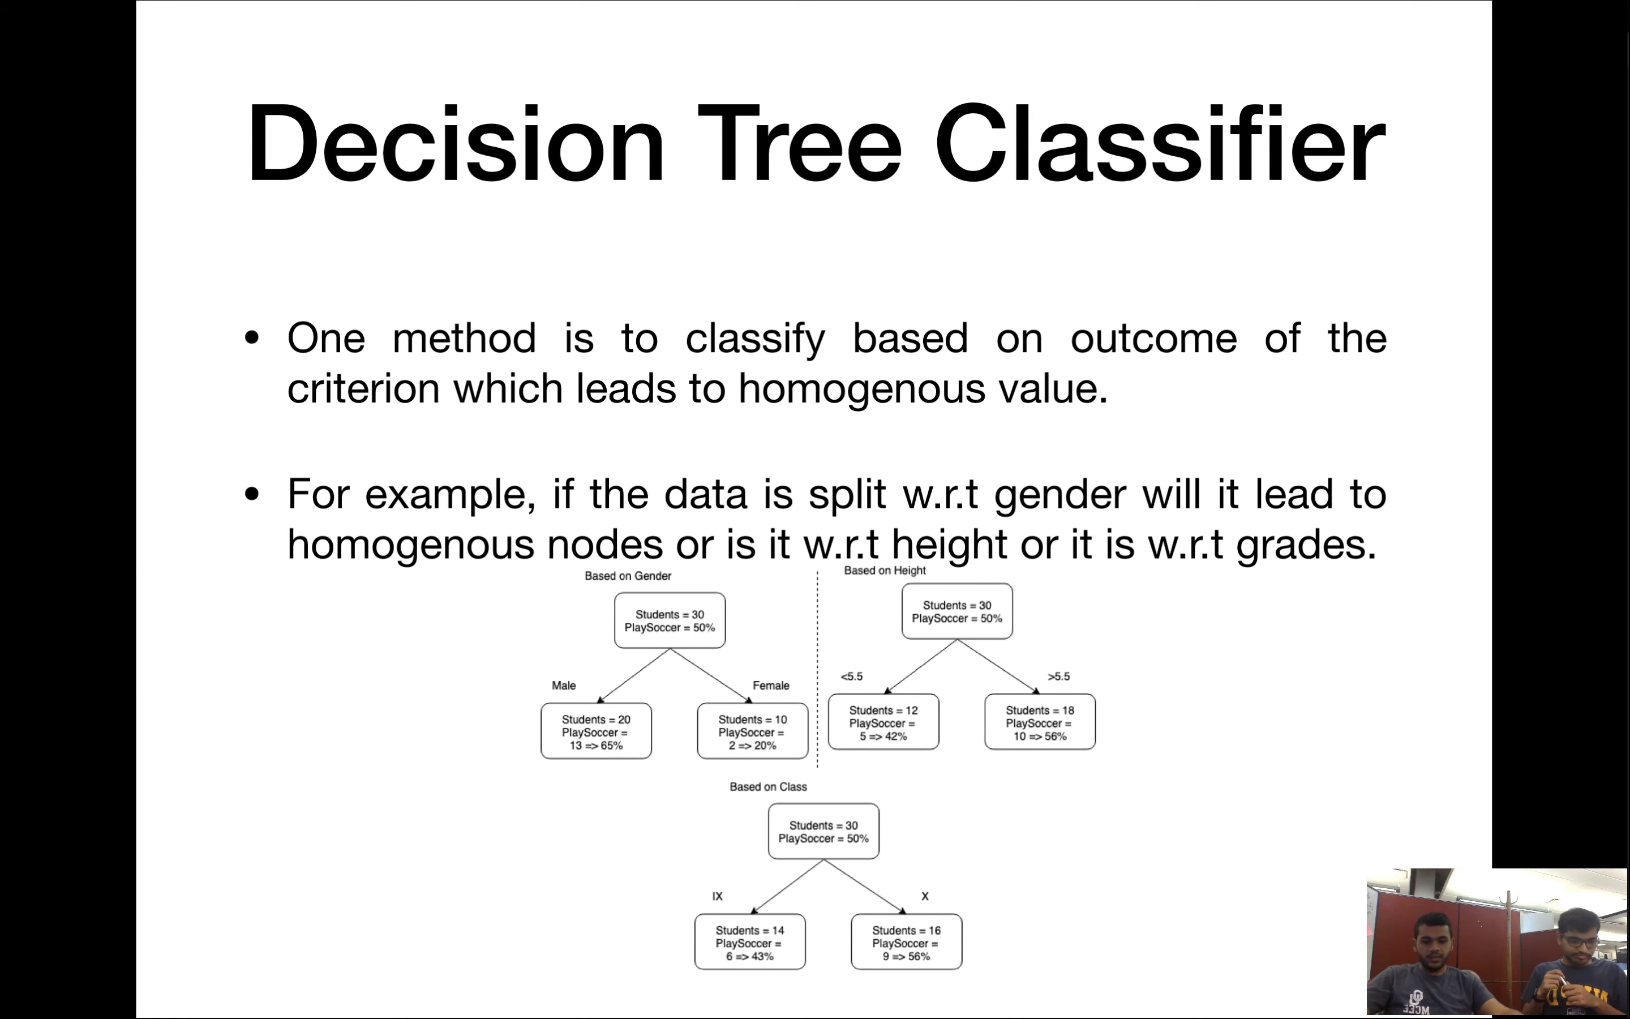
Exit the slideshow and switch JupyterLab to the DecisionTrees.ipynb notebook.
{"action": "key", "text": "escape"}
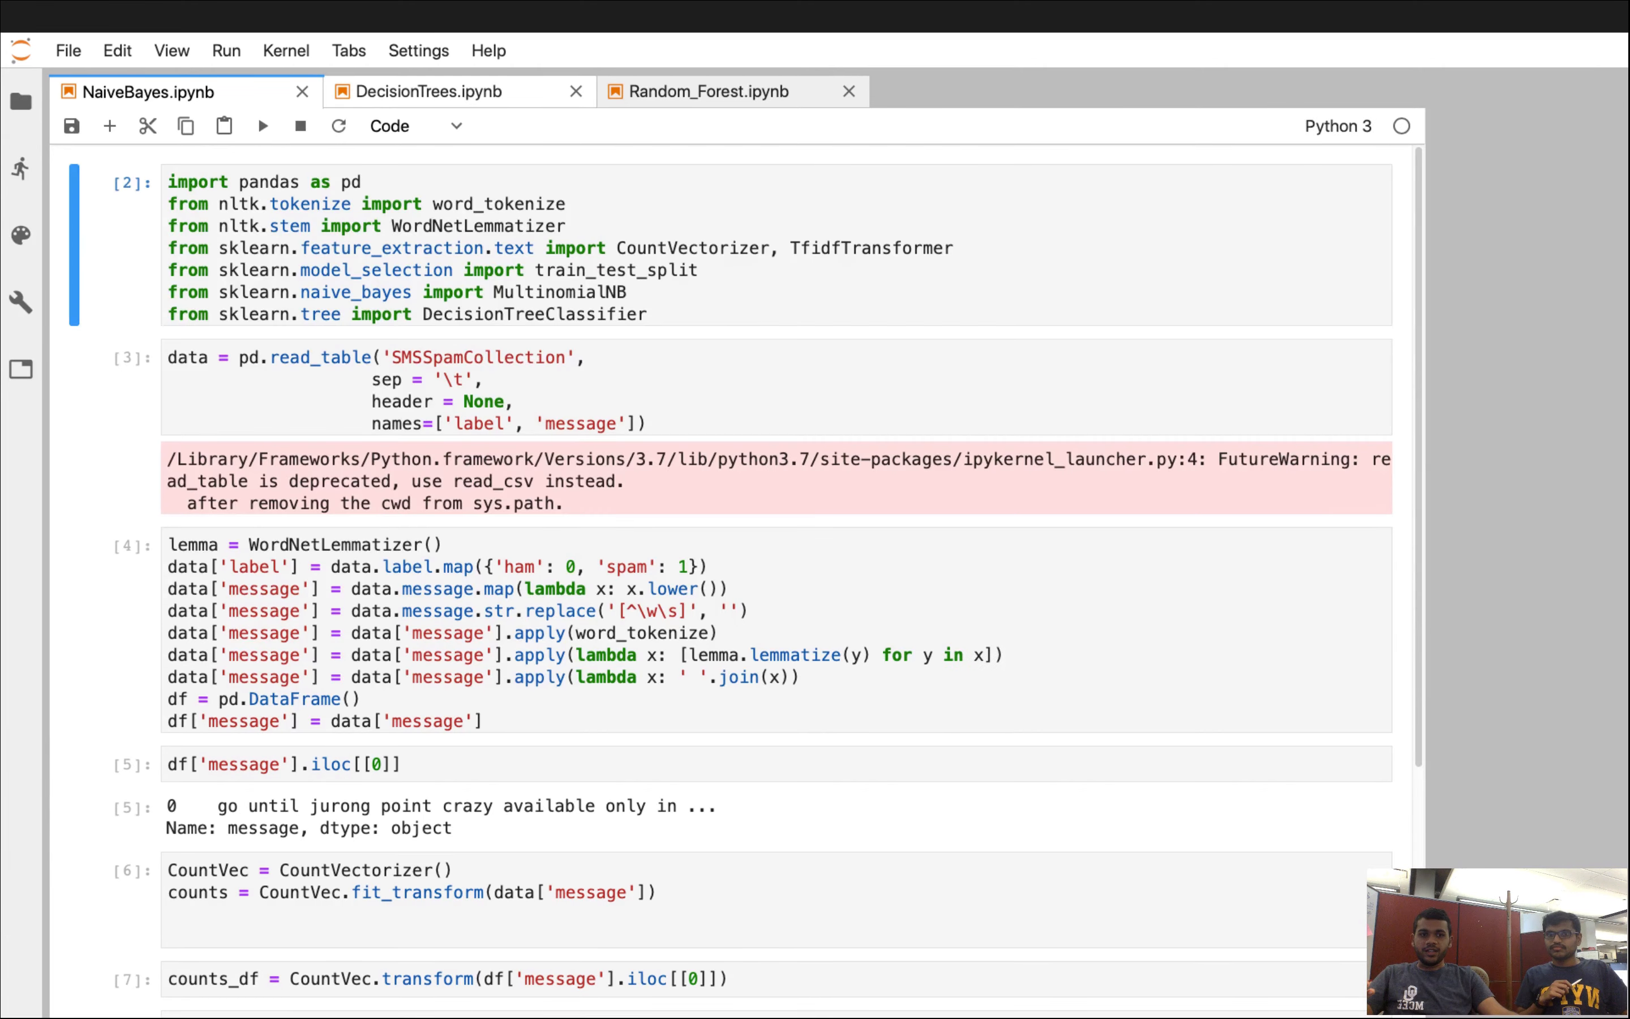
{"action": "left_click", "coordinate": [437, 92]}
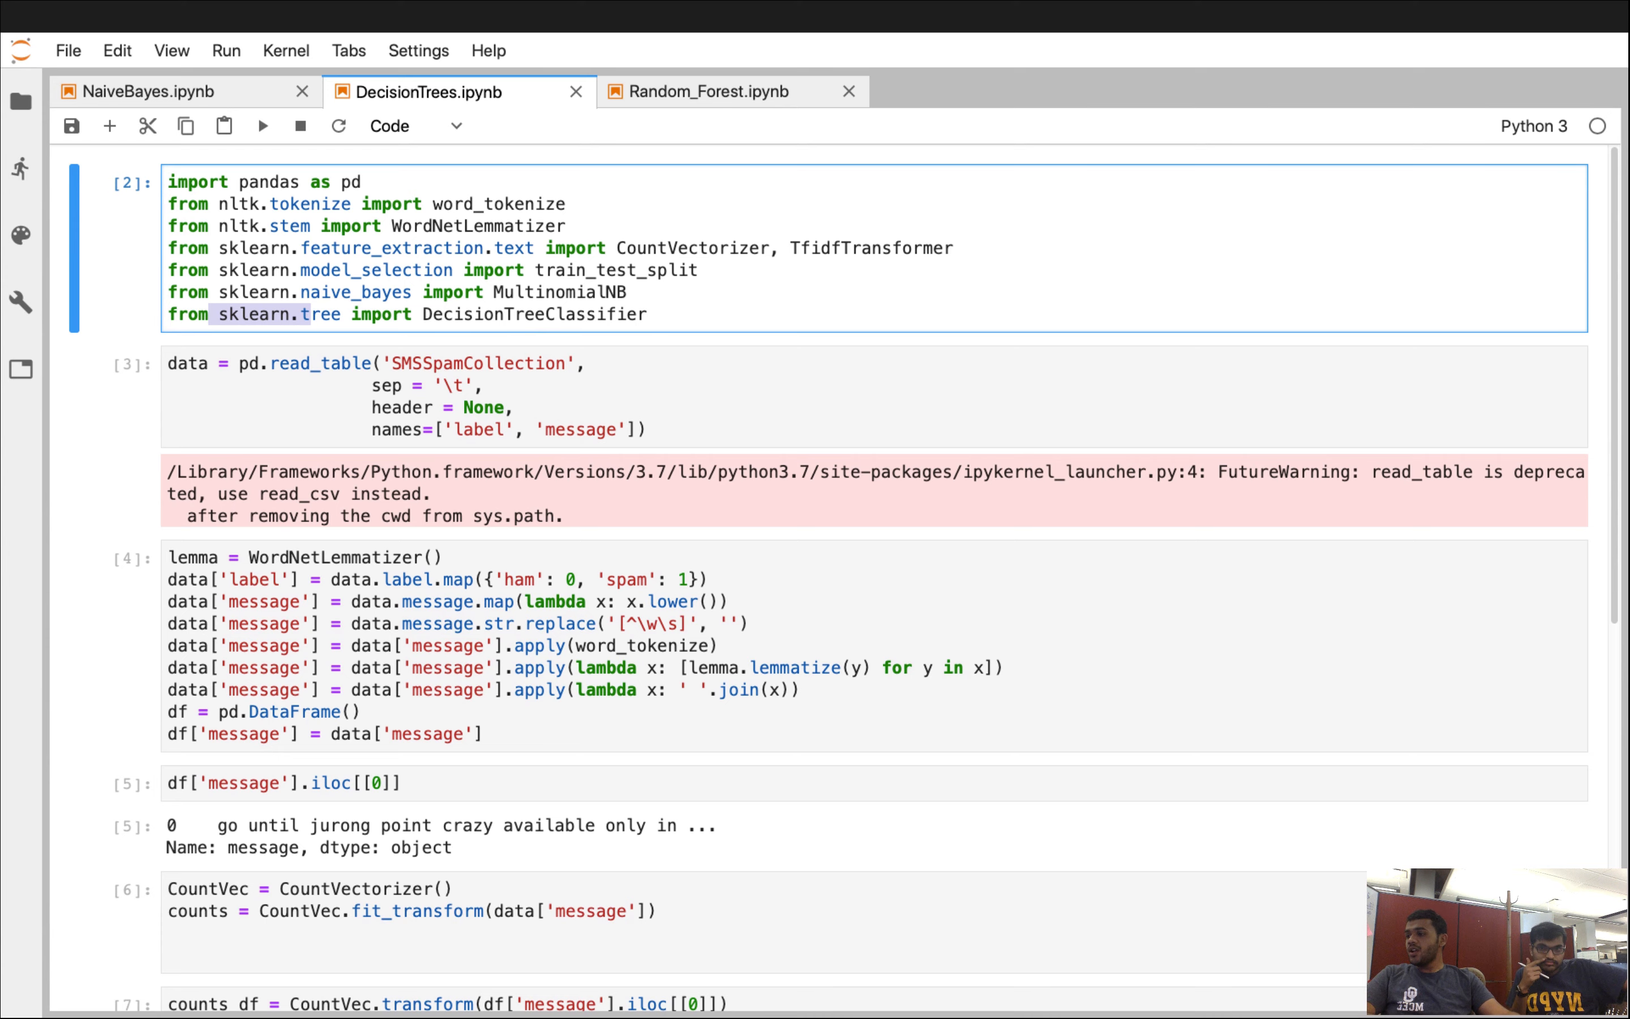
Scroll past preprocessing to the fitted DecisionTreeClassifier with its [0] prediction and ~0.961 score.
{"action": "scroll", "scroll_direction": "down", "scroll_amount": 3}
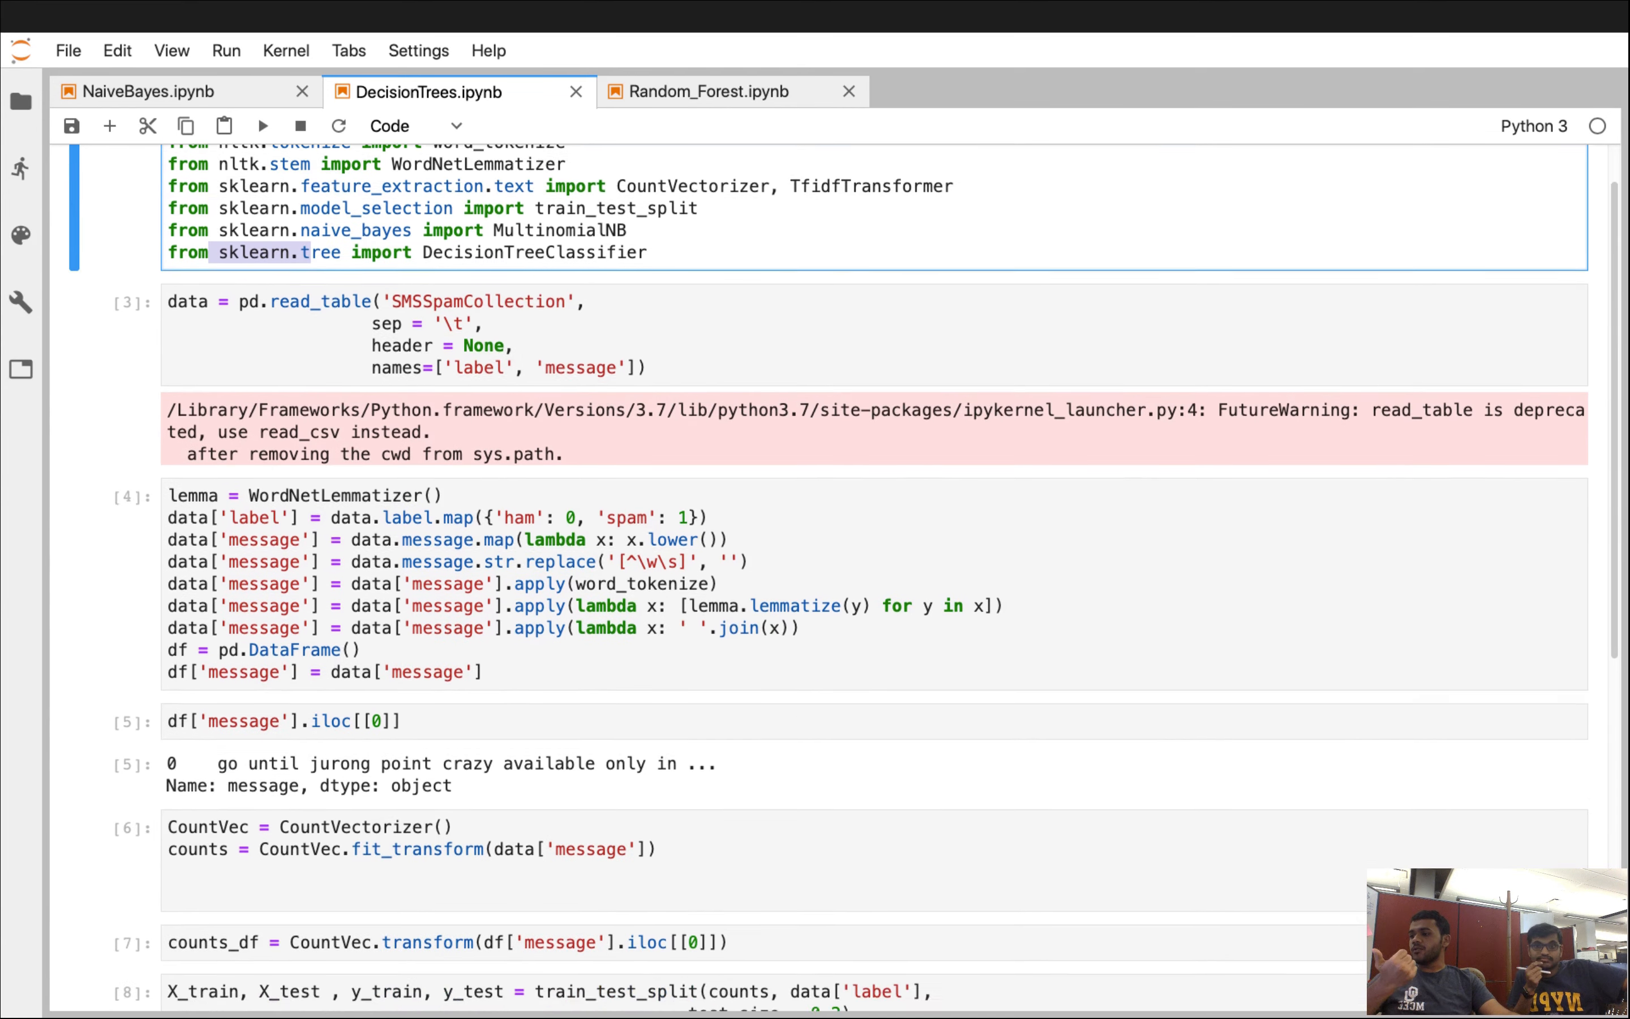
{"action": "scroll", "scroll_direction": "down", "scroll_amount": 3}
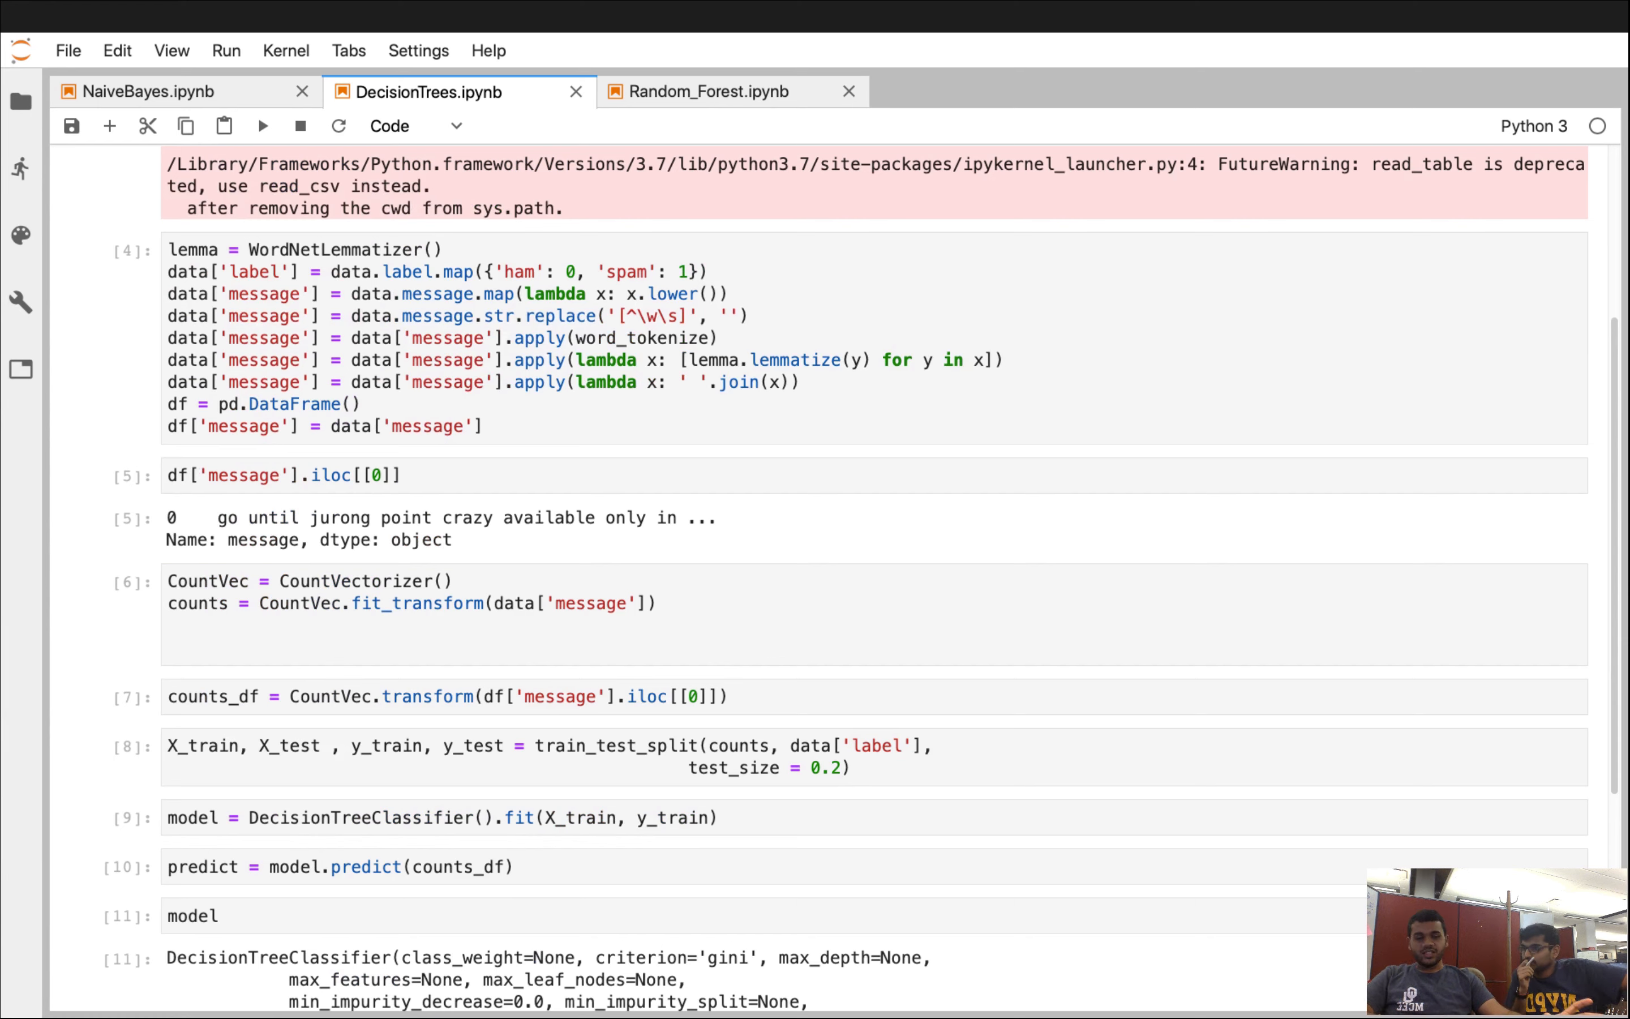
{"action": "double_click", "coordinate": [361, 817]}
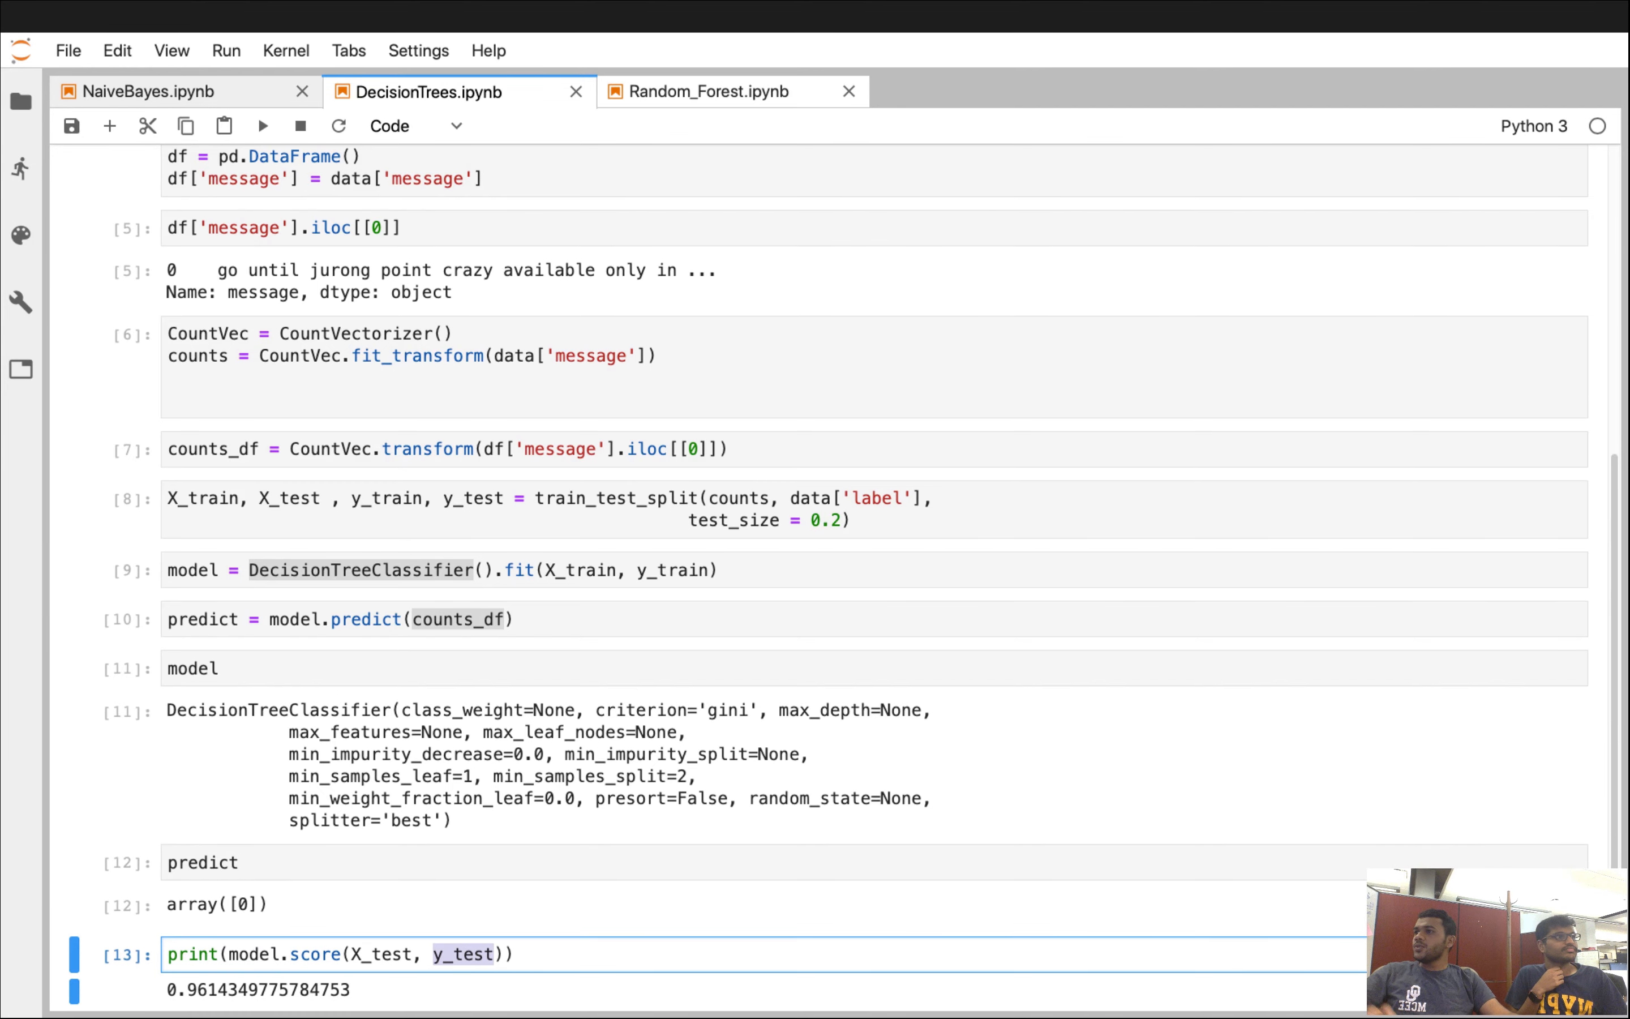
{"action": "left_click", "coordinate": [706, 91]}
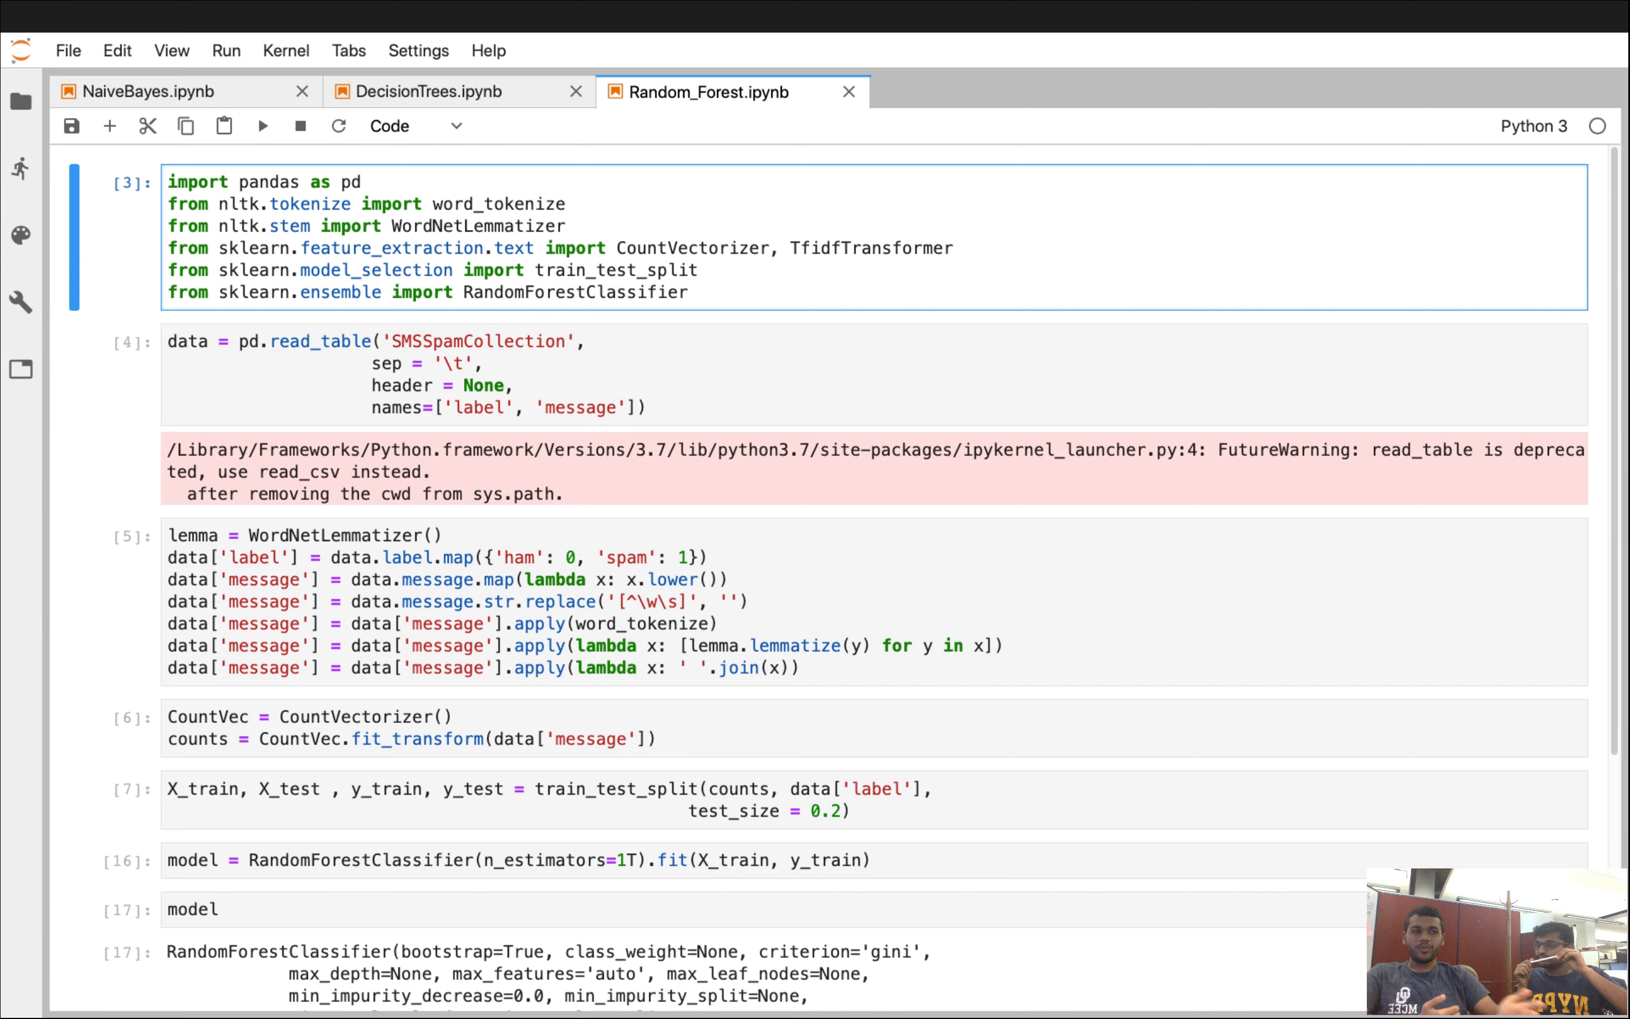
{"action": "scroll", "scroll_direction": "down", "scroll_amount": 3}
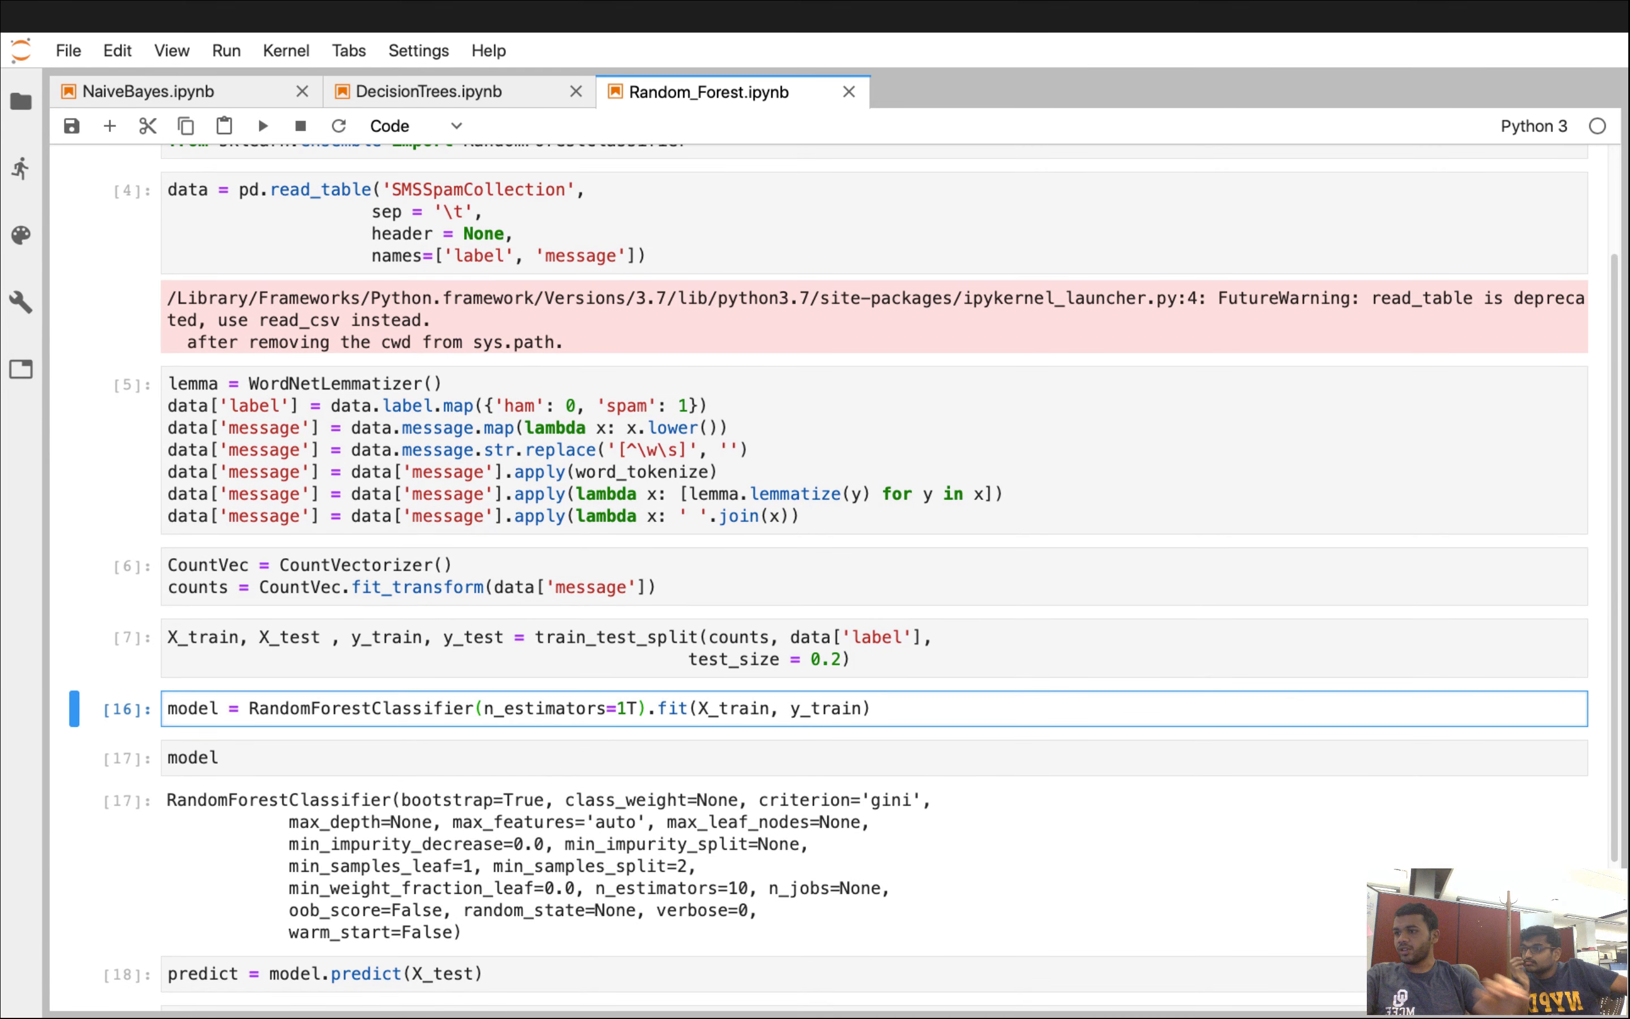
{"action": "type", "text": "0"}
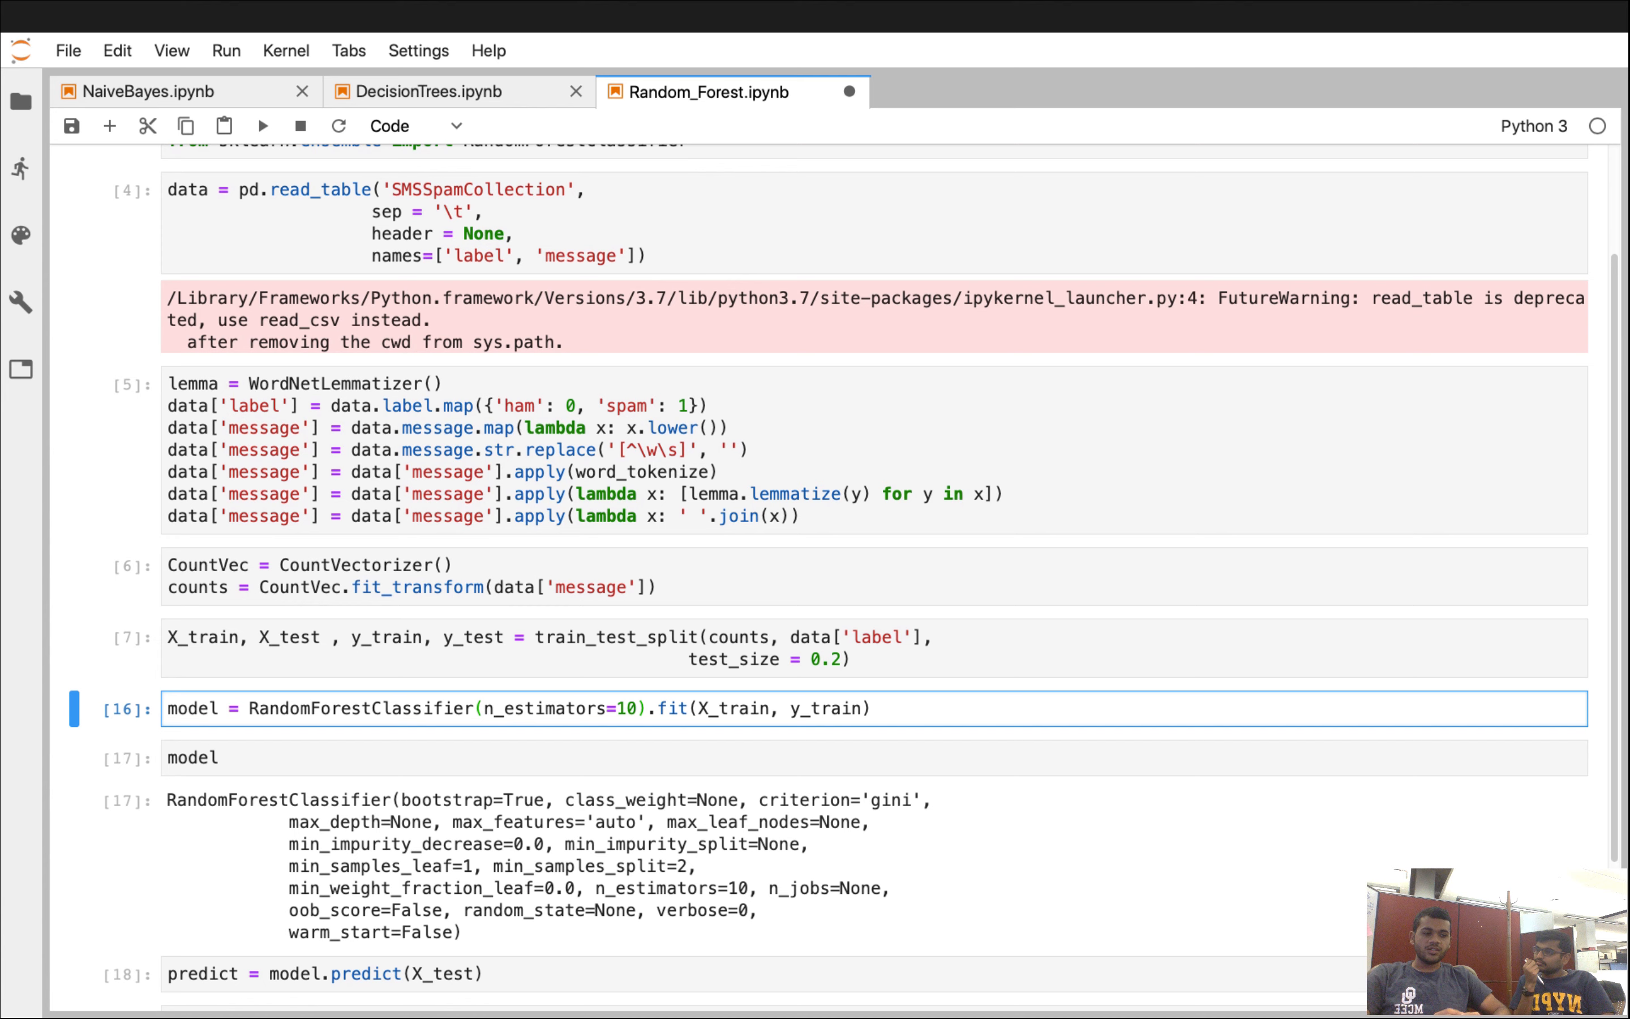
{"action": "left_click", "coordinate": [636, 707]}
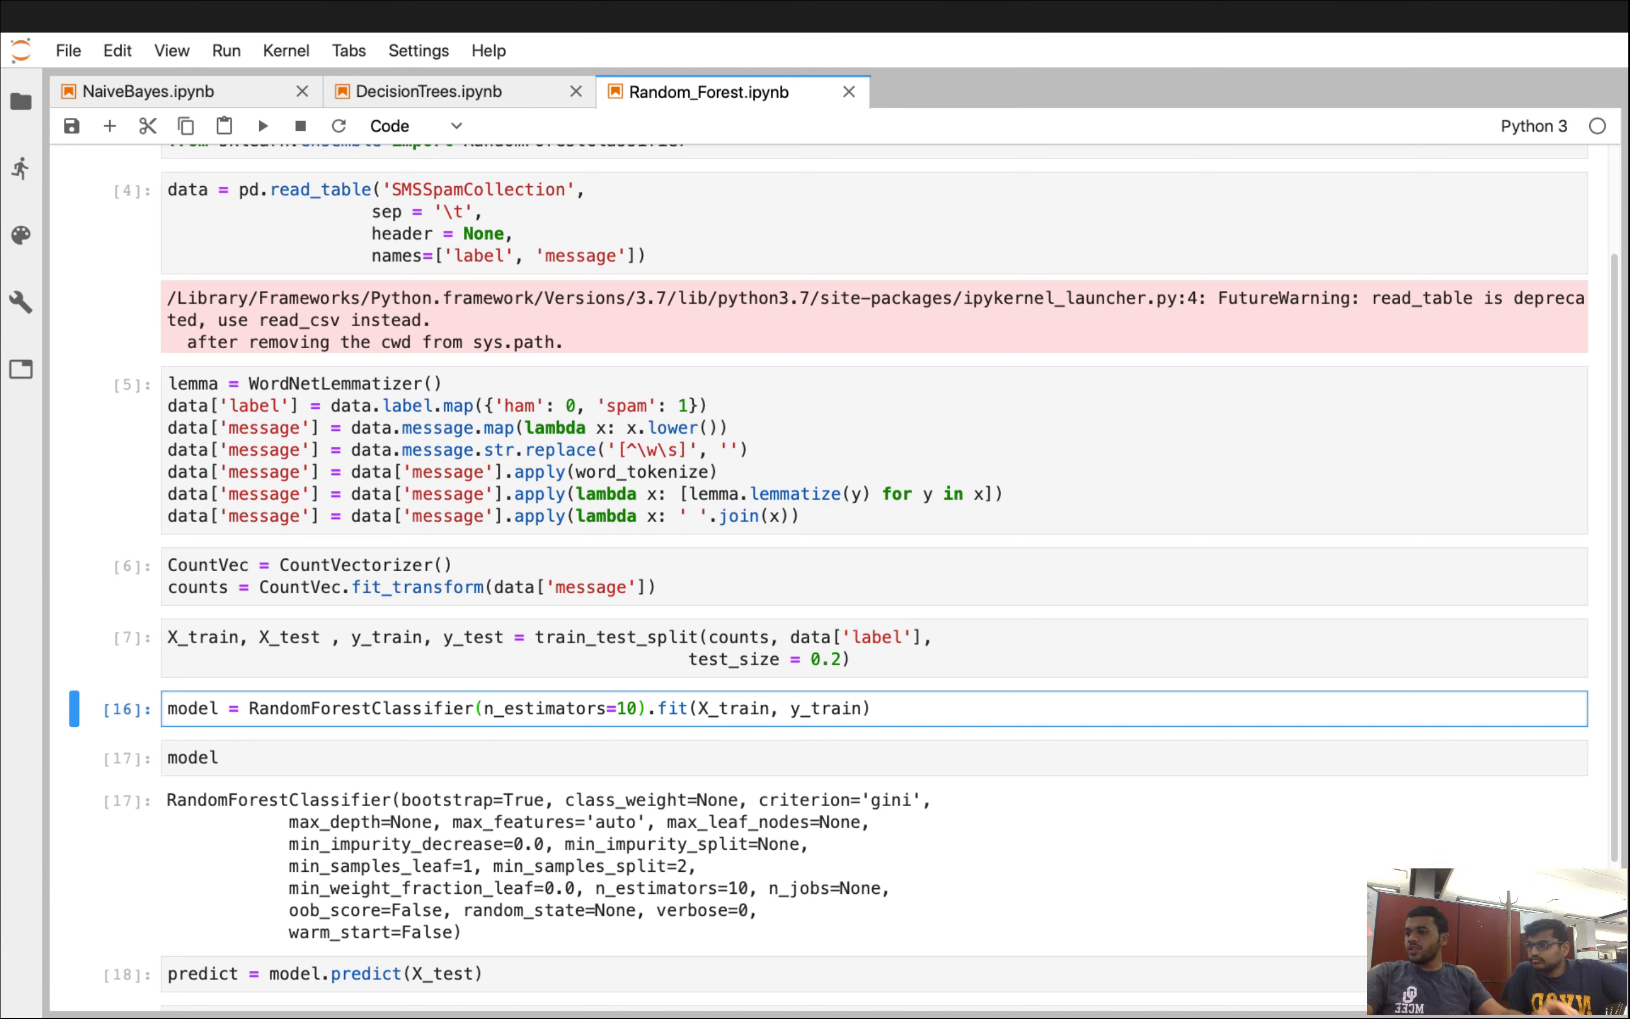
{"action": "left_click", "coordinate": [639, 708]}
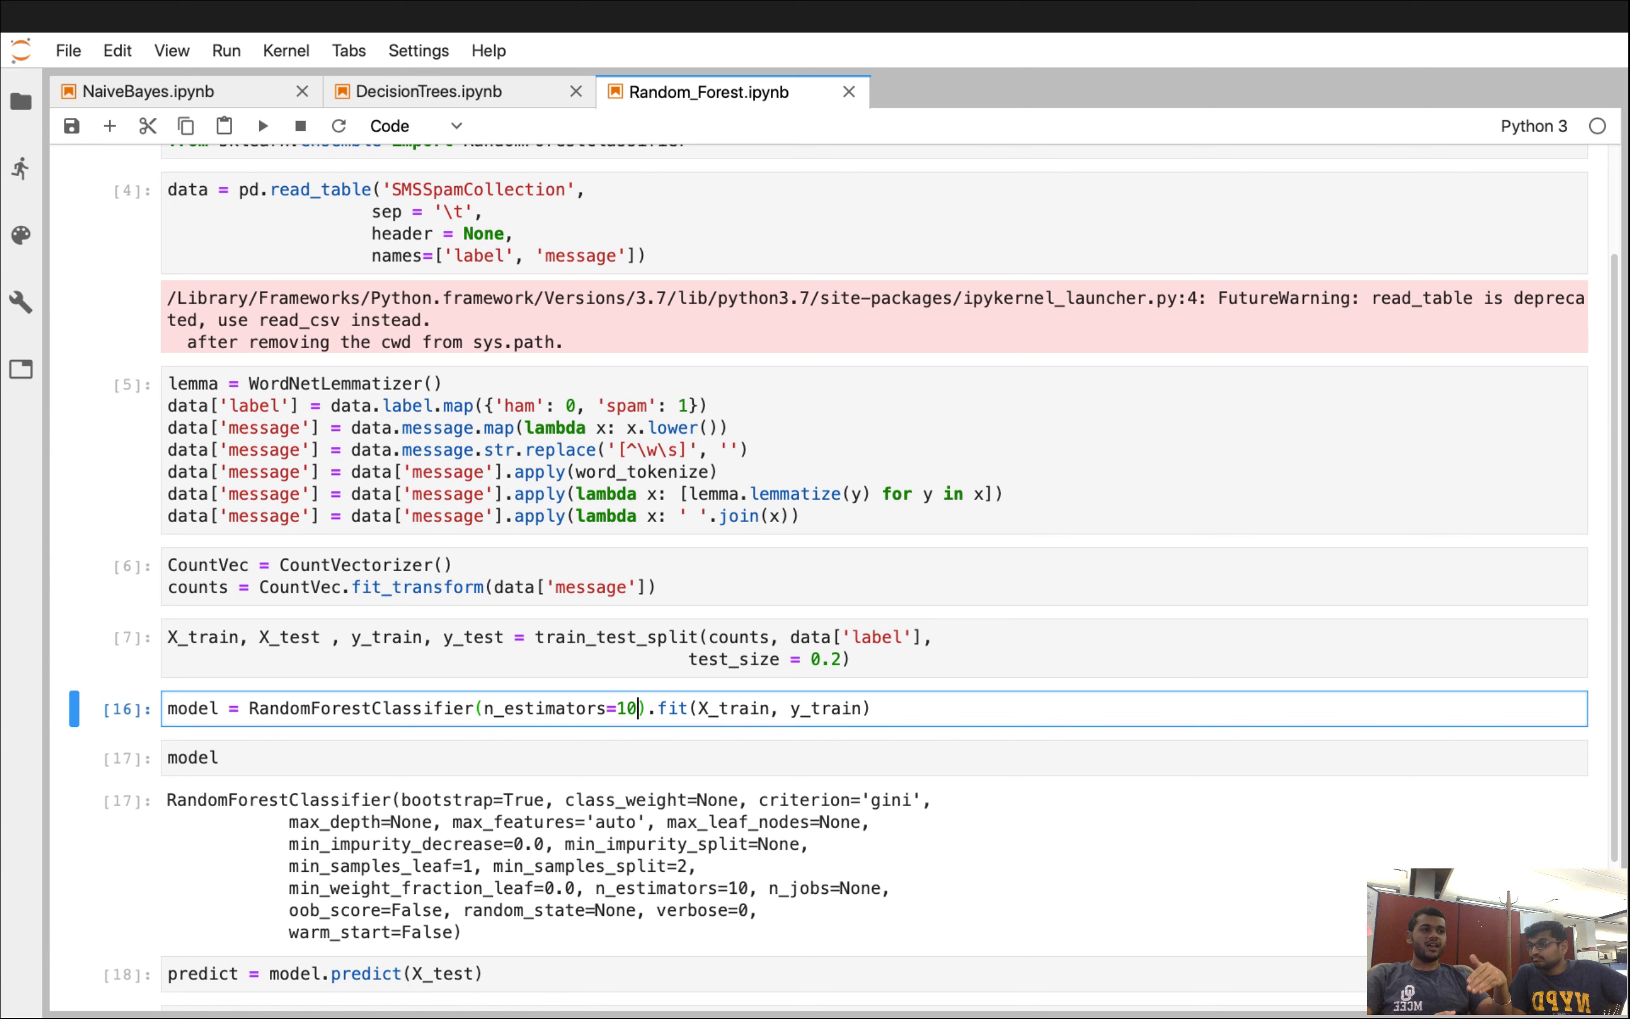